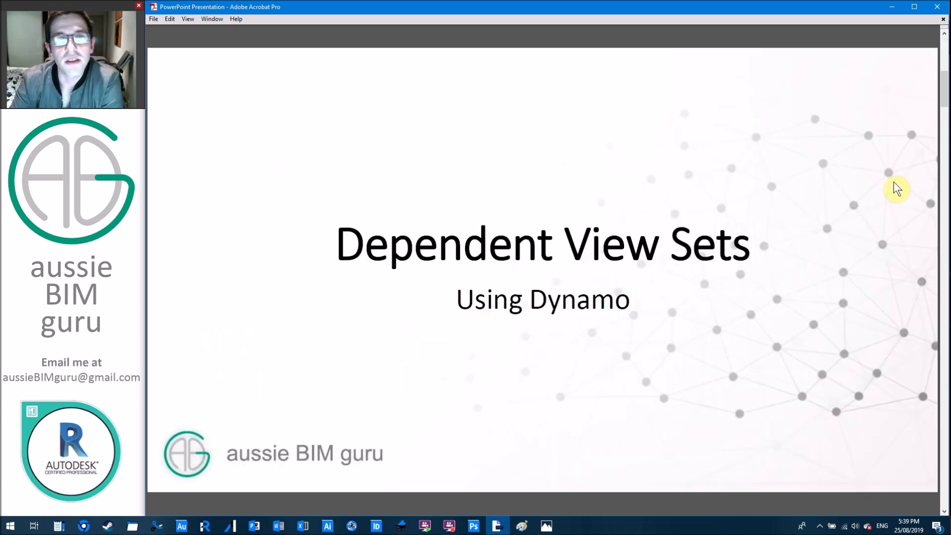
mouse_move(916, 197)
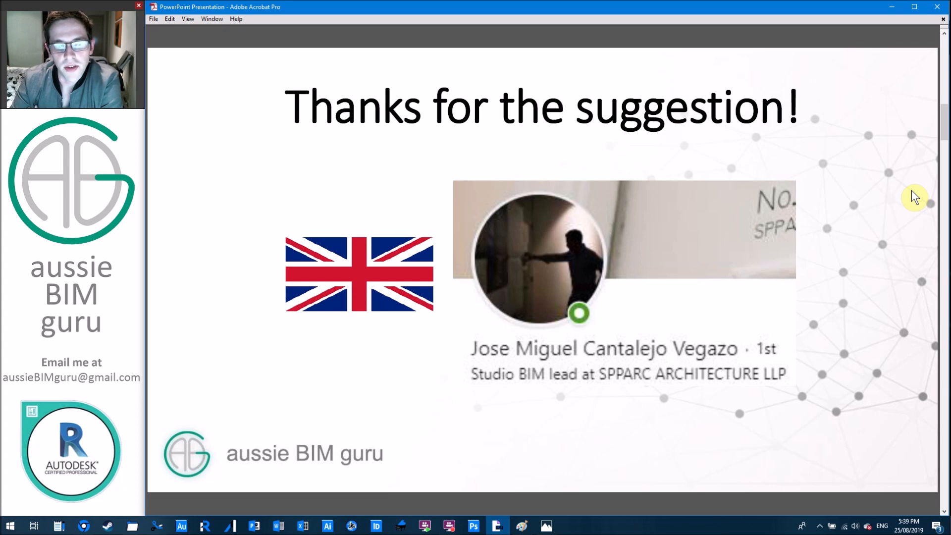
mouse_move(910, 198)
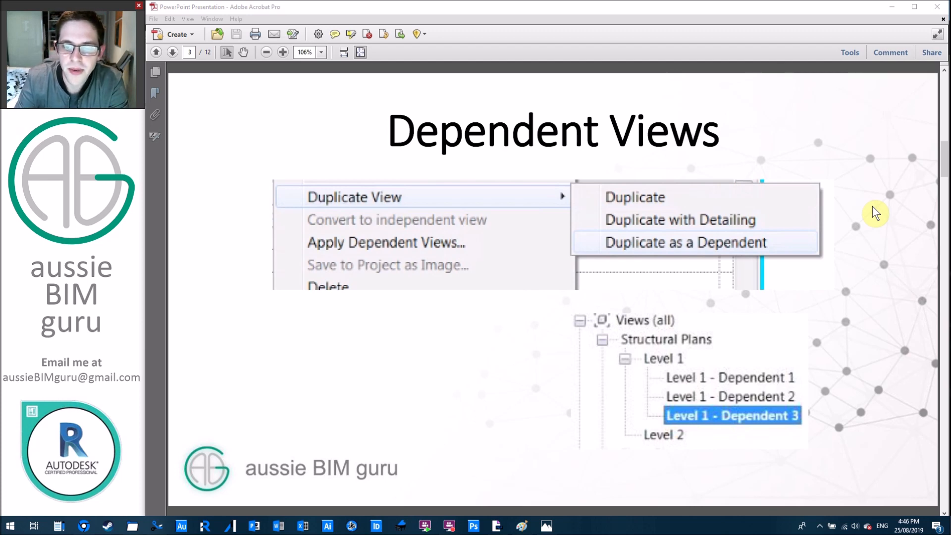
mouse_move(708, 397)
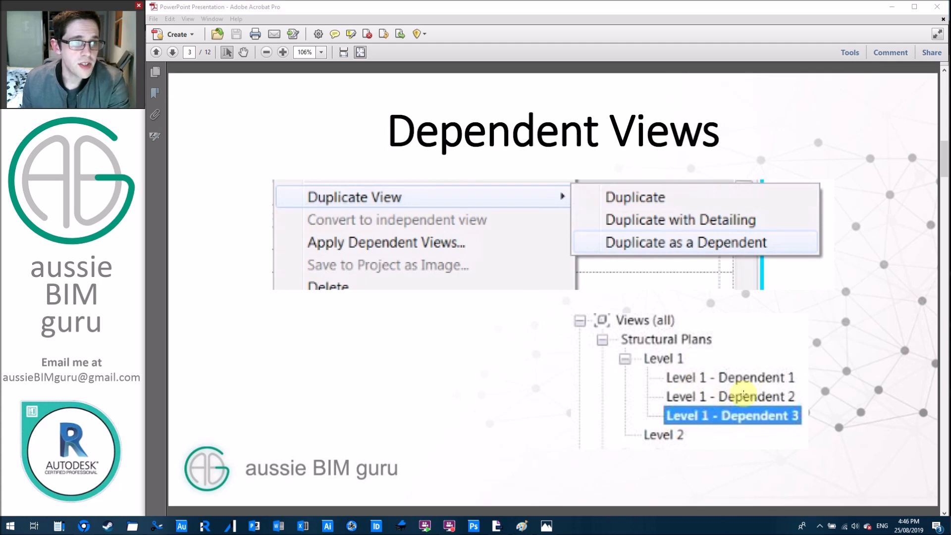
mouse_move(878, 375)
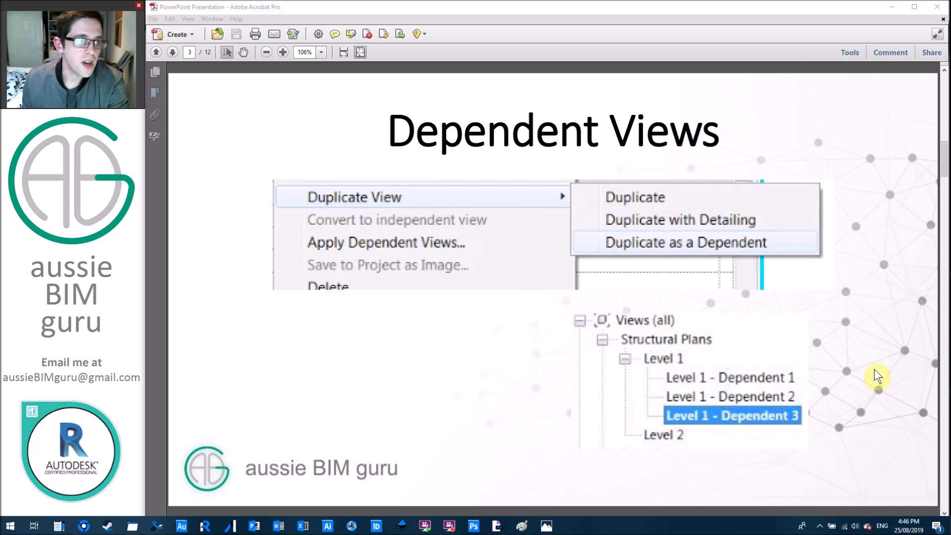
Advance the Acrobat slide deck to page 4, showing two dependent floor-plan views
left_click(172, 52)
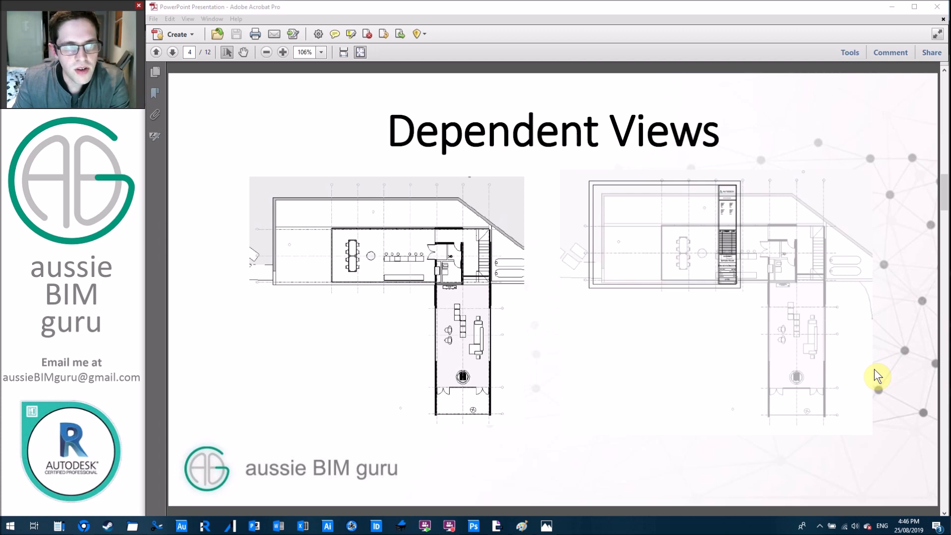
mouse_move(872, 364)
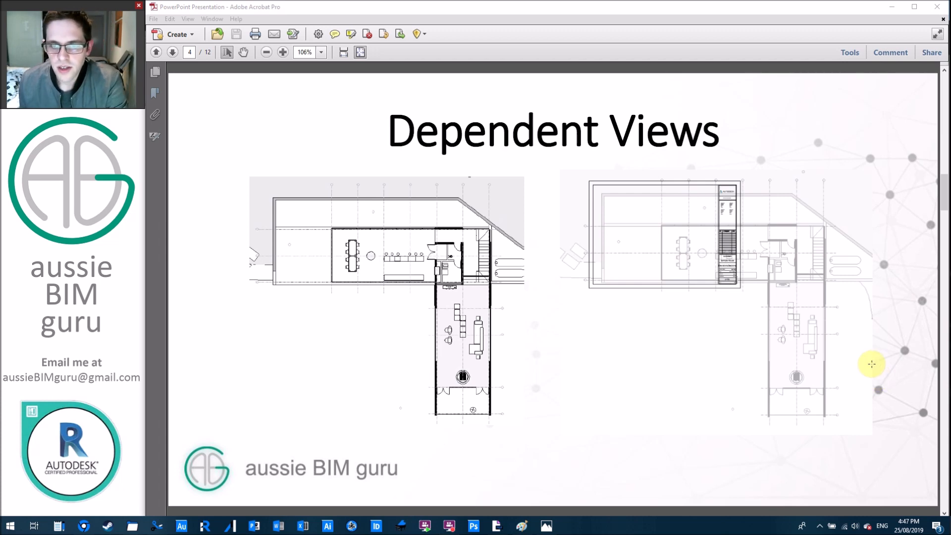
mouse_move(376, 267)
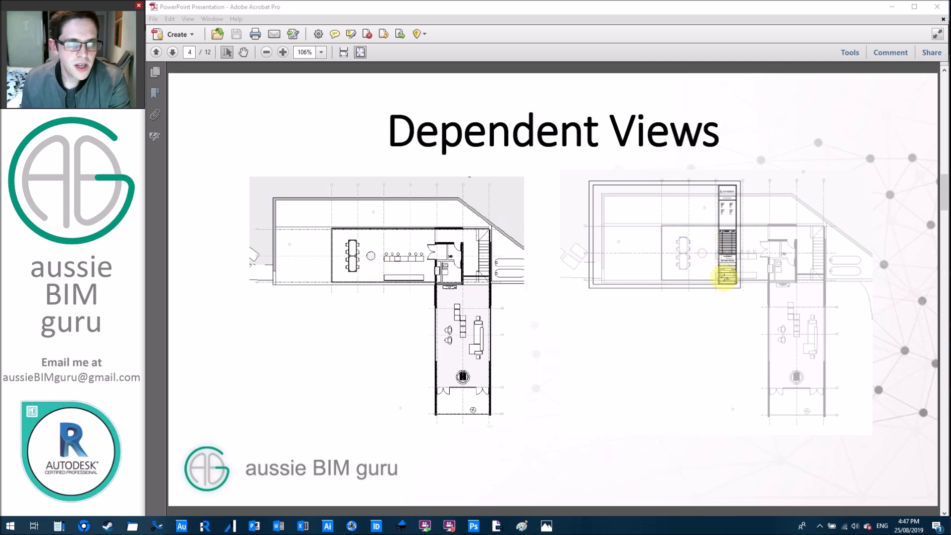
mouse_move(709, 272)
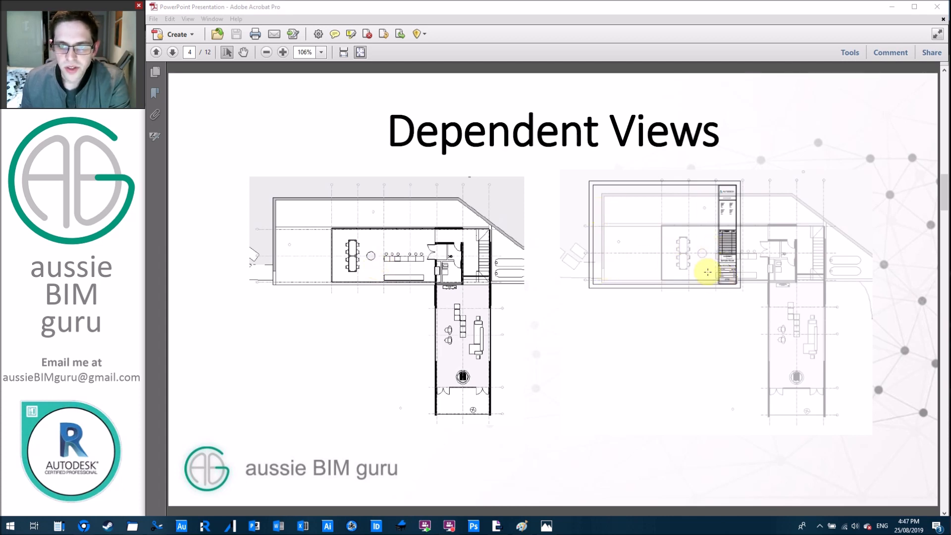
Page forward through both Scope Boxes slides to page 6 with zoned plan crops
left_click(172, 52)
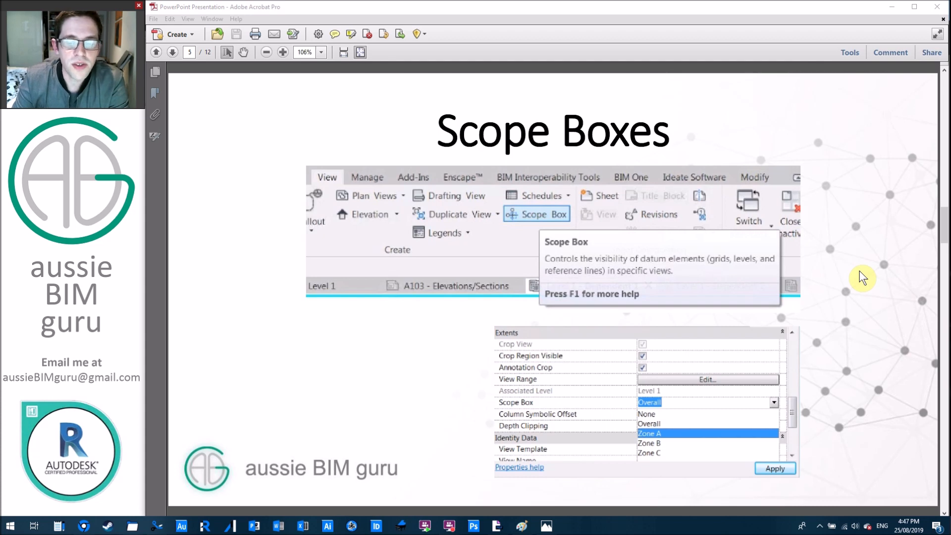
mouse_move(840, 352)
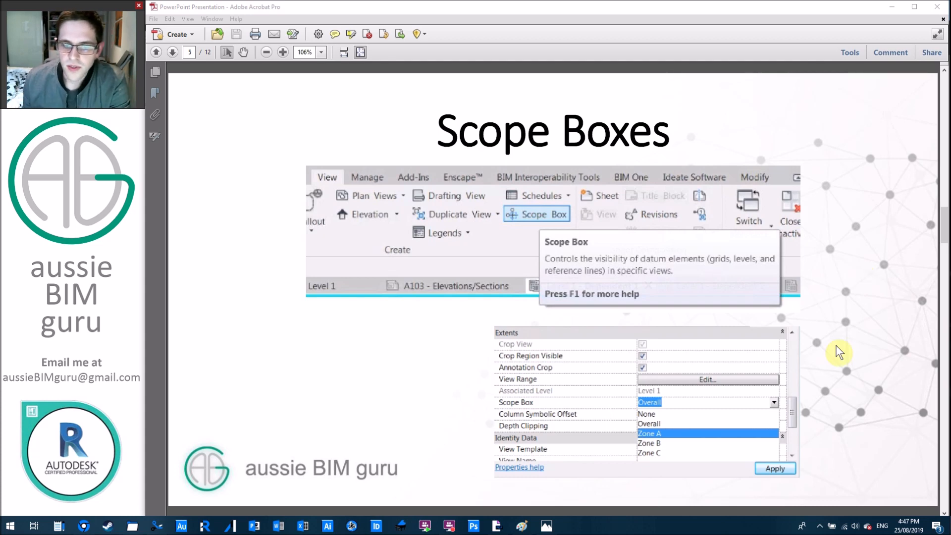
mouse_move(652, 446)
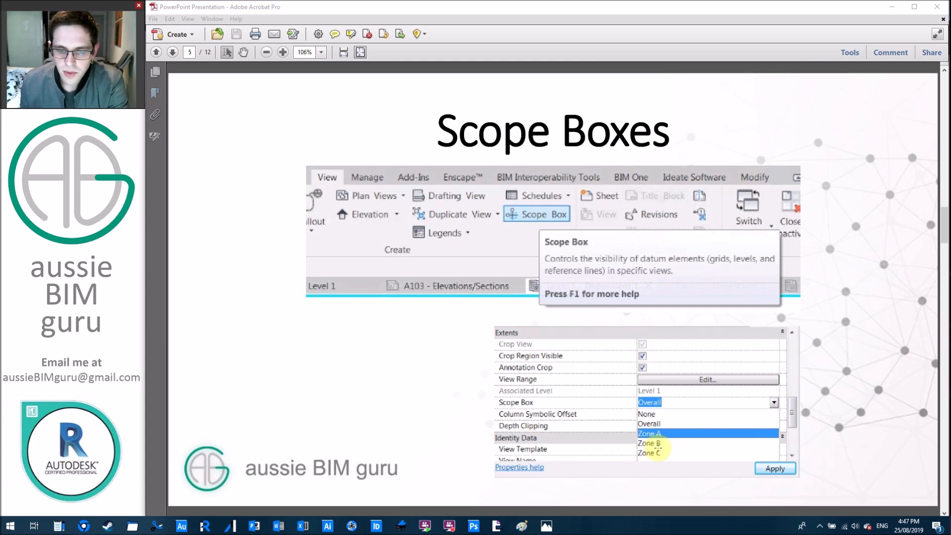
mouse_move(789, 366)
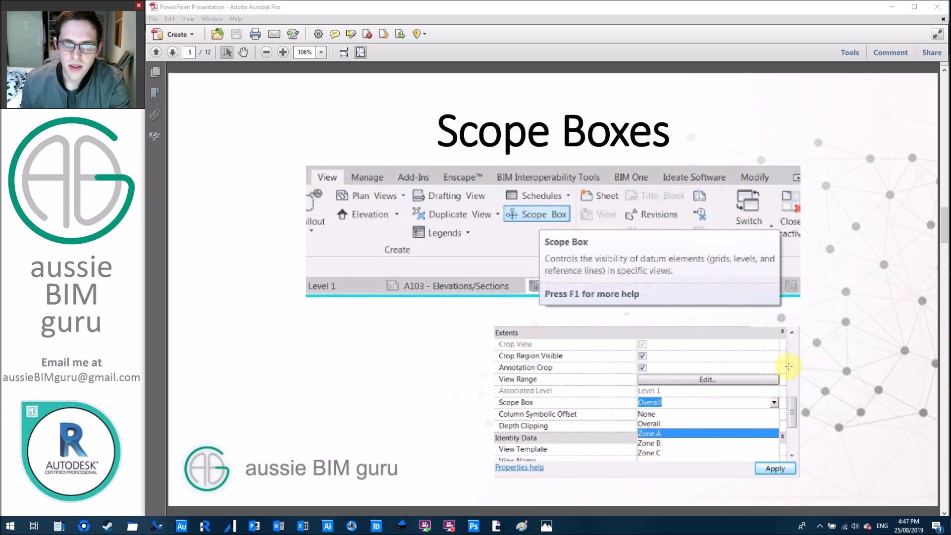
left_click(172, 53)
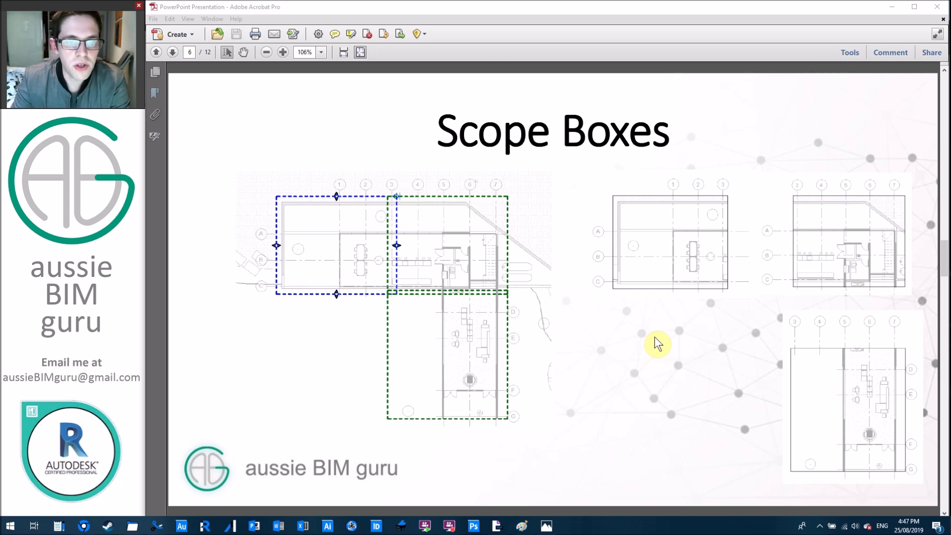
mouse_move(703, 271)
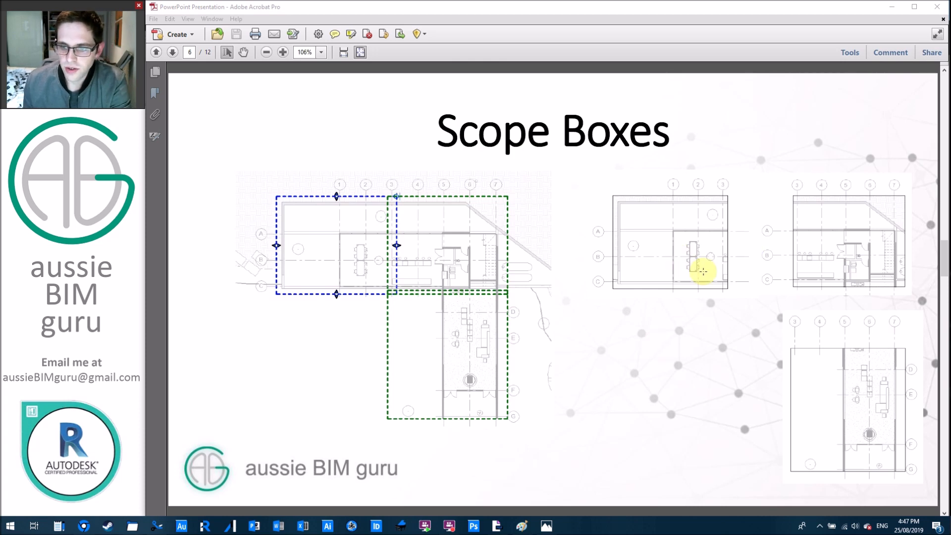
mouse_move(652, 321)
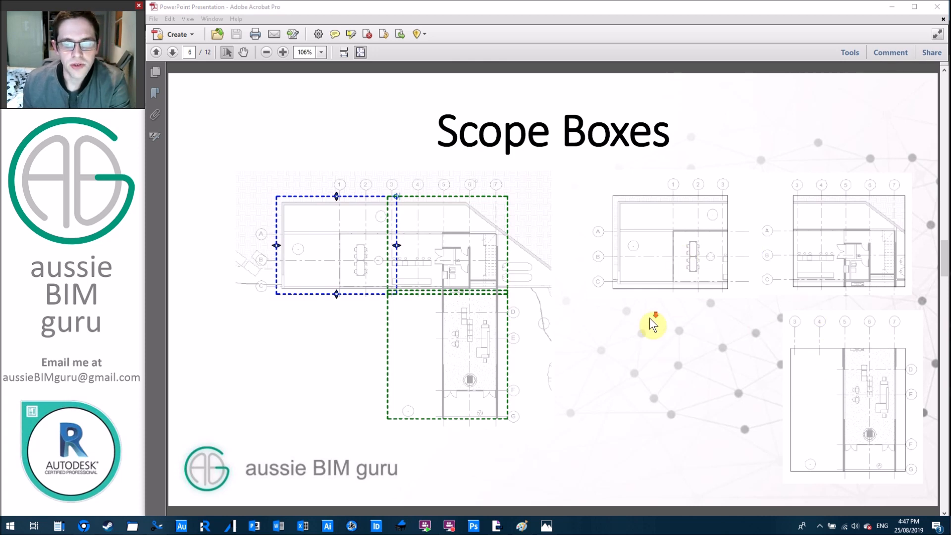
Advance to page 7, the Limitations slide with the dependent-views warning
left_click(173, 52)
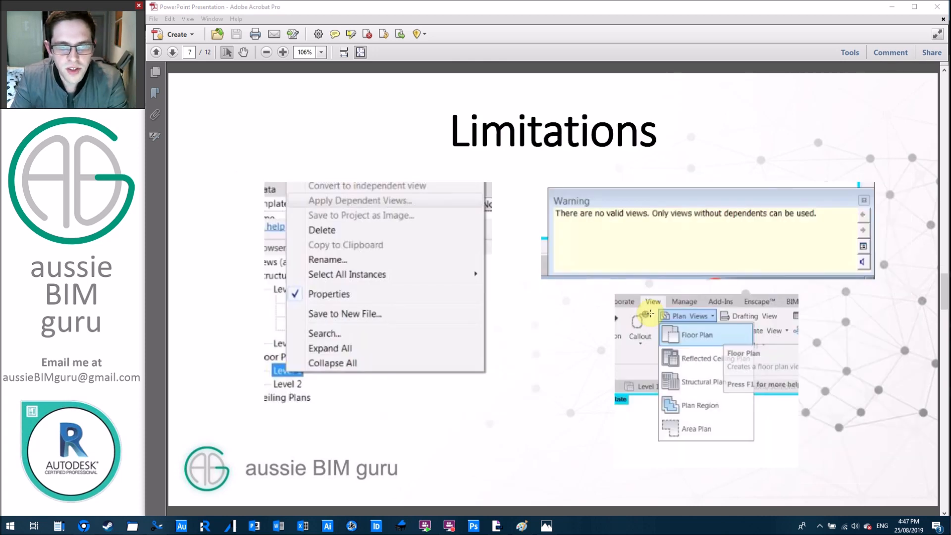
mouse_move(643, 319)
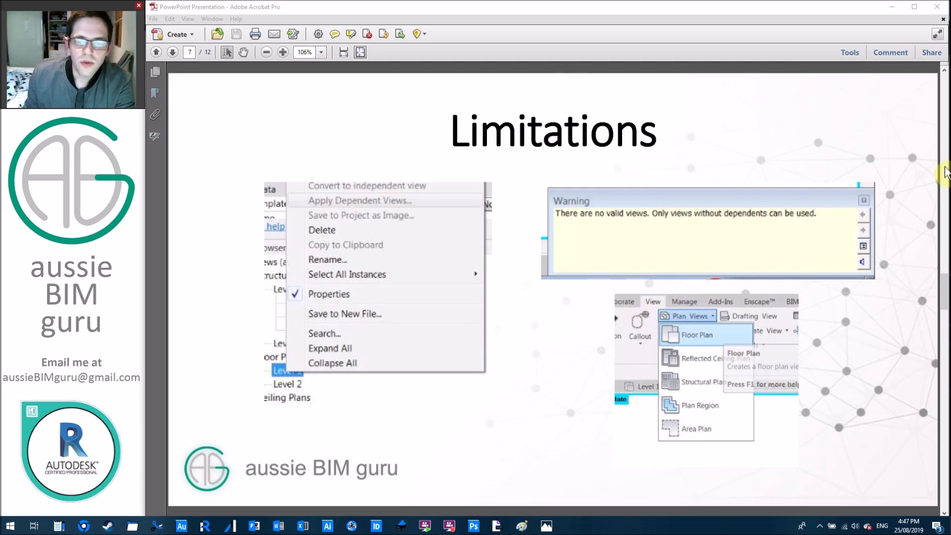
mouse_move(938, 162)
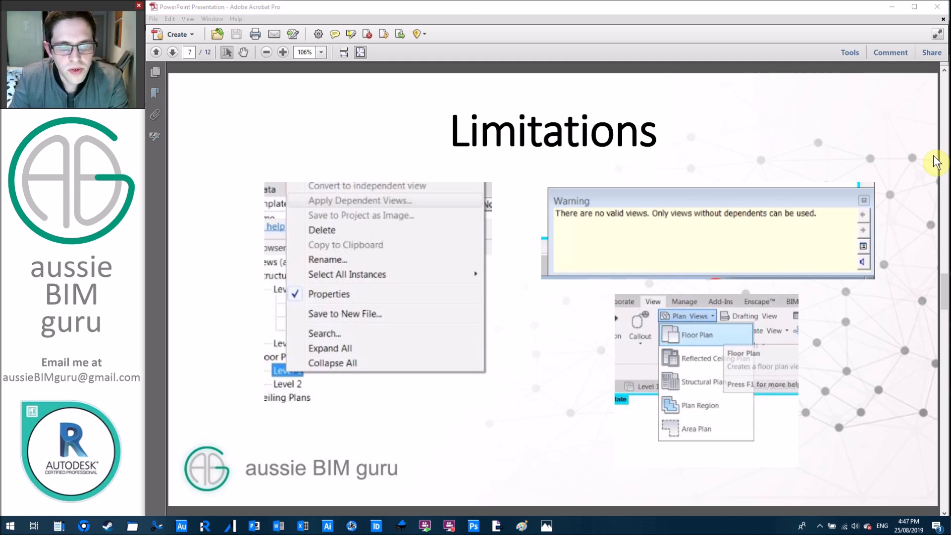
mouse_move(877, 194)
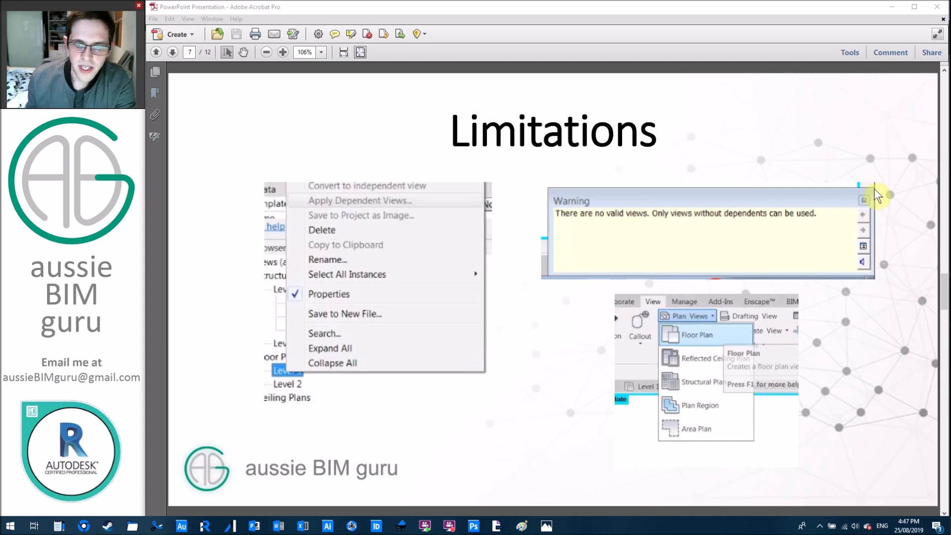
mouse_move(710, 424)
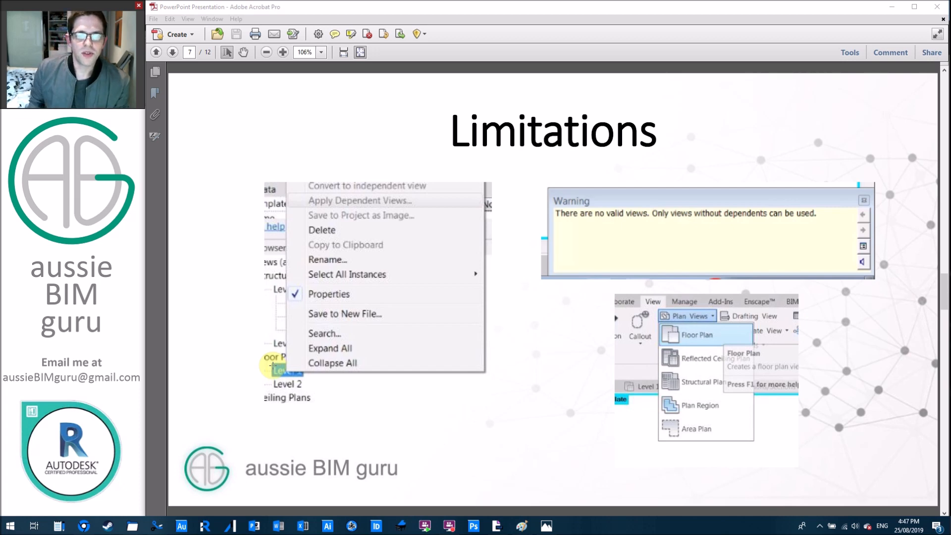
mouse_move(470, 203)
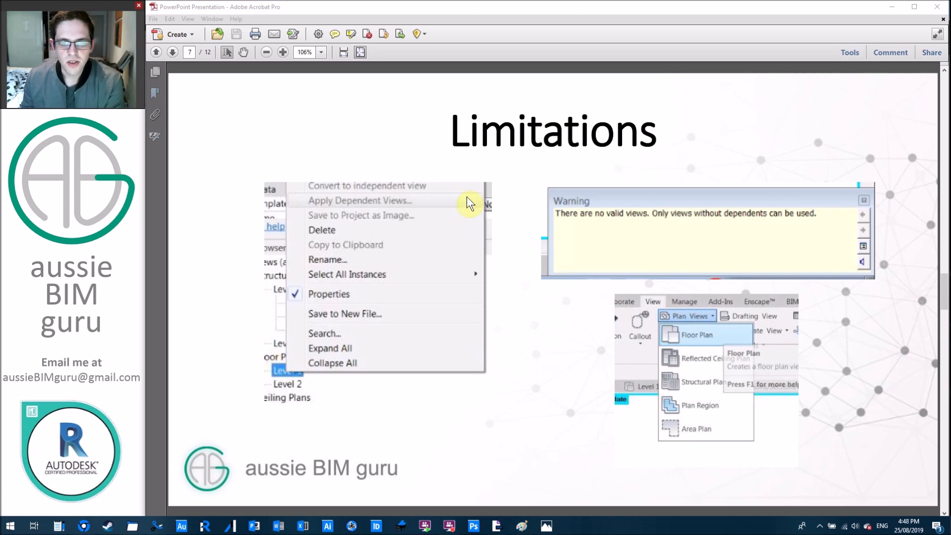
Page past the 'Dynamo to the rescue' and Custom Nodes slides to the Revit Level 1 plan
left_click(173, 52)
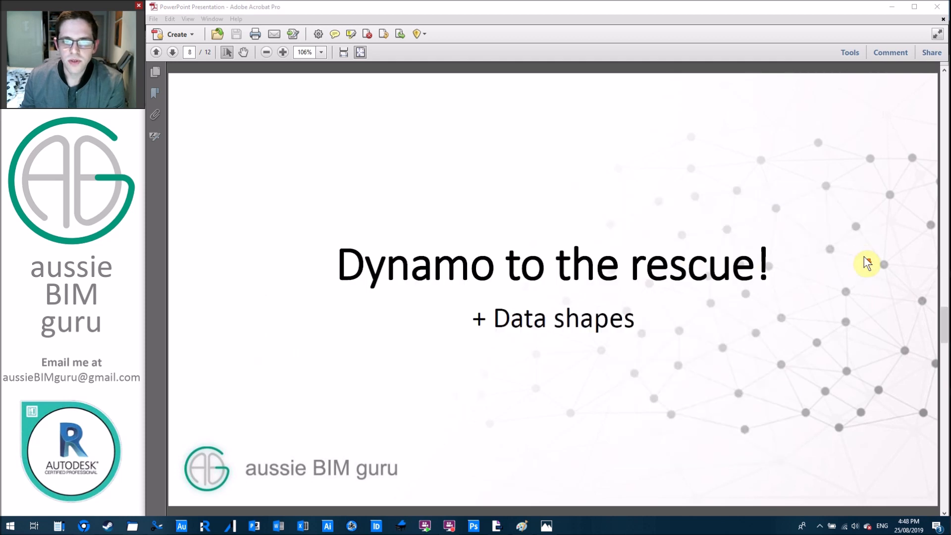
mouse_move(868, 245)
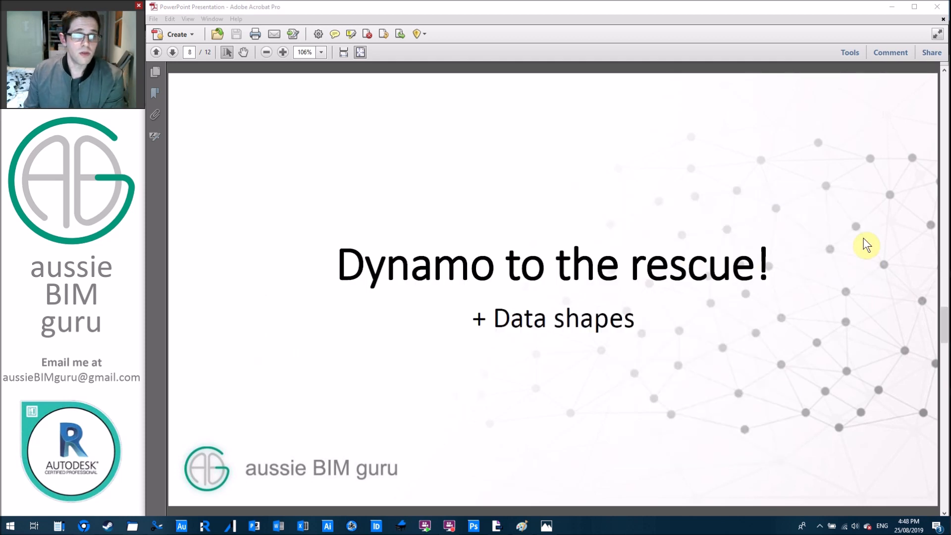
mouse_move(835, 239)
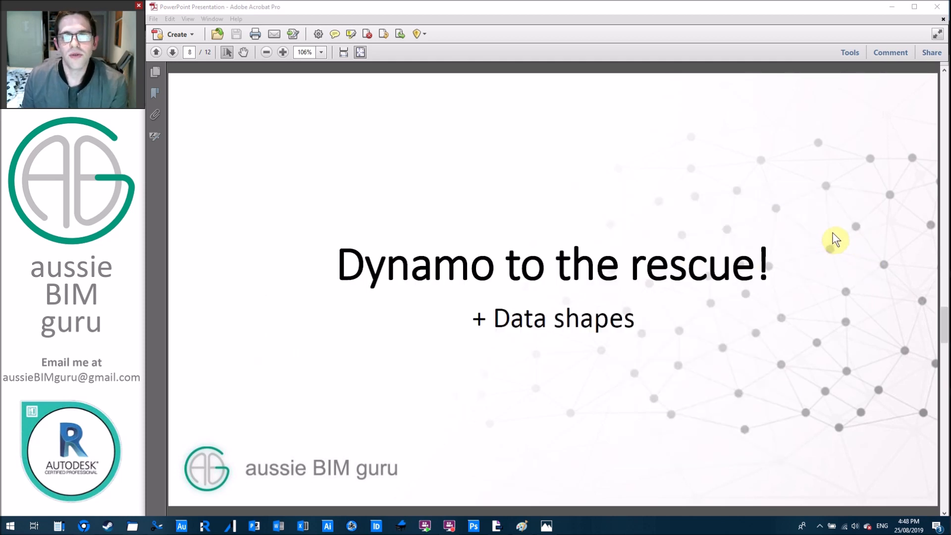
left_click(172, 52)
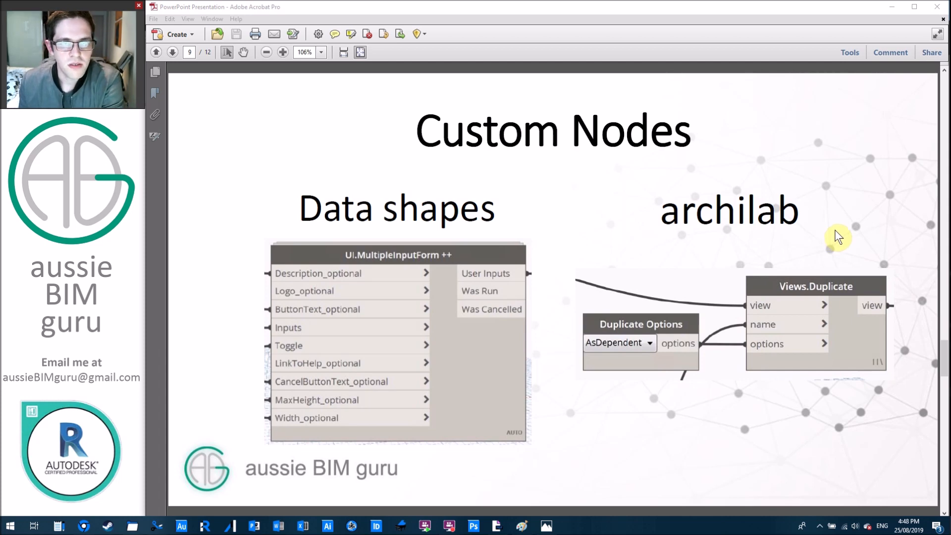
left_click(173, 52)
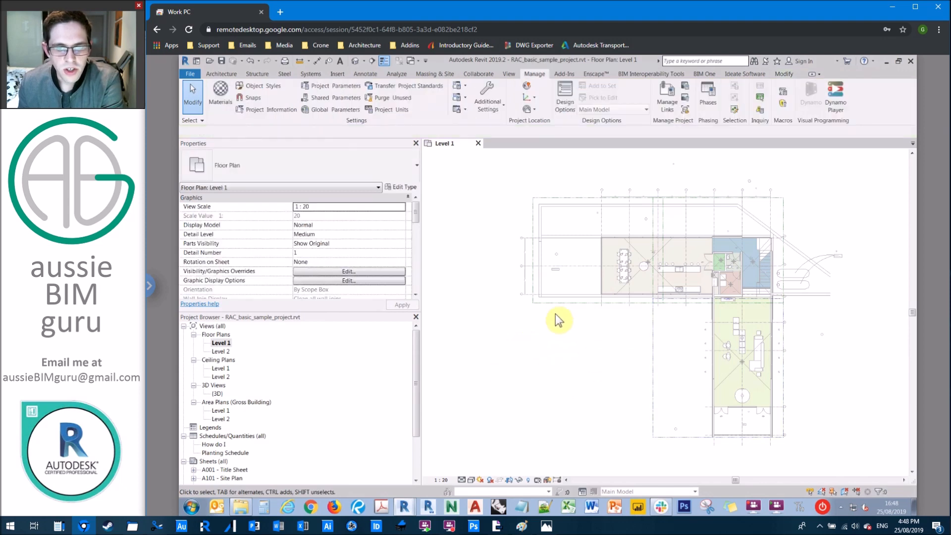
Open Level 1 - Dependent 1, set its Scope Box to Zone A, and return to Level 1
left_click(552, 309)
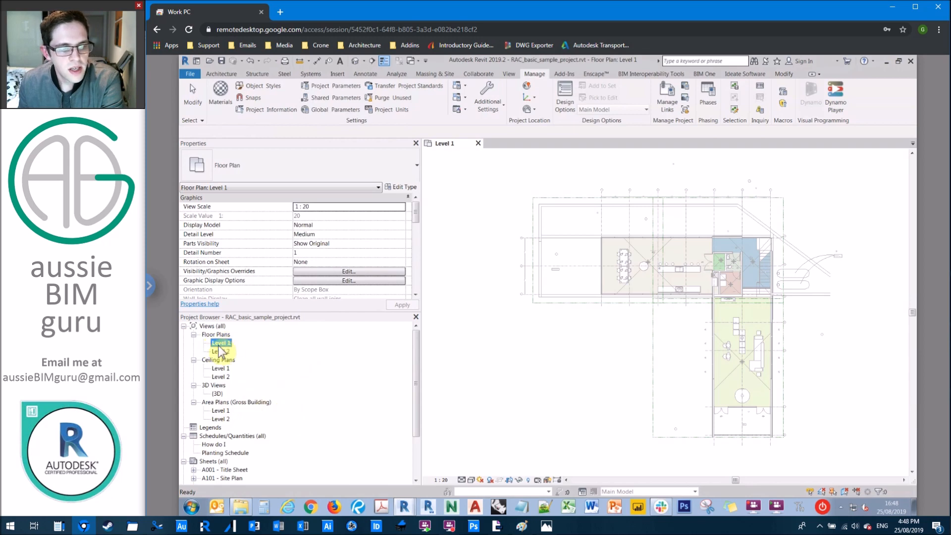
right_click(221, 344)
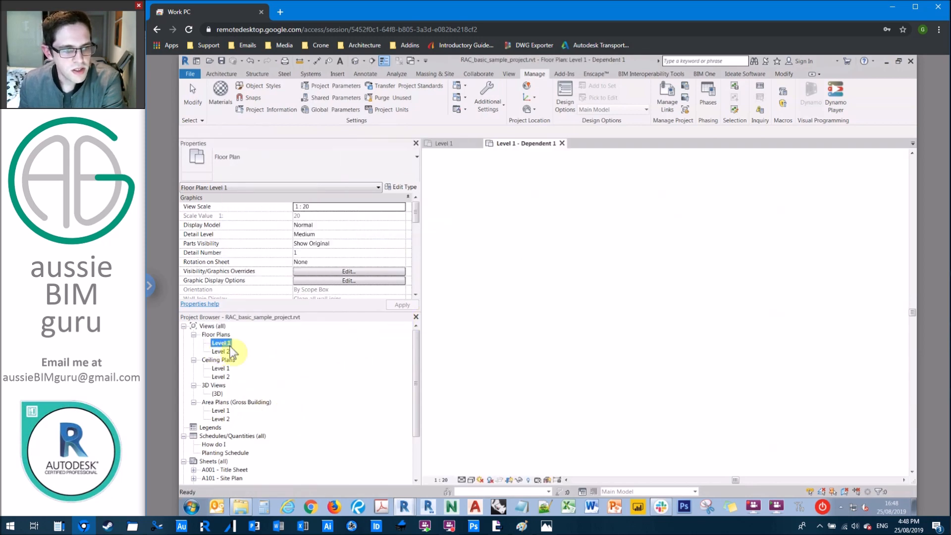
double_click(252, 351)
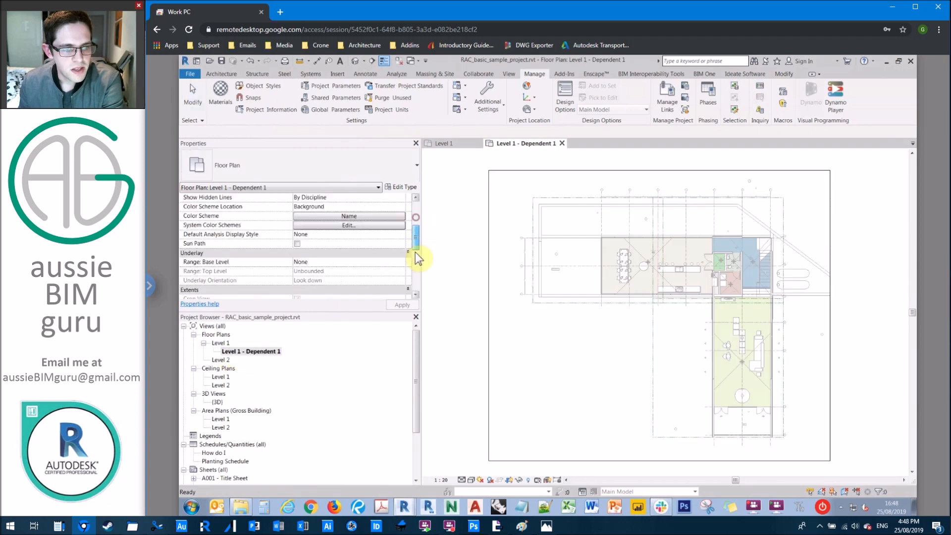
left_click(401, 252)
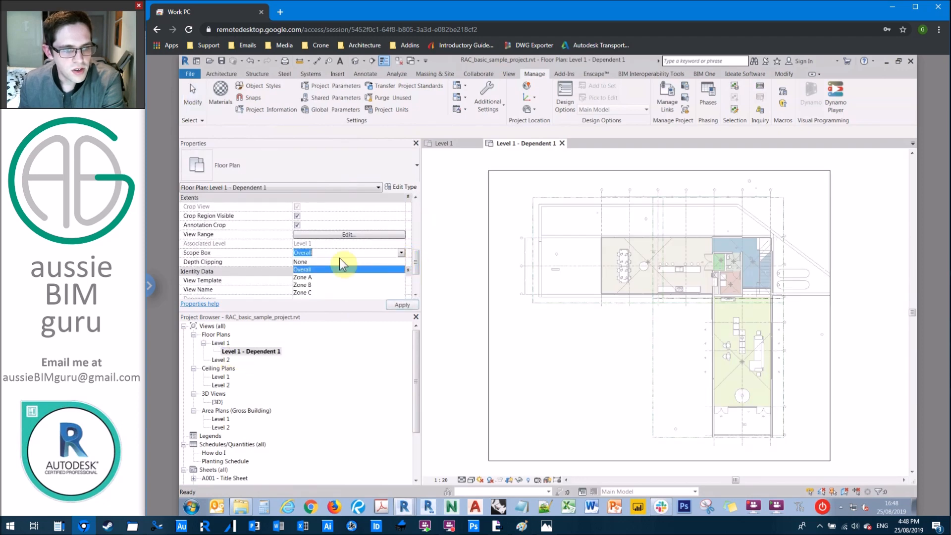
left_click(302, 277)
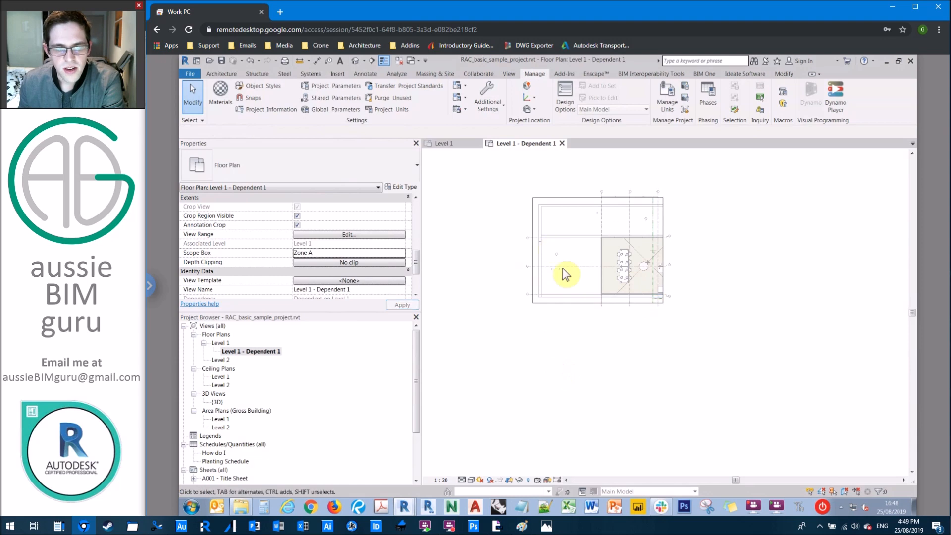
left_click(443, 143)
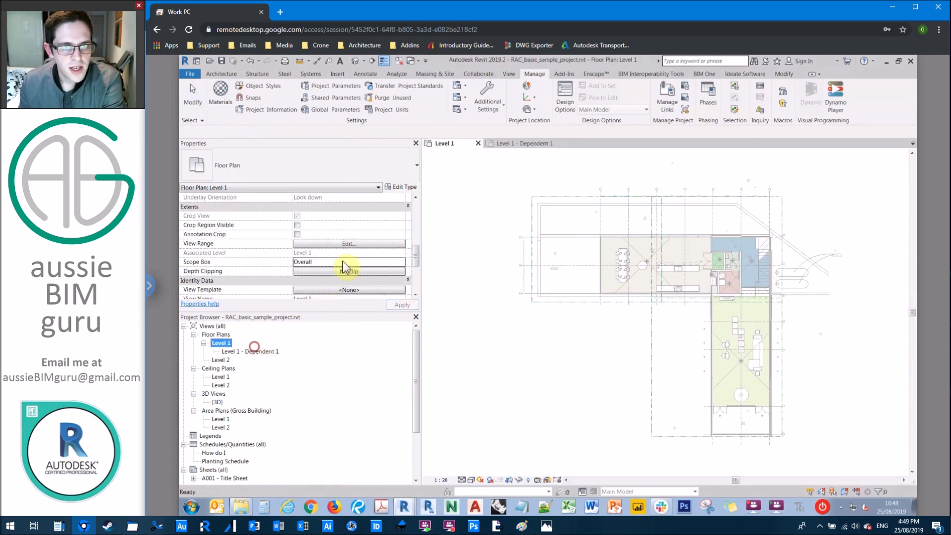
Delete the Level 1 dependent view from the Project Browser
left_click(365, 73)
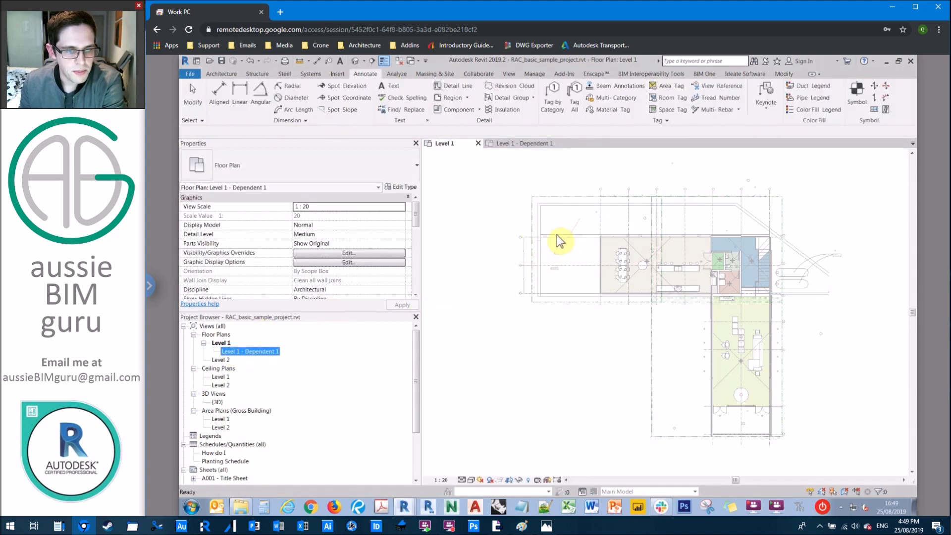
double_click(249, 351)
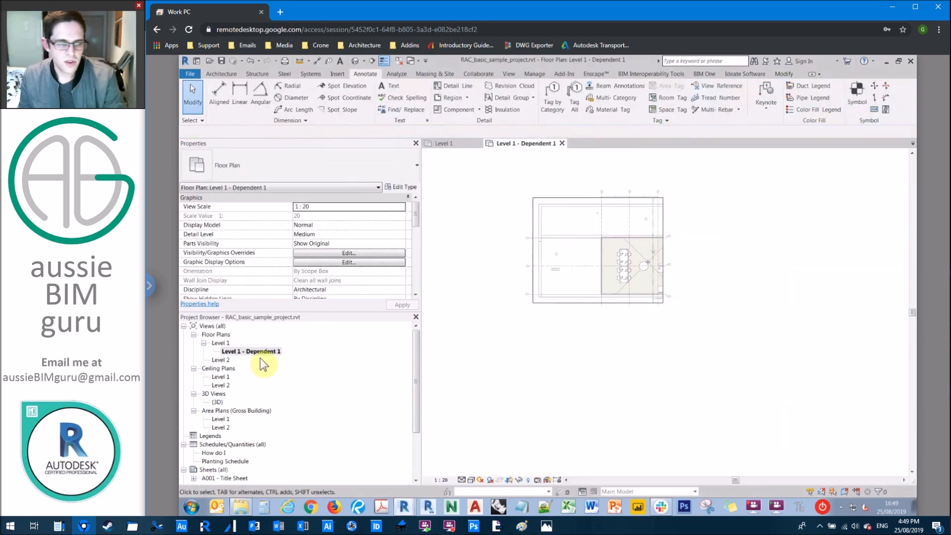
double_click(222, 342)
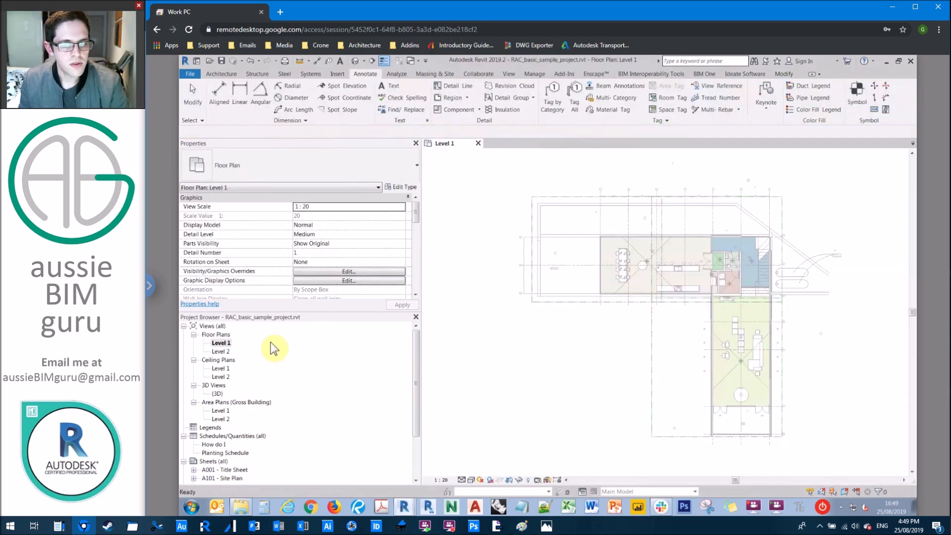
left_click(221, 343)
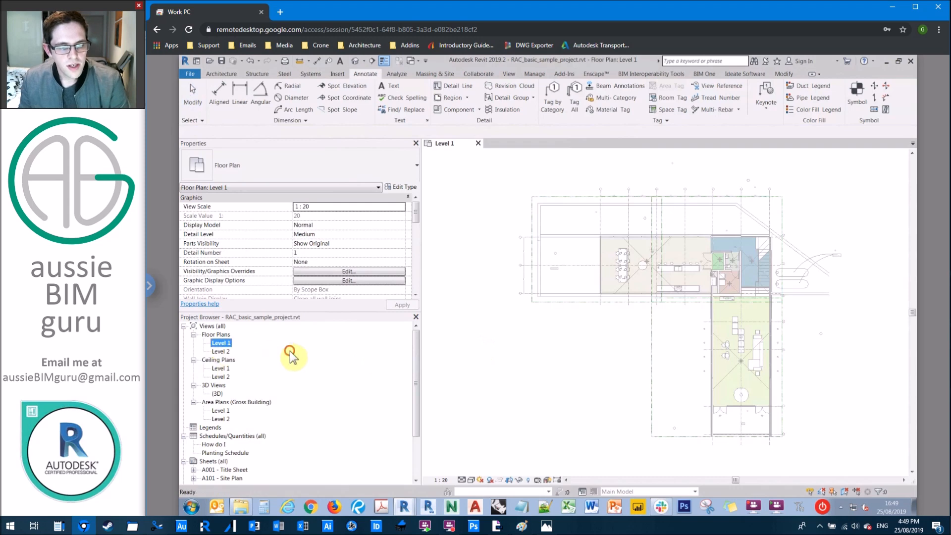
mouse_move(227, 355)
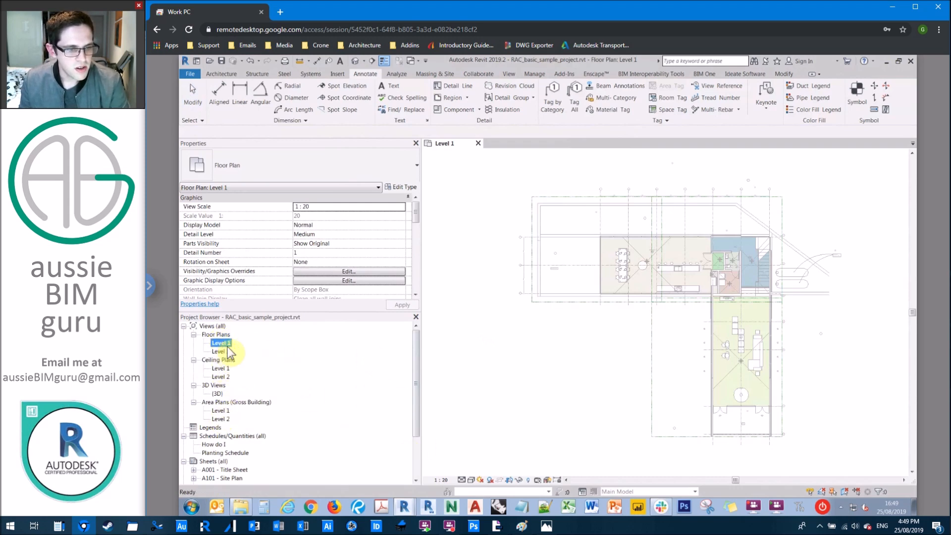
mouse_move(404, 507)
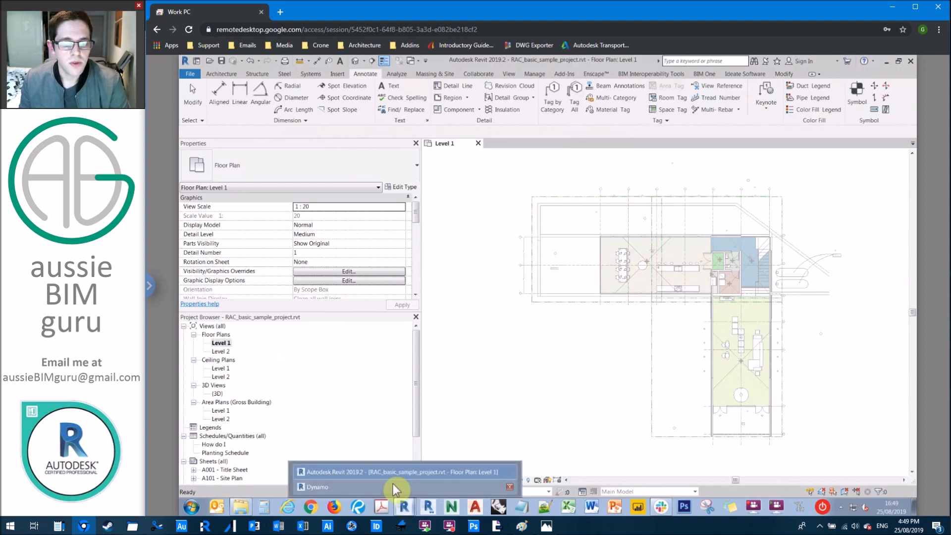
Chain a FloorPlan View Type node into Views.GetByType, then into an Element.Name node
left_click(316, 486)
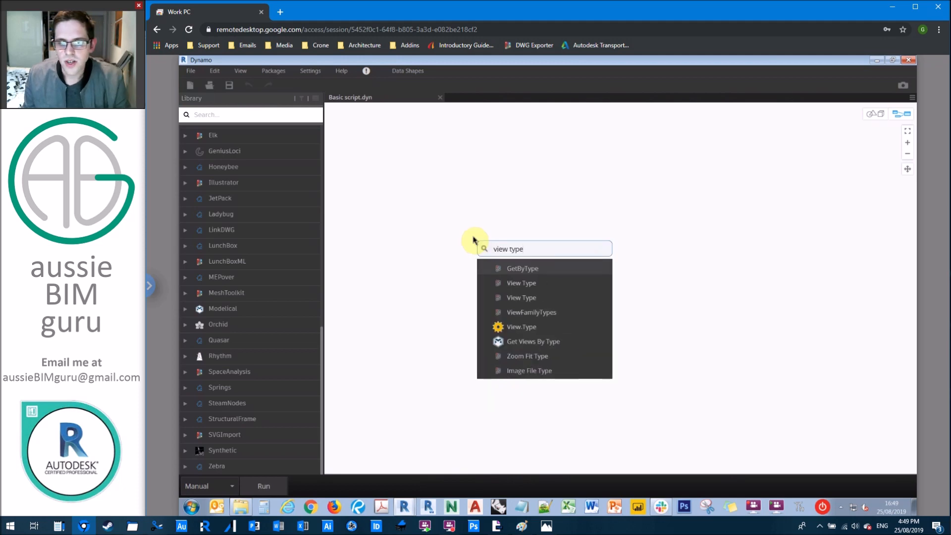
mouse_move(543, 286)
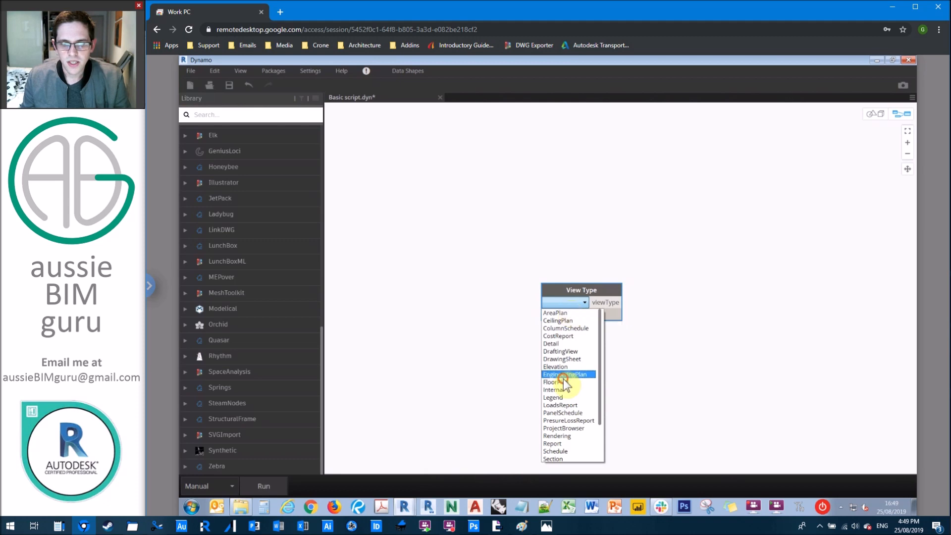
left_click(548, 381)
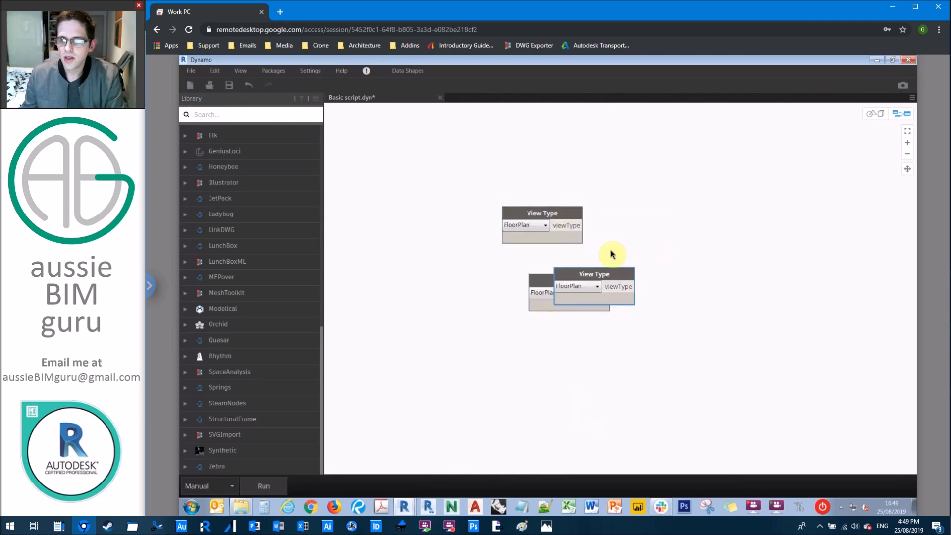
right_click(597, 269)
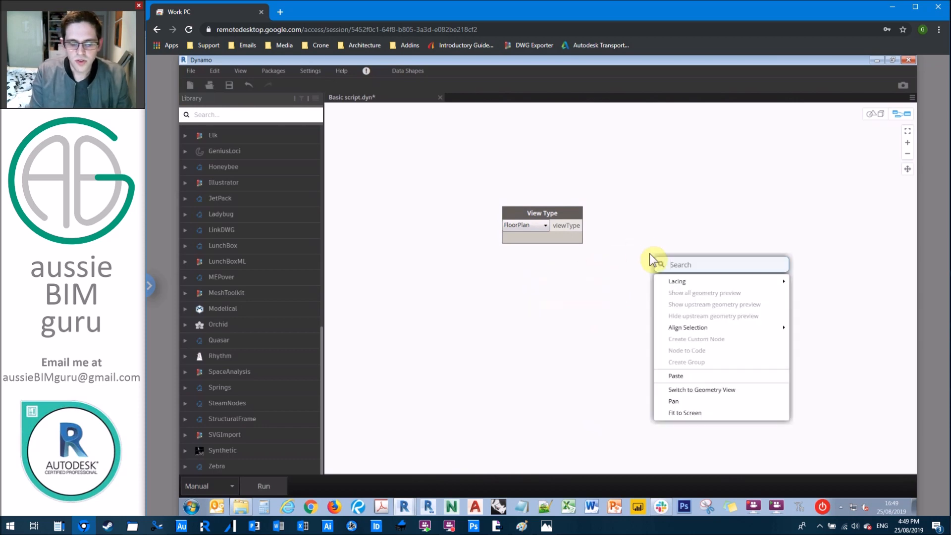
type("view")
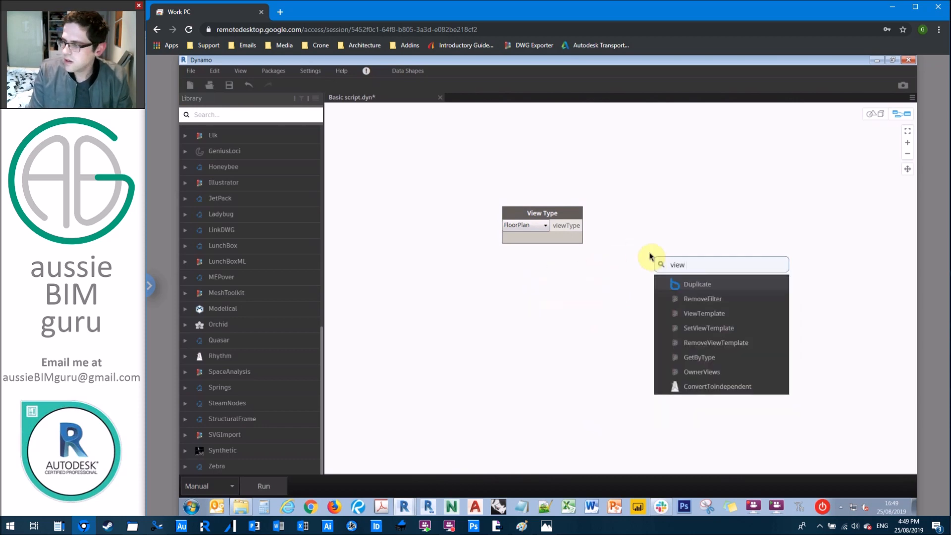
type("by ty")
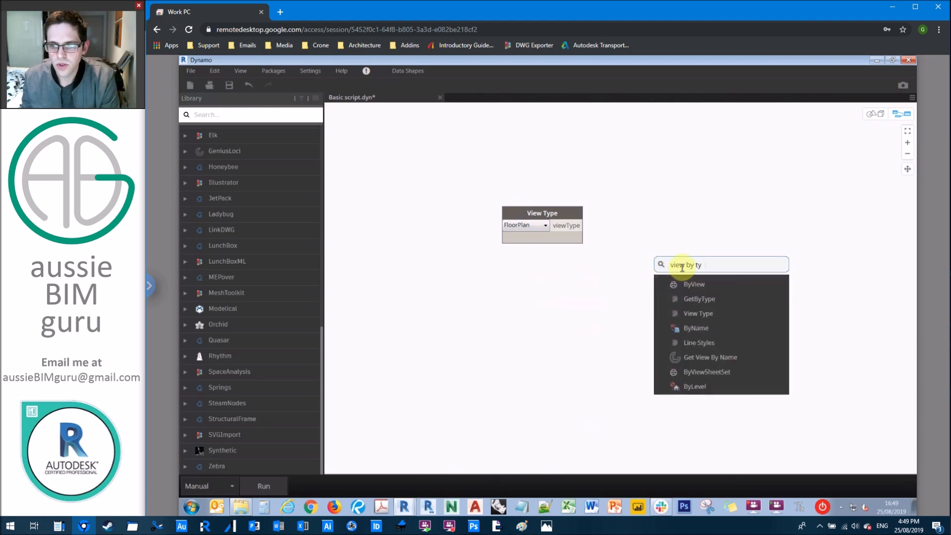
left_click(699, 299)
type("element name")
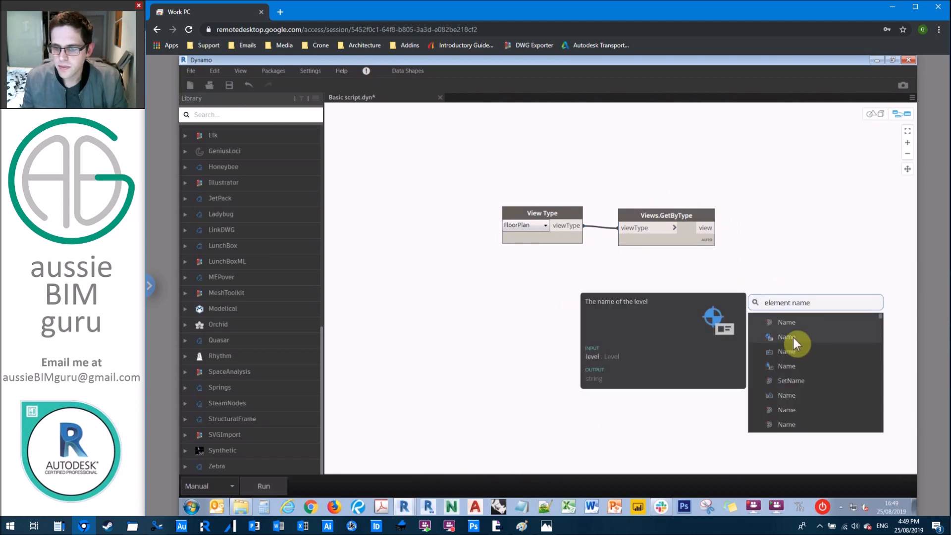
left_click(787, 337)
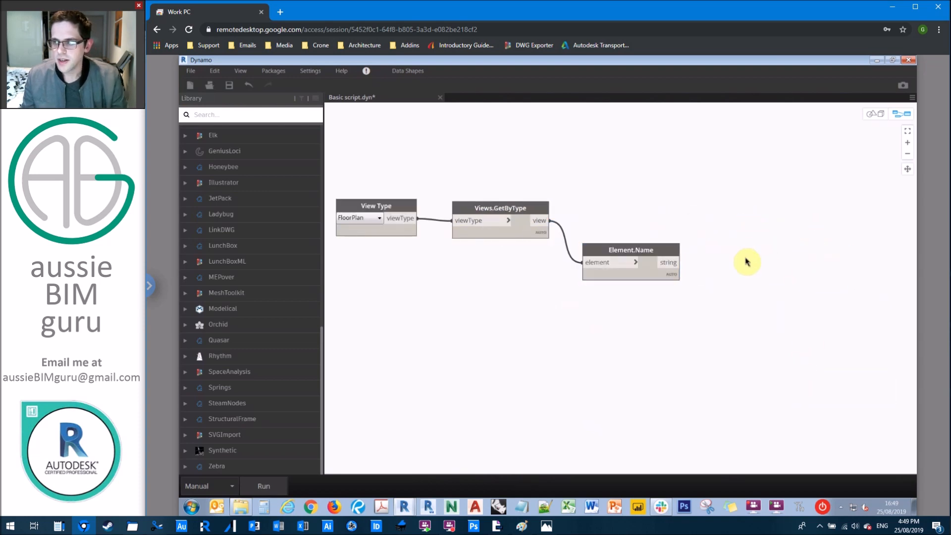
mouse_move(744, 269)
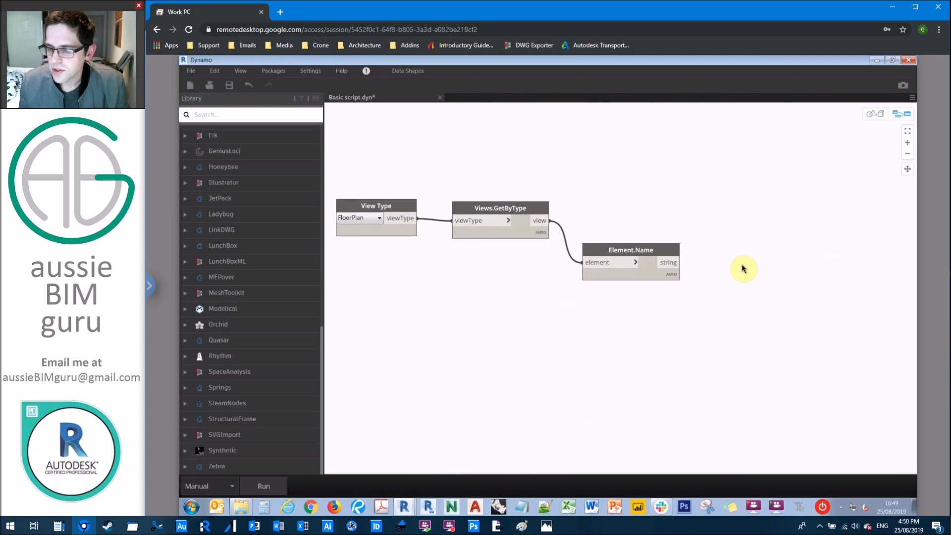
Add a Code Block with "Floor Plan: "+name_v, wire Element.Name in, and run
double_click(725, 271)
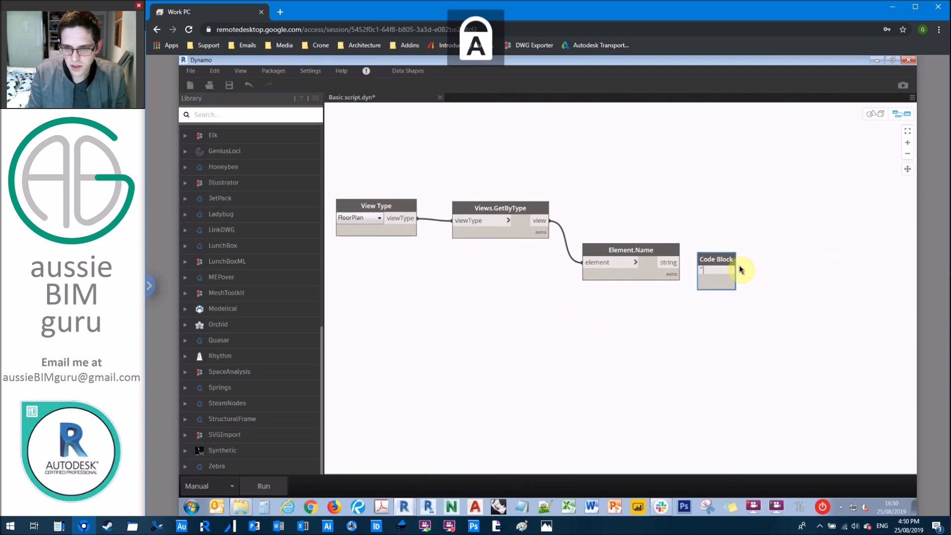
type("\"Floor Plan\"")
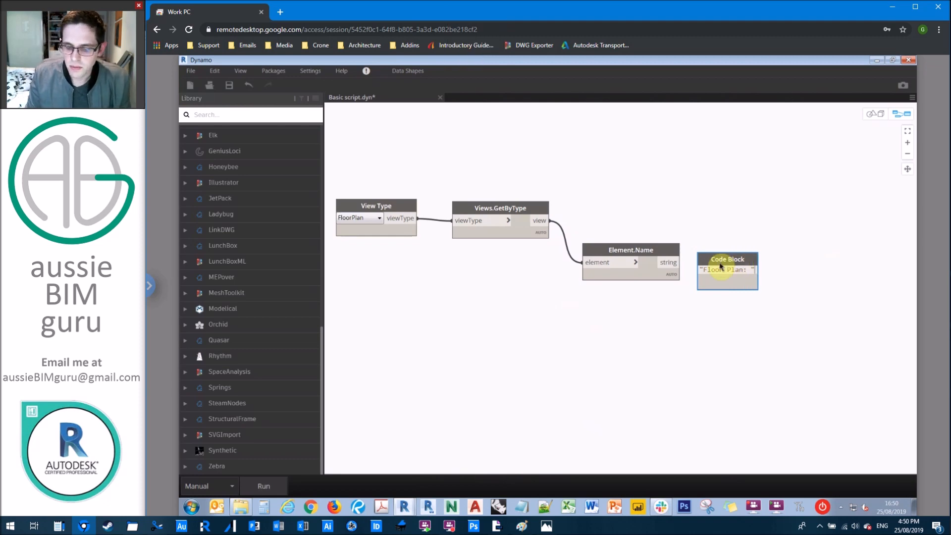
left_click(727, 270)
type("+name_v;")
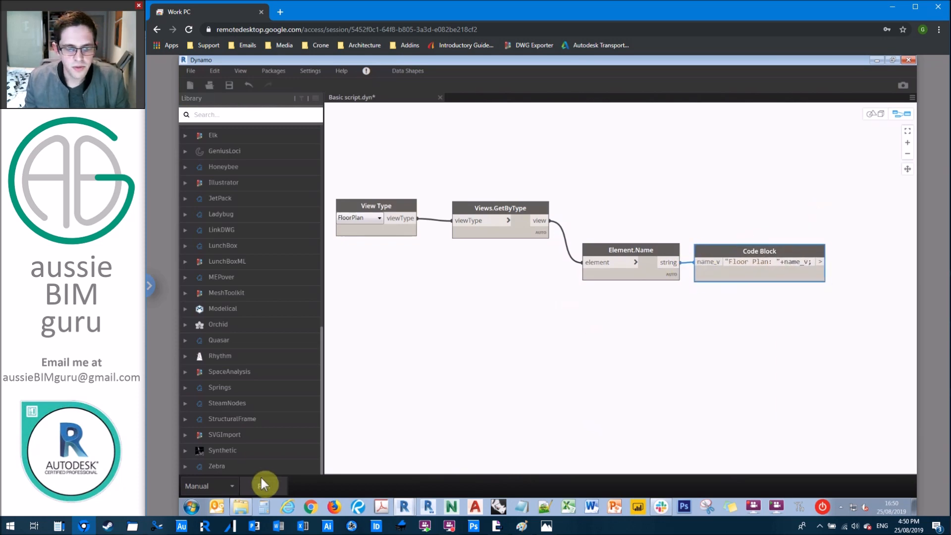
left_click(263, 486)
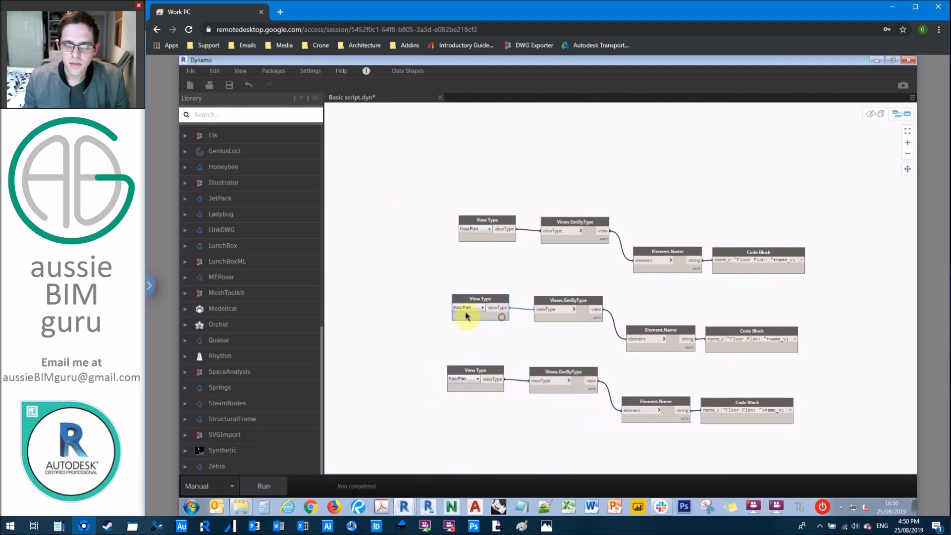
Change a copied chain's View Type, searching for the AreaPlan option
left_click(476, 308)
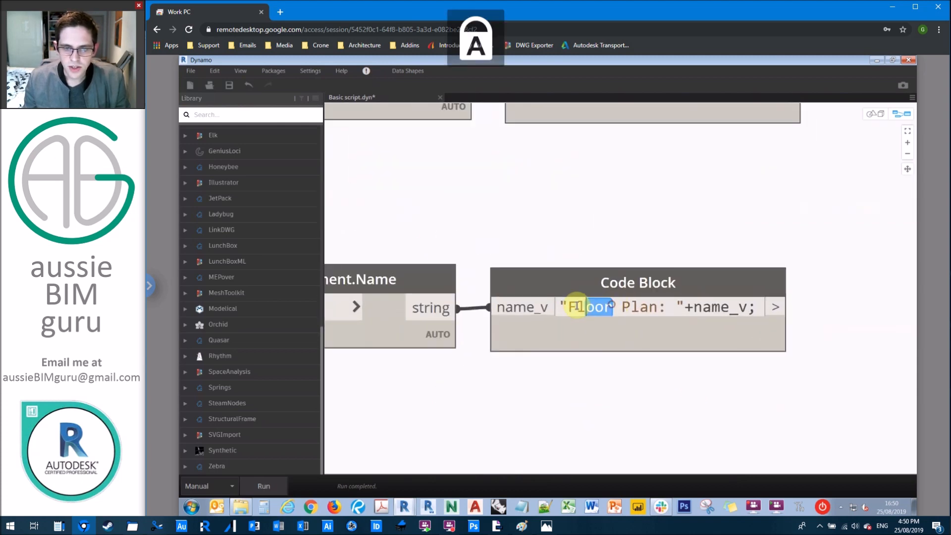
type("Area")
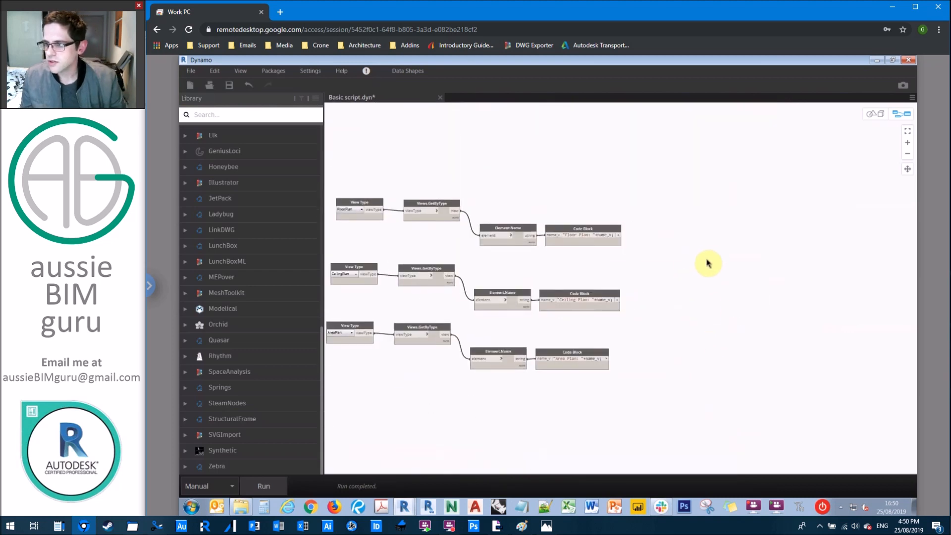
mouse_move(713, 261)
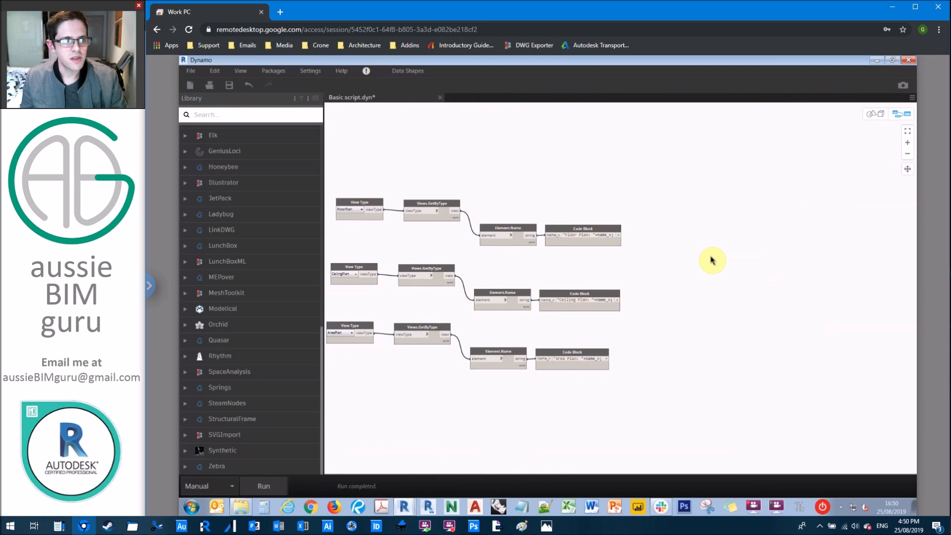
mouse_move(609, 344)
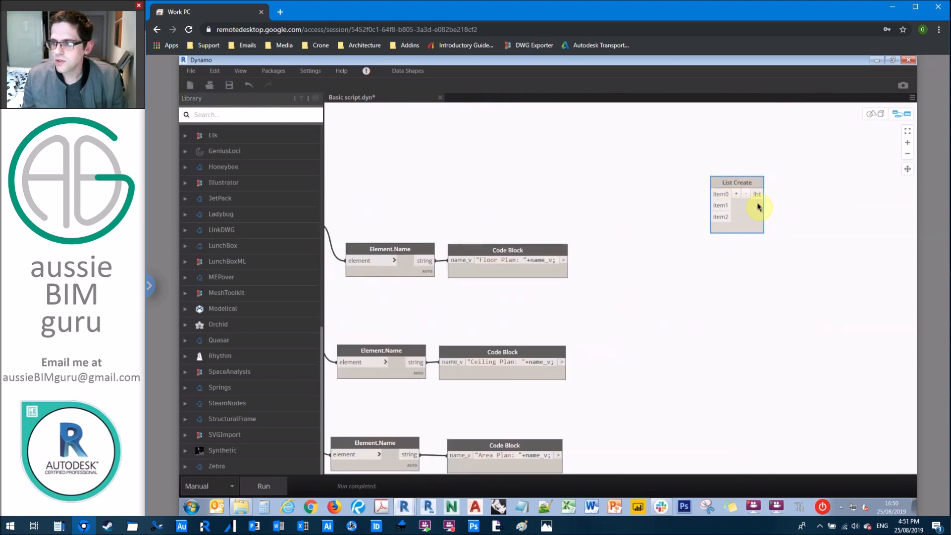
Feed List Create into List.Flatten and preview names like "Floor Plan: Level 1"
right_click(730, 309)
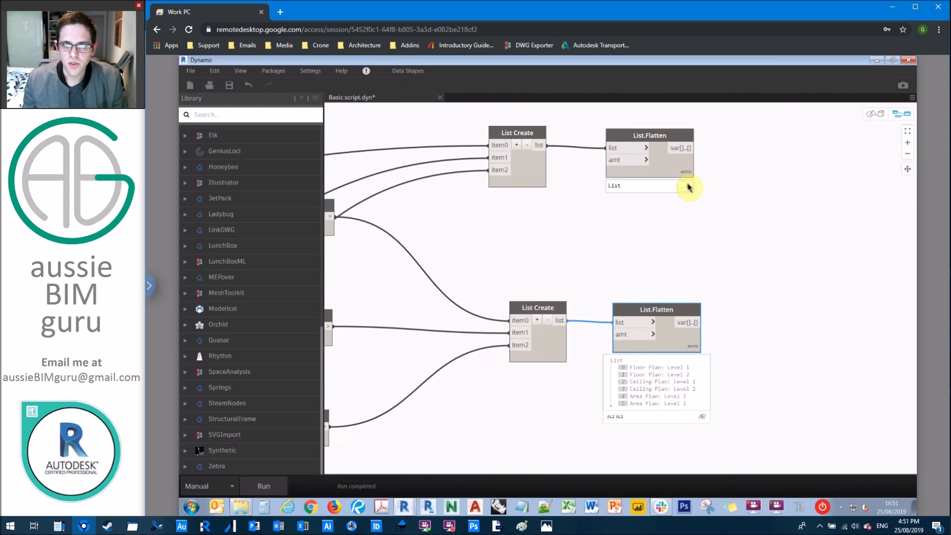
left_click(687, 186)
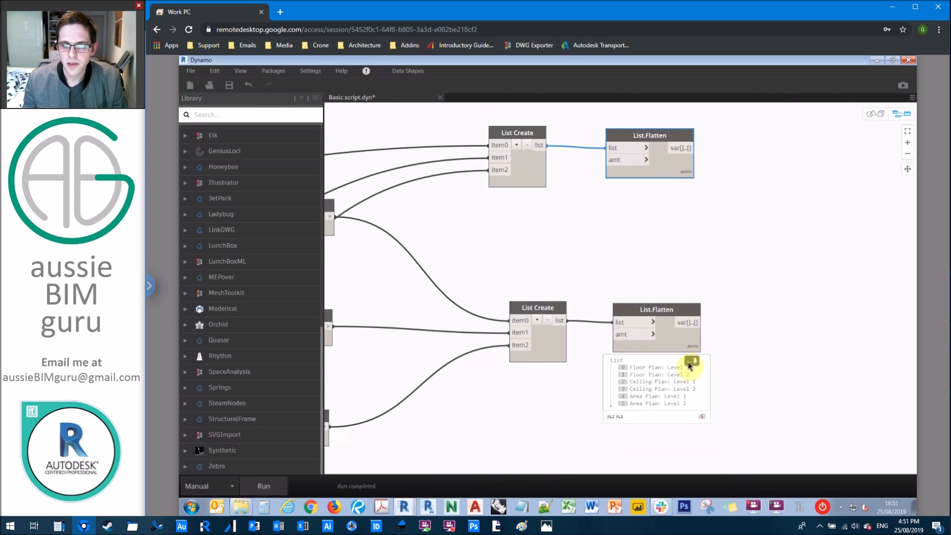
Close the preview, search "list", and place a UI.Listview Data node
left_click(694, 361)
type("ui l")
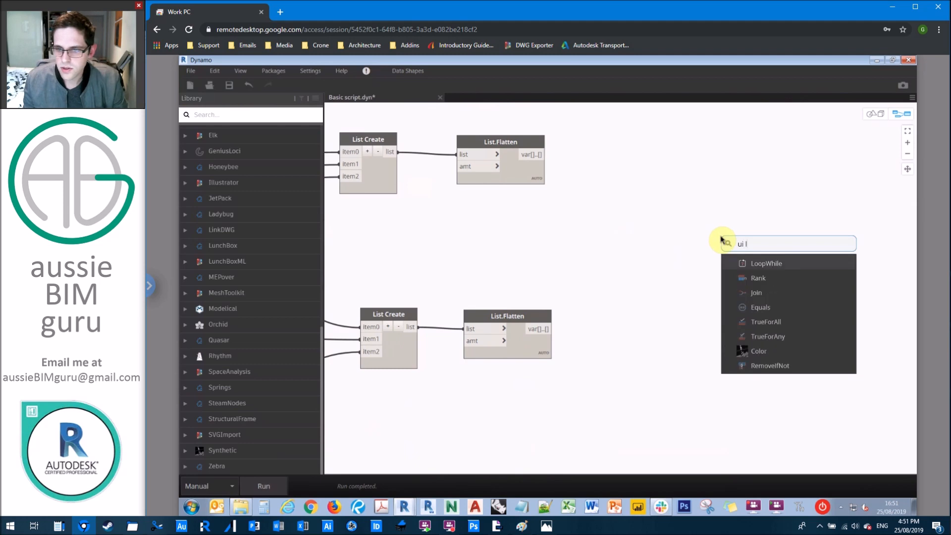
type("ist")
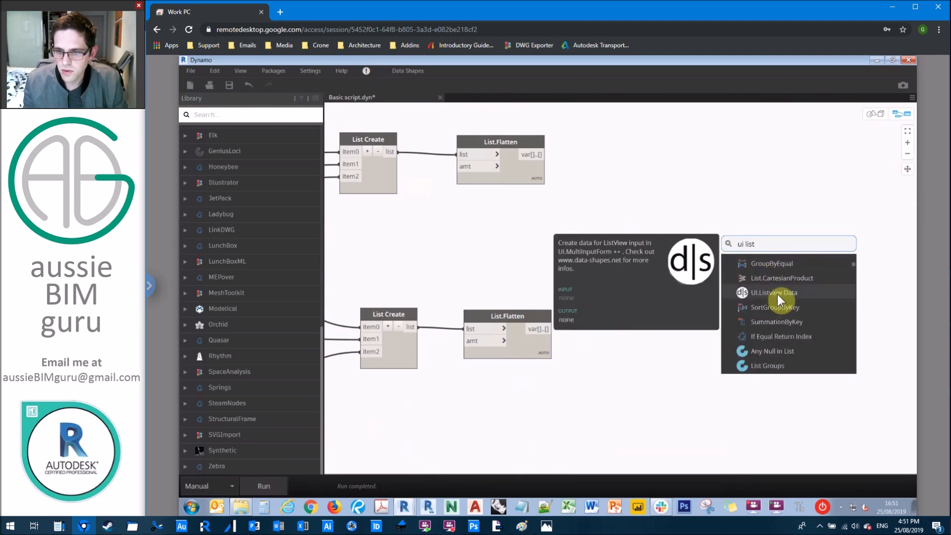
left_click(776, 292)
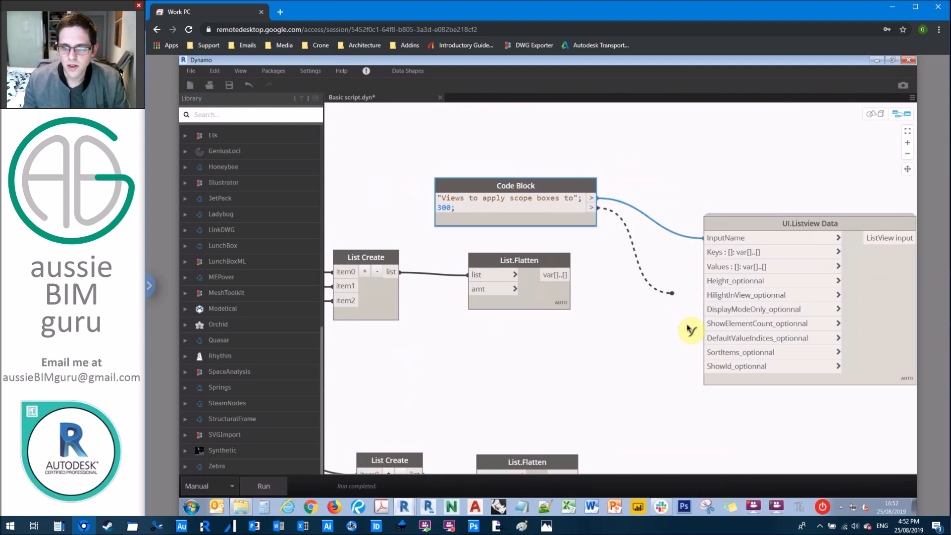
mouse_move(728, 324)
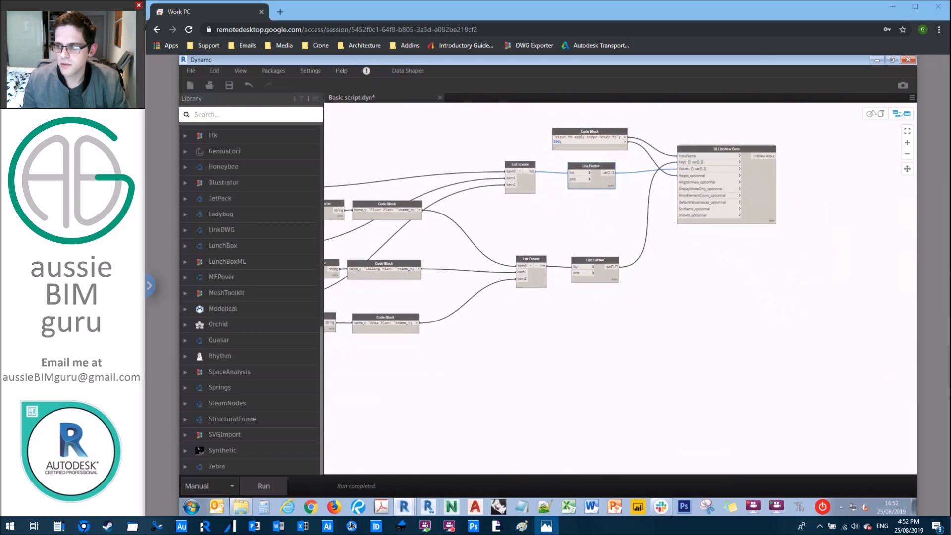
mouse_move(770, 274)
type("string")
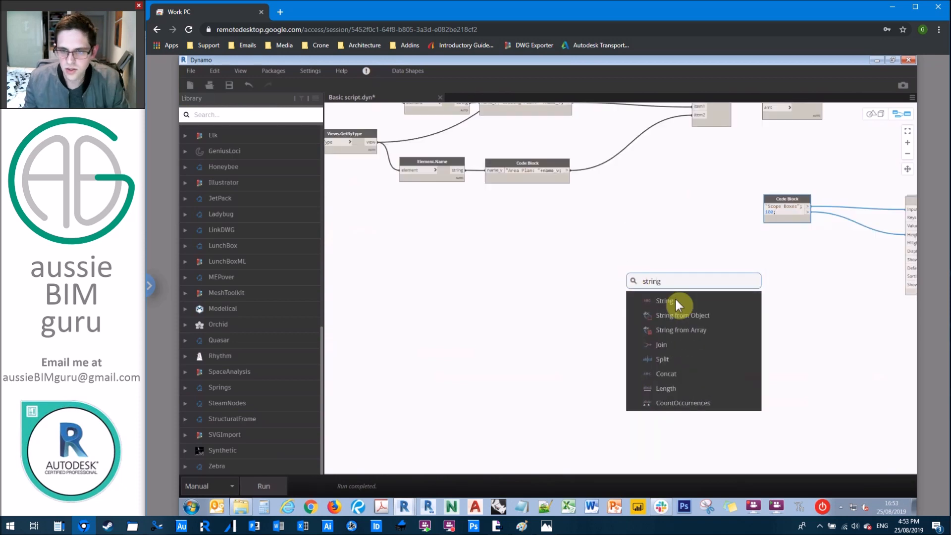
Gather scope boxes via String, Category.ByName, All Elements of Category and Element.Name nodes as list values and keys
left_click(664, 301)
type("categ")
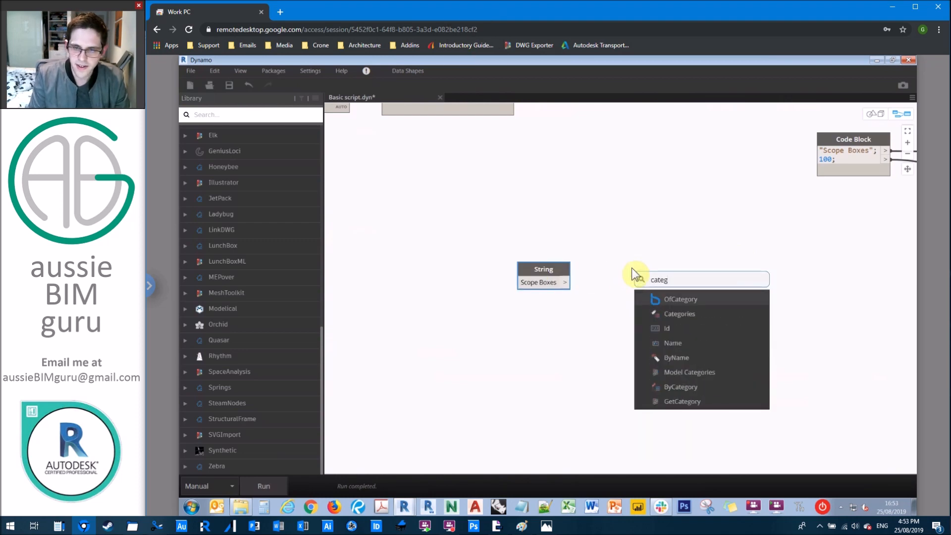
left_click(676, 357)
type("all elements of categ")
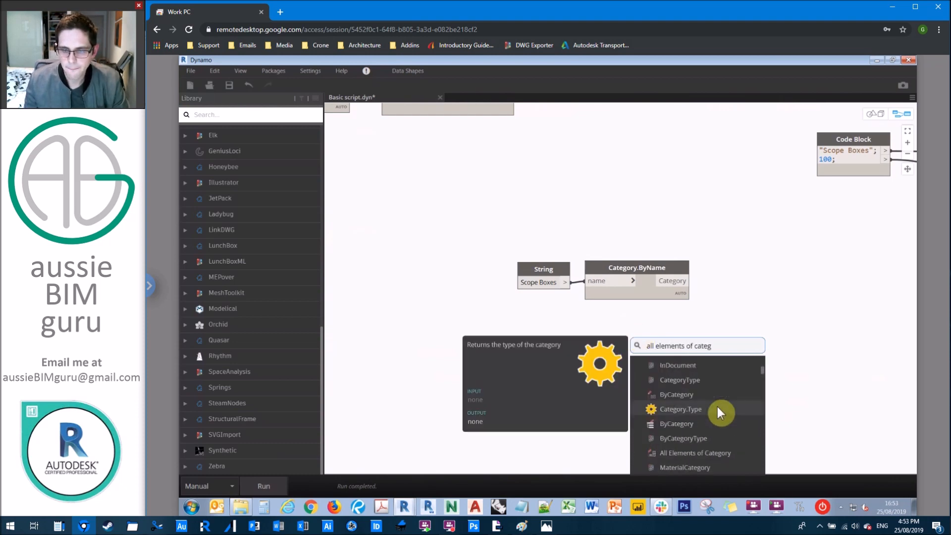
left_click(695, 452)
type("e")
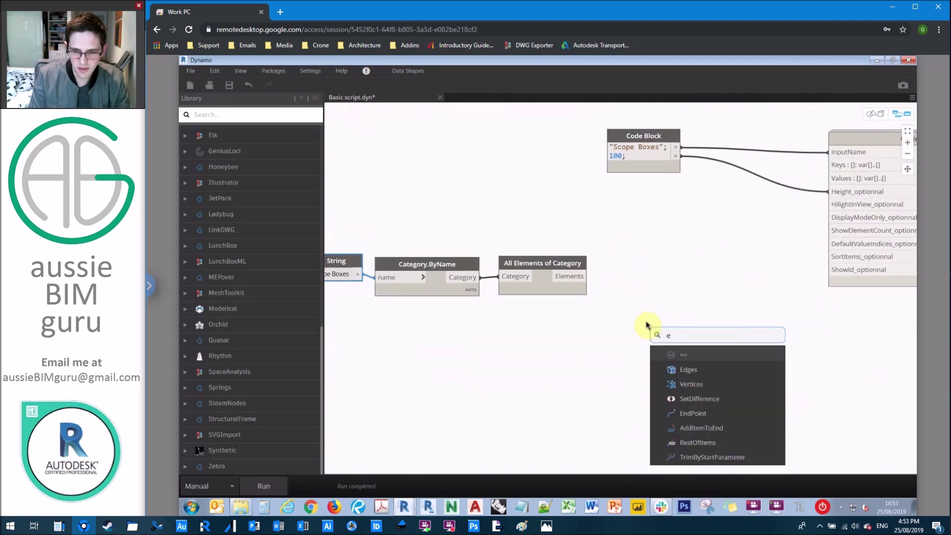
type("lement name")
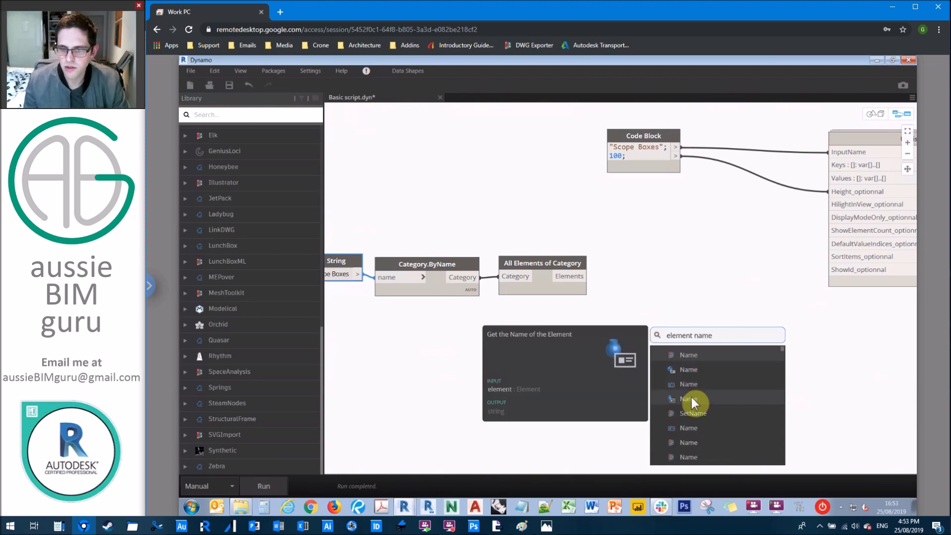
left_click(688, 399)
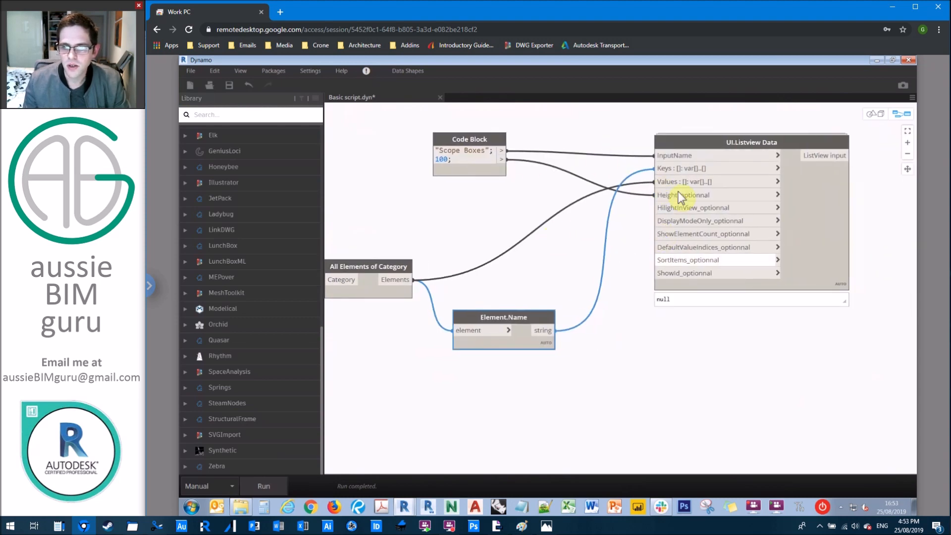
mouse_move(683, 211)
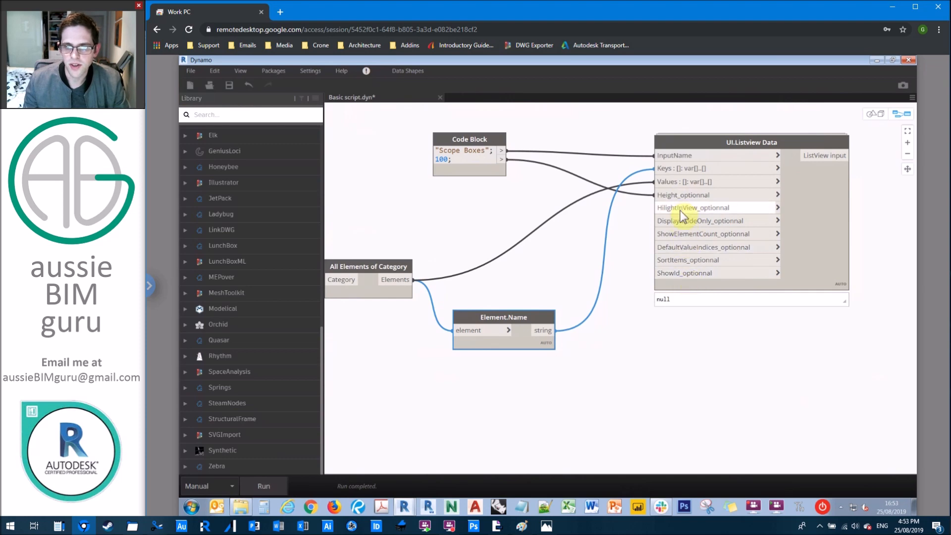
mouse_move(689, 247)
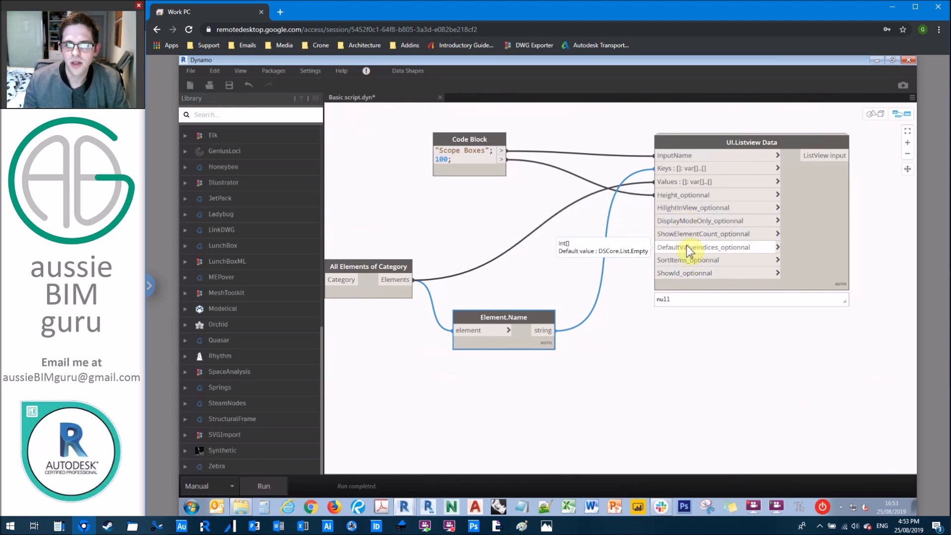
mouse_move(684, 273)
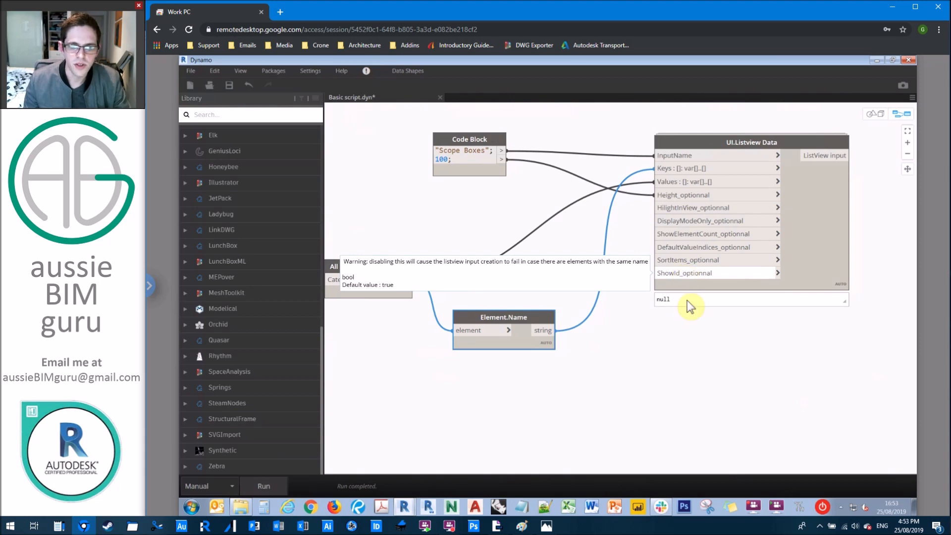
scroll("down", 3)
type("list")
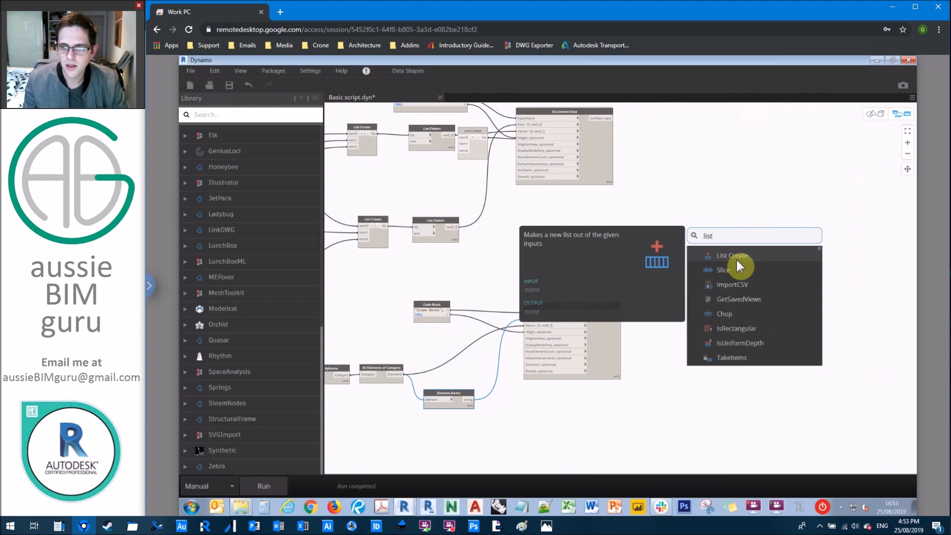
Add a List Create node joining both Listview Data outputs
left_click(732, 255)
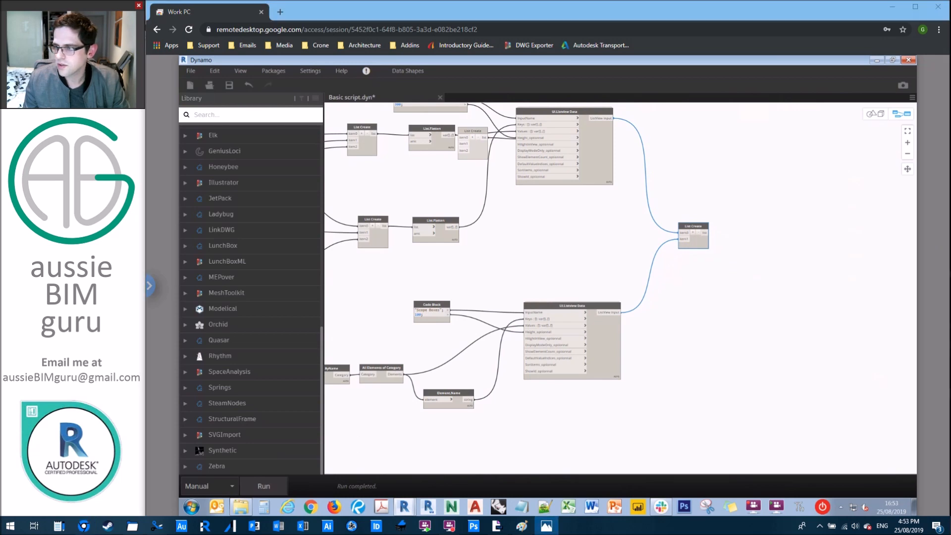
mouse_move(827, 212)
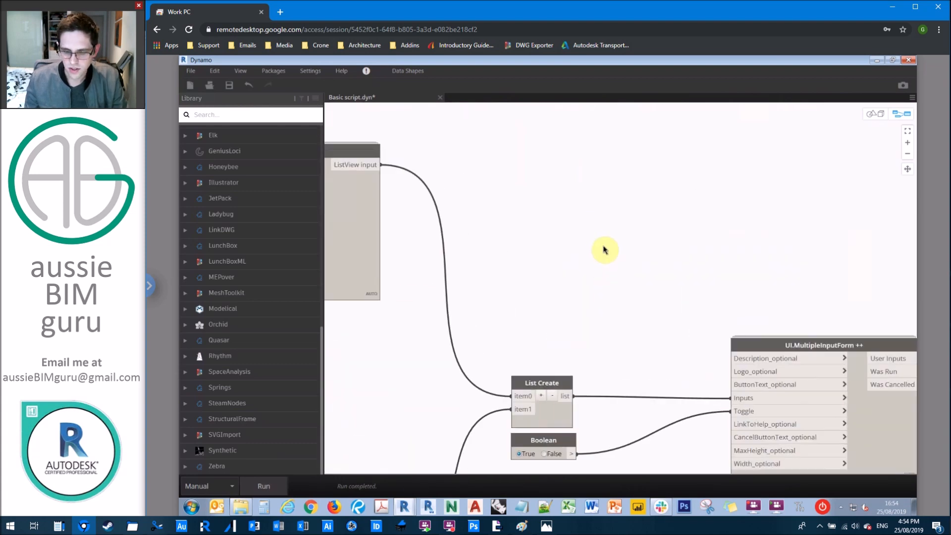
Code Block with 'Select views and scope boxes', 'Apply as dependent', 'Cancel', 800, plus a File Path node
double_click(600, 250)
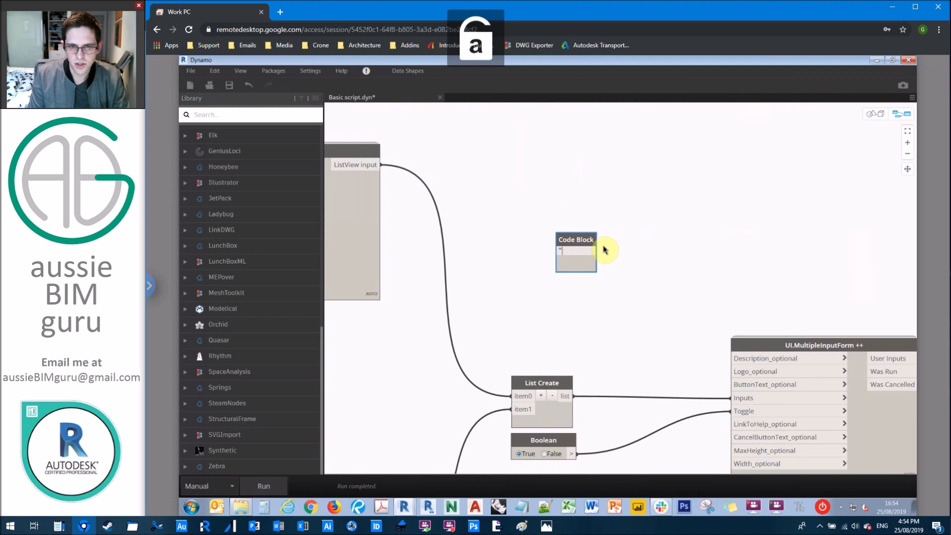
type("\"Select view\"")
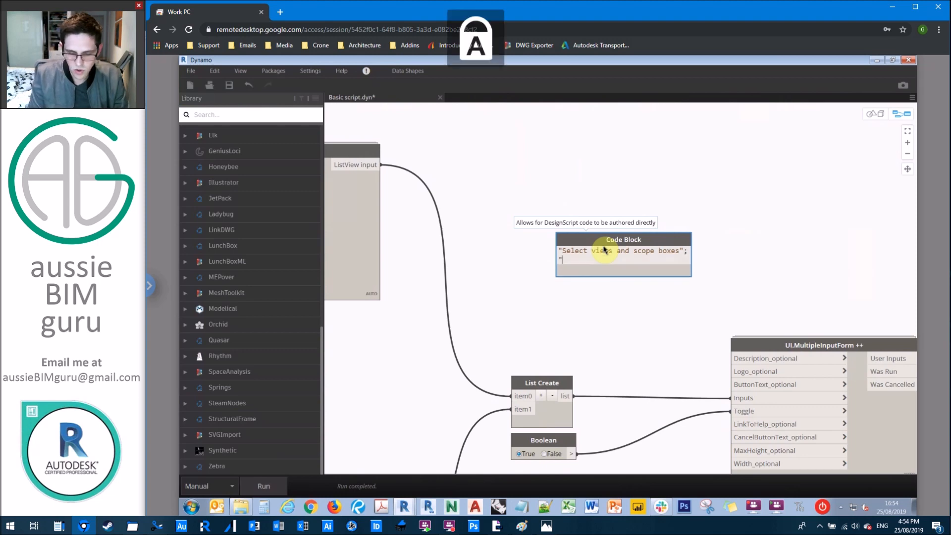
type("Apply as dependent")
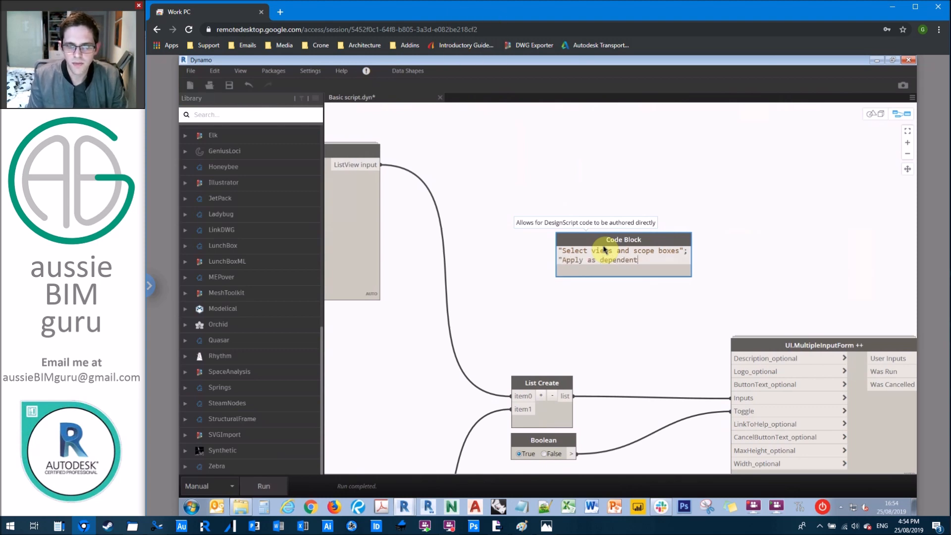
type(";")
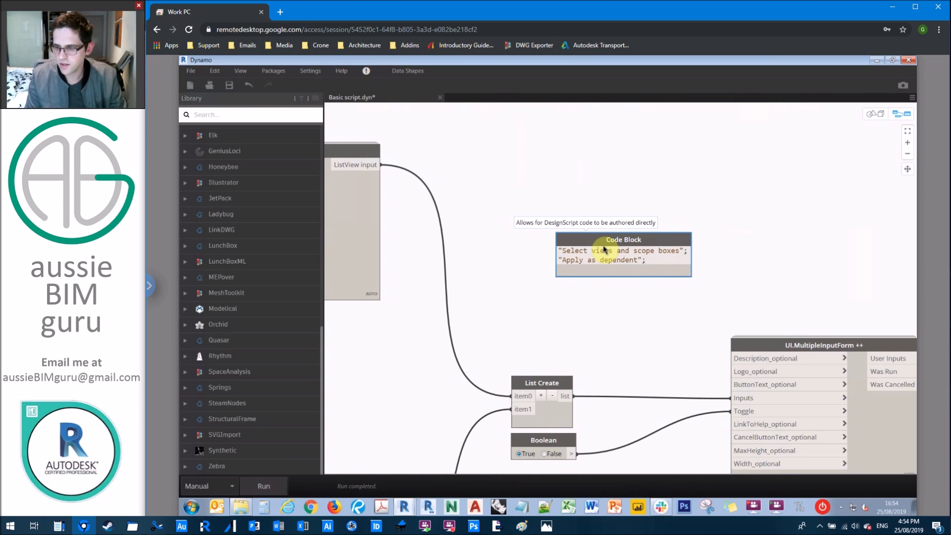
type("\"Cance")
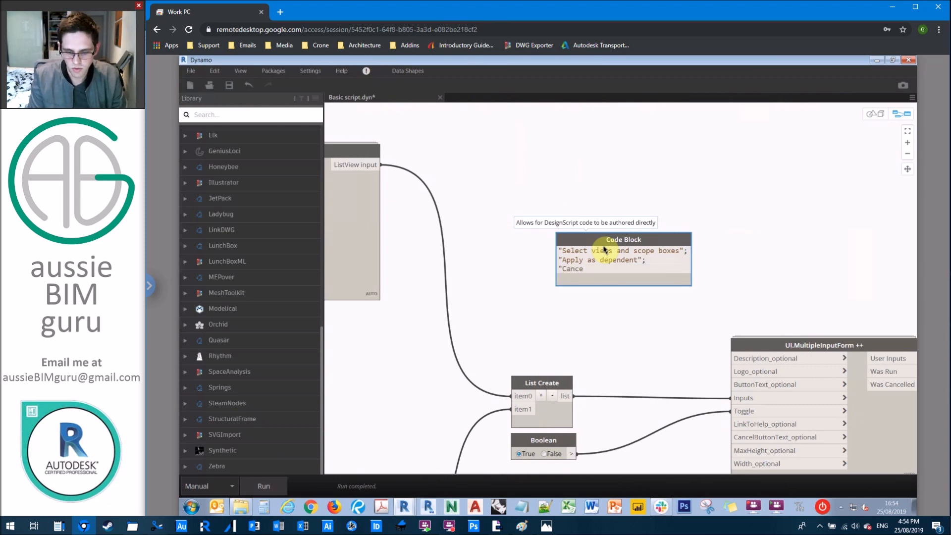
type("\";")
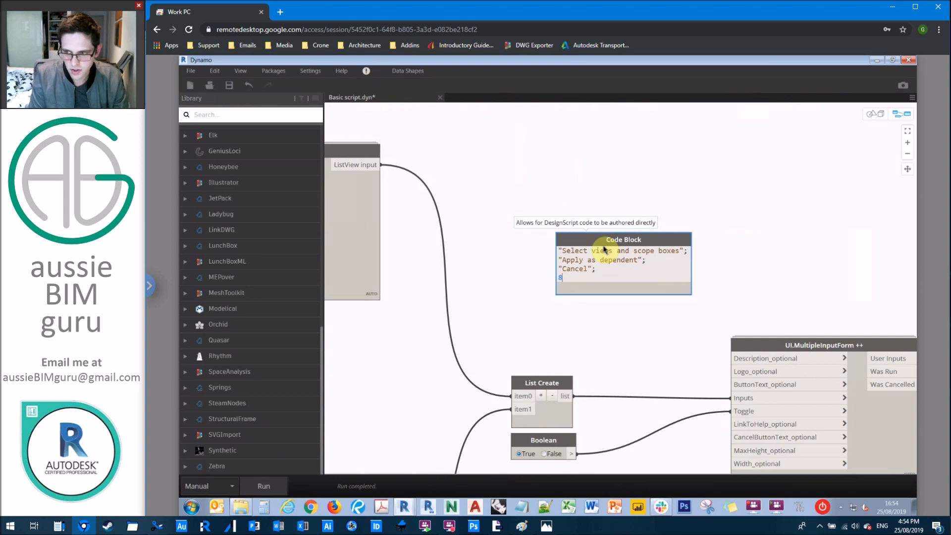
type("00;")
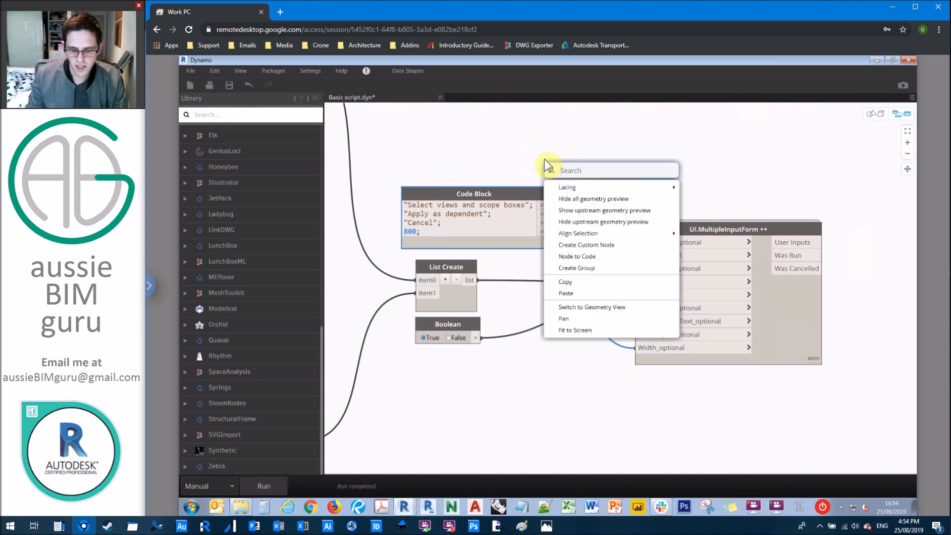
type("file path")
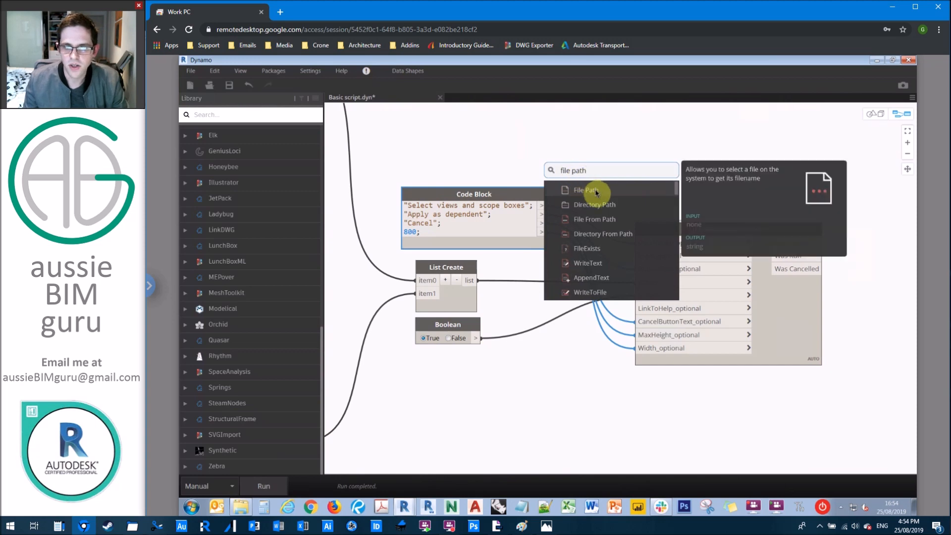
left_click(587, 189)
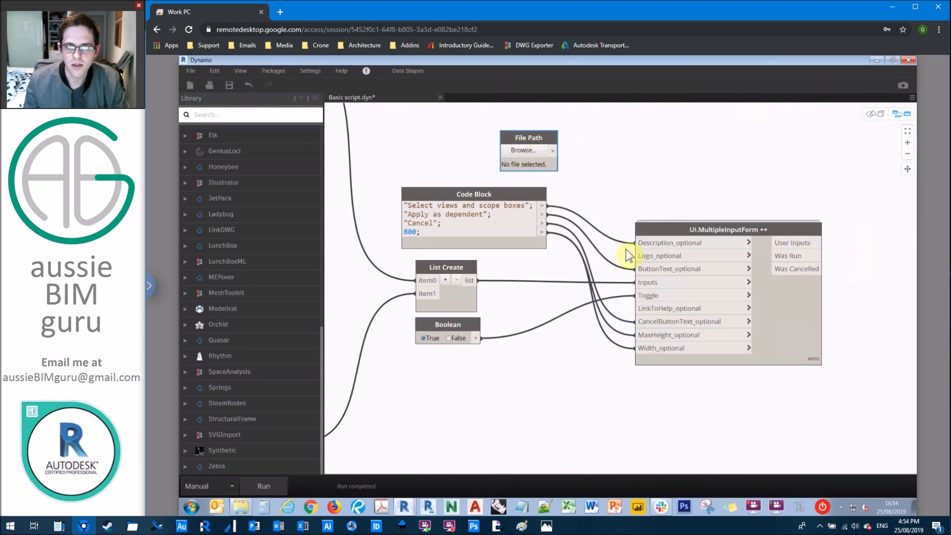
Set the chosen file as the form's logo, then submit all six views with Zones A–C
left_click(522, 149)
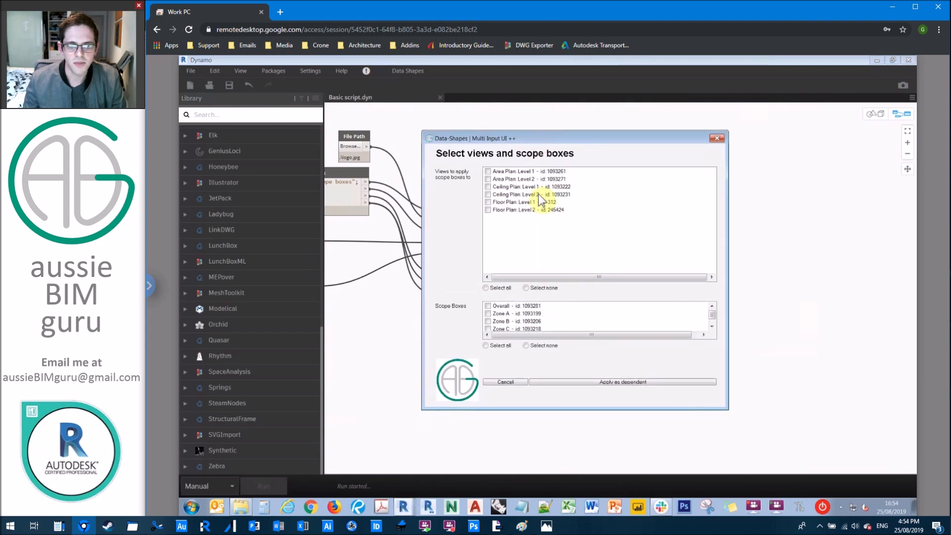
mouse_move(562, 322)
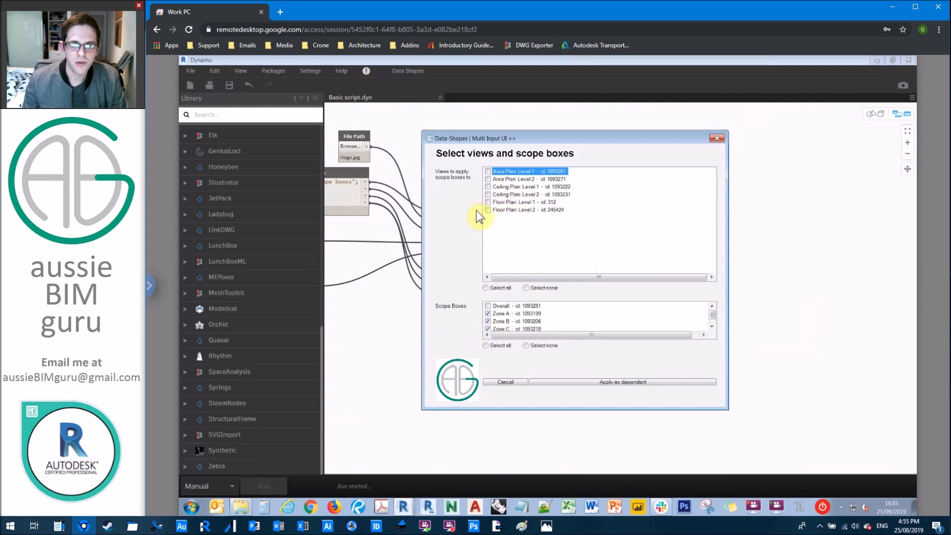
left_click(486, 288)
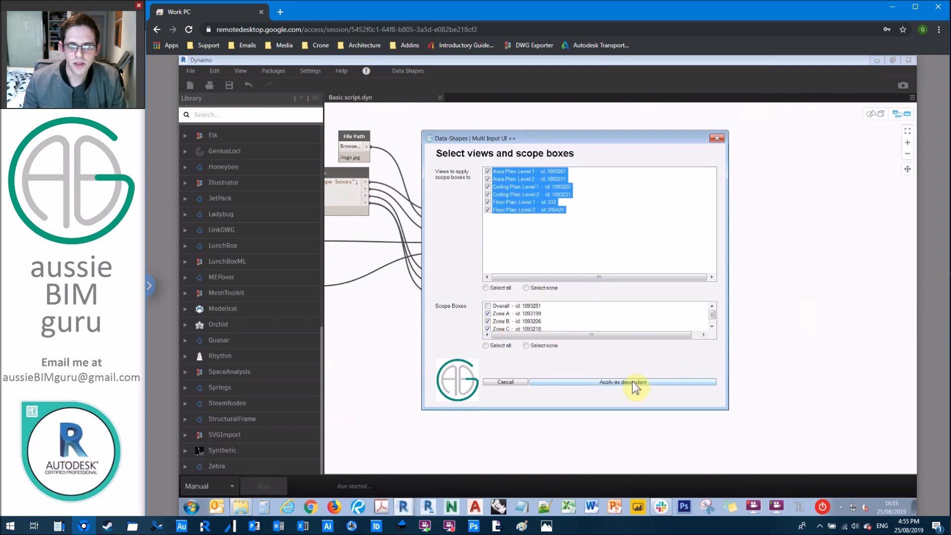
left_click(622, 382)
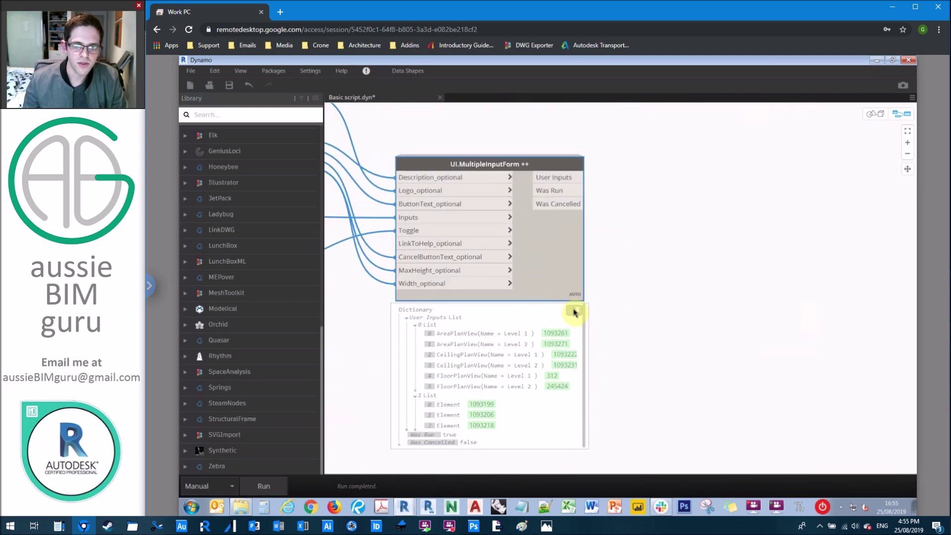
Hide the form preview and add a Code Block indexing the user inputs by list position
left_click(575, 311)
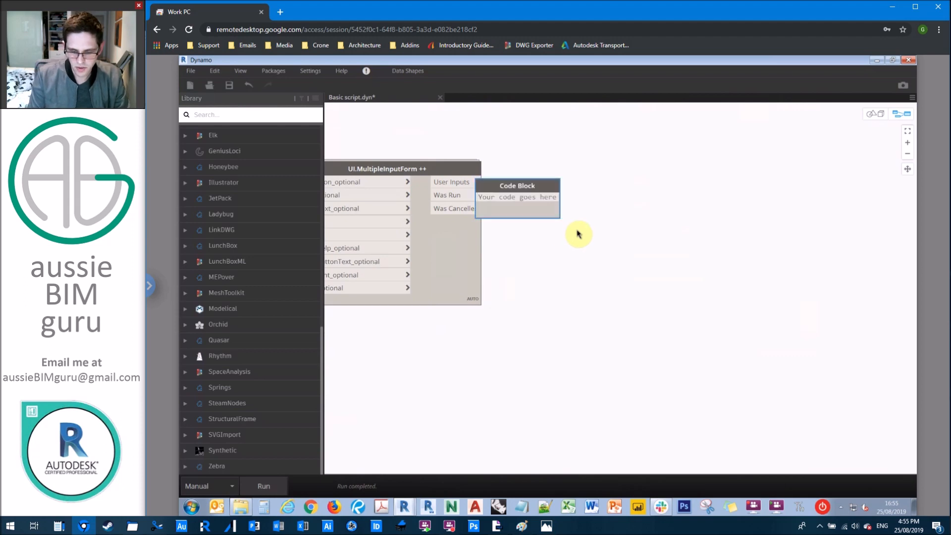
type("list[9]")
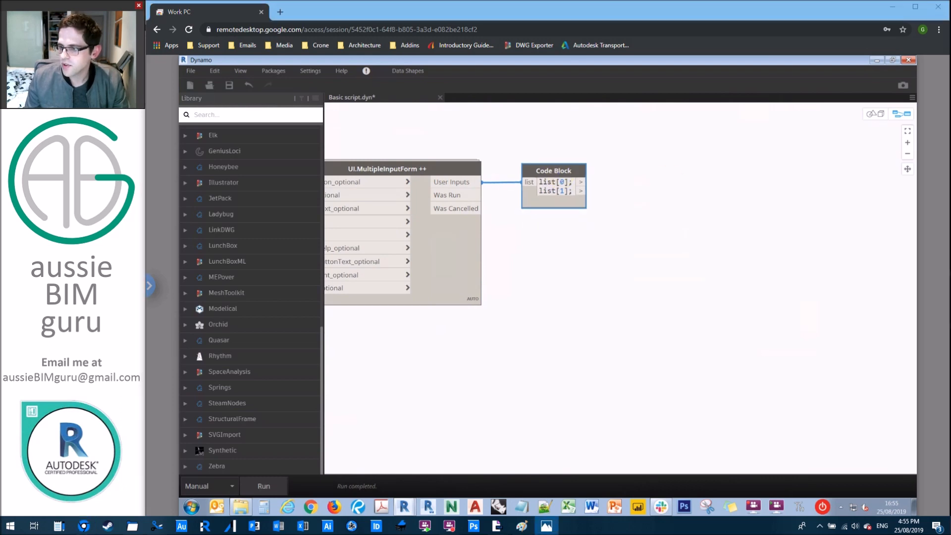
mouse_move(640, 234)
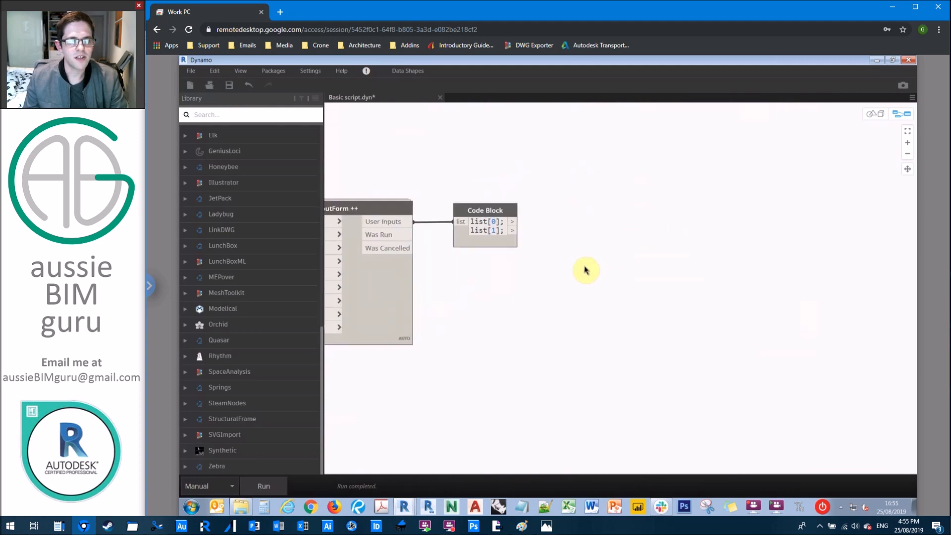
mouse_move(587, 262)
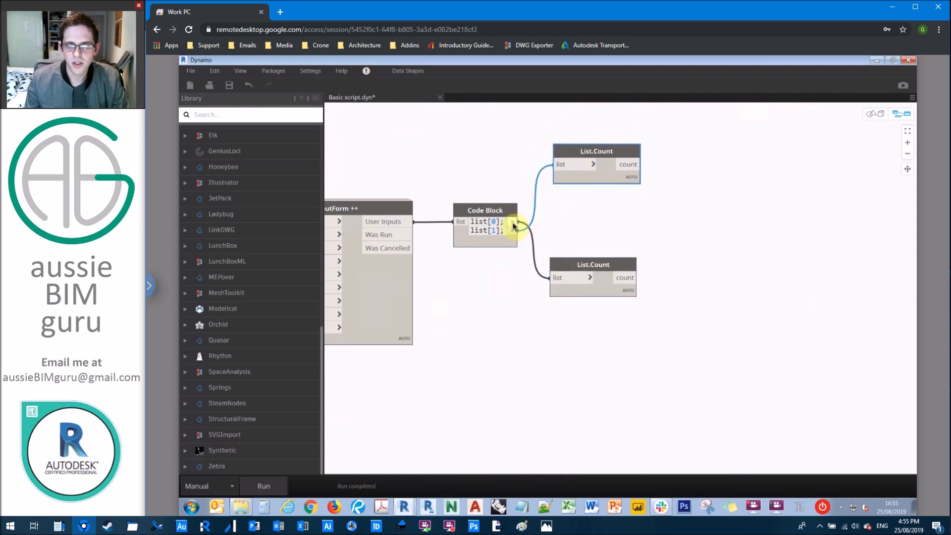
Cycle views and scope boxes by each other's counts into 18 items, then flatten the views
right_click(661, 234)
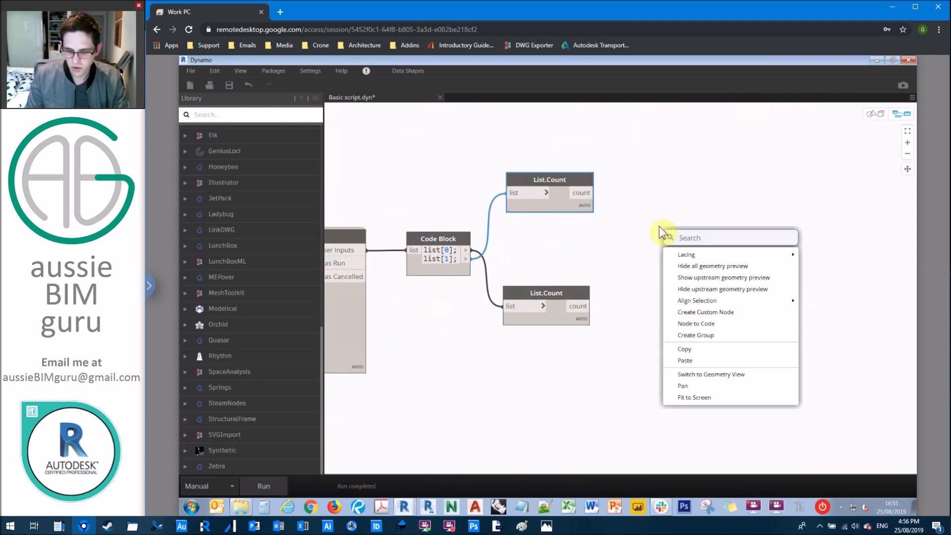
type("list cycle")
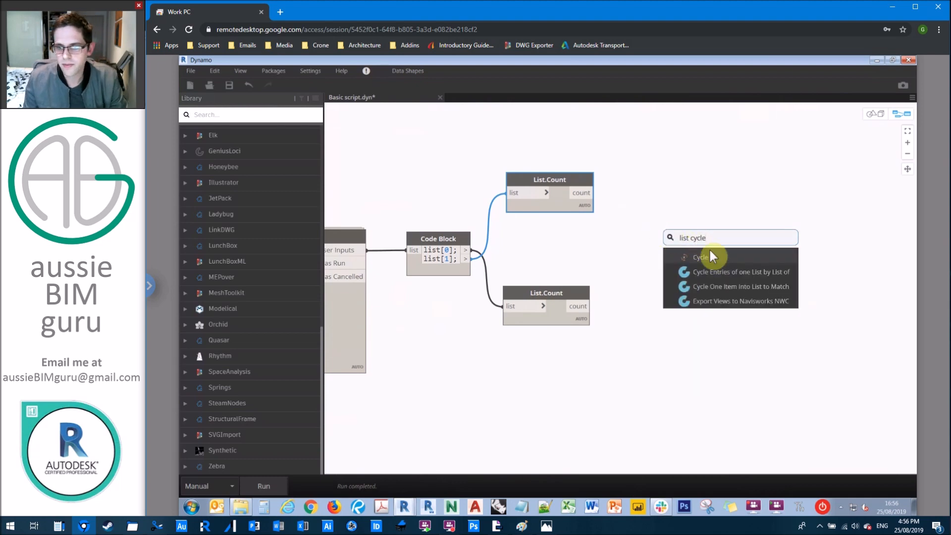
left_click(710, 257)
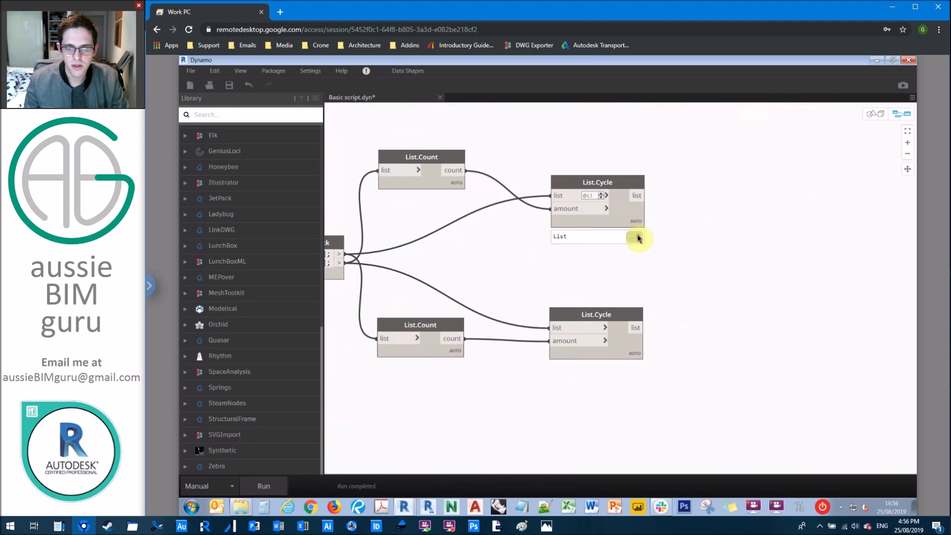
left_click(637, 237)
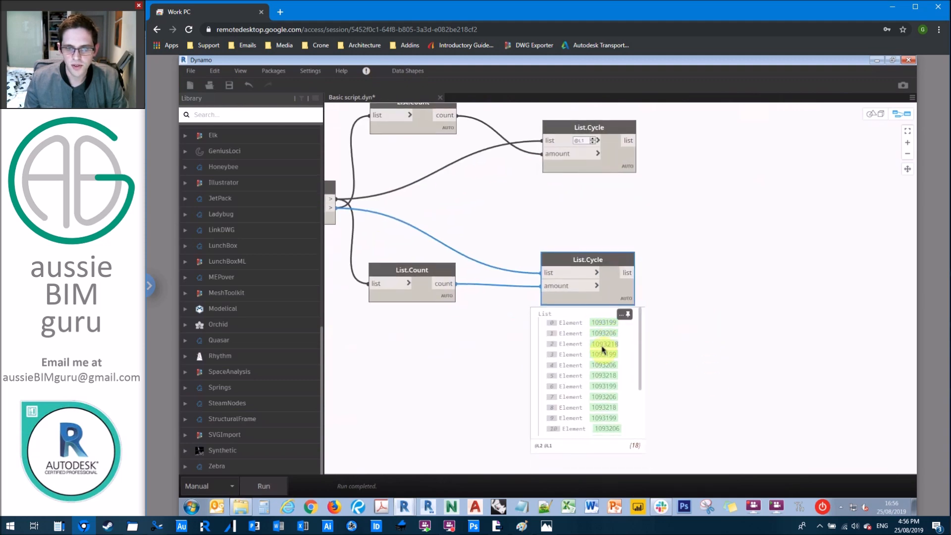
left_click(619, 182)
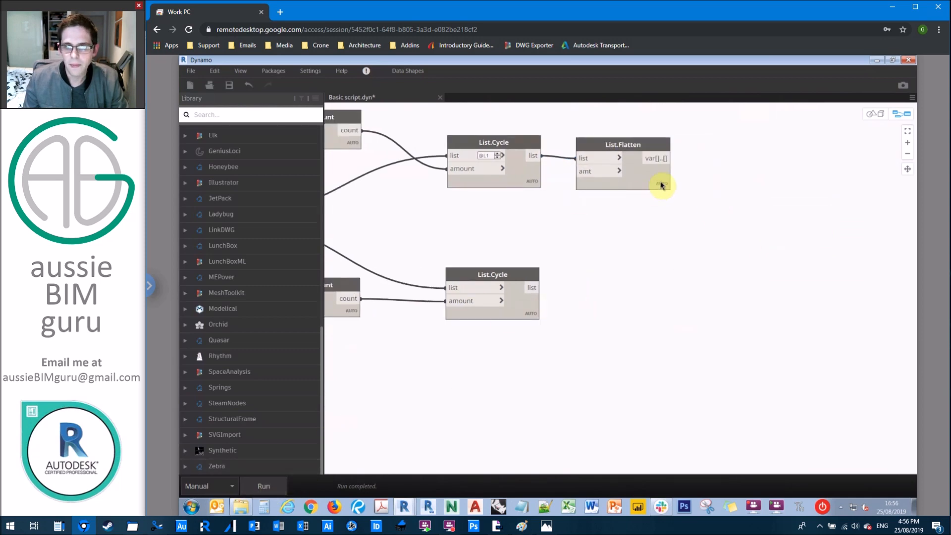
left_click(661, 185)
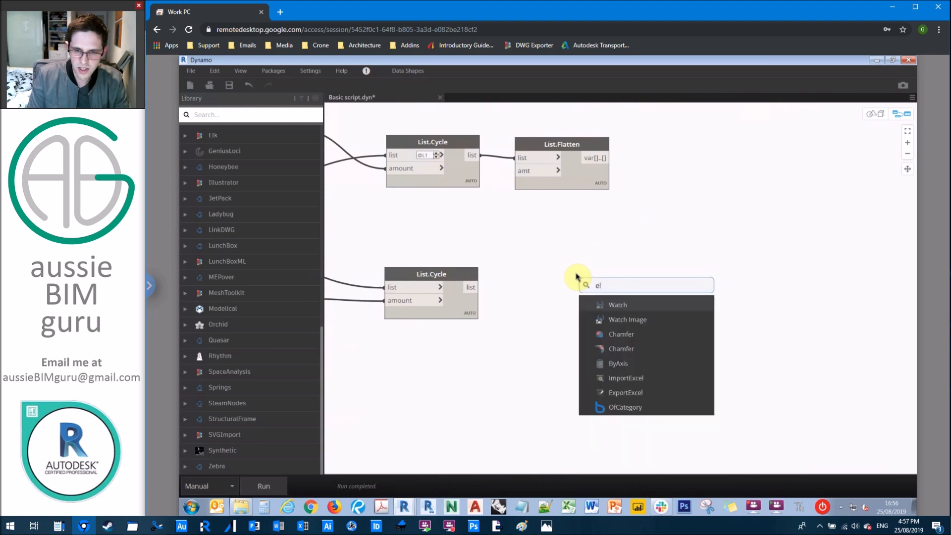
Join Element.Name outputs with a v_name+" - "+s_name Code Block, giving names like 'Level 1 - Zone A'
type("element name")
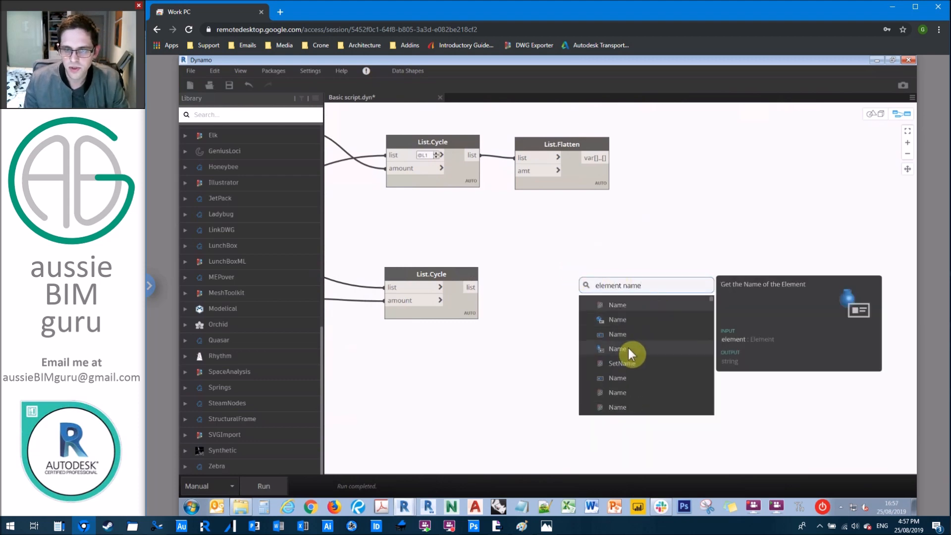
left_click(618, 349)
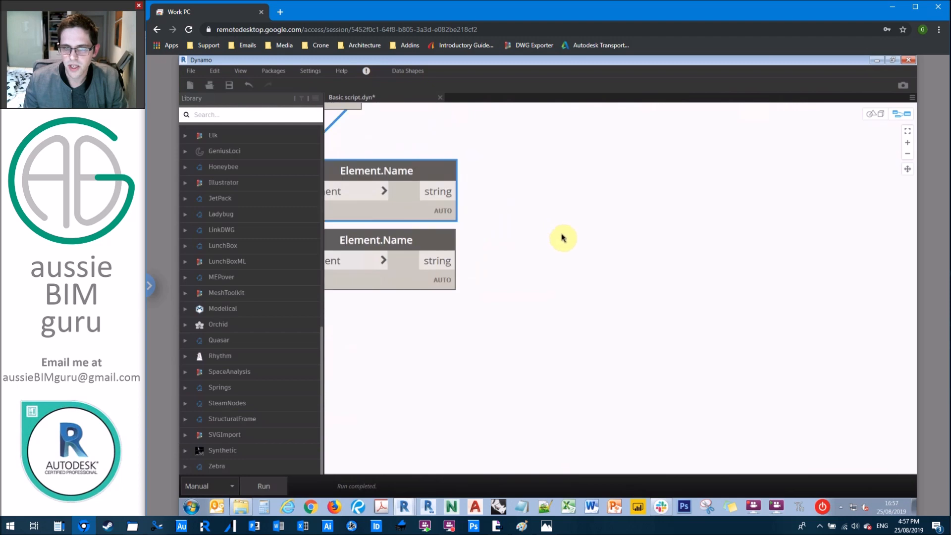
double_click(561, 238)
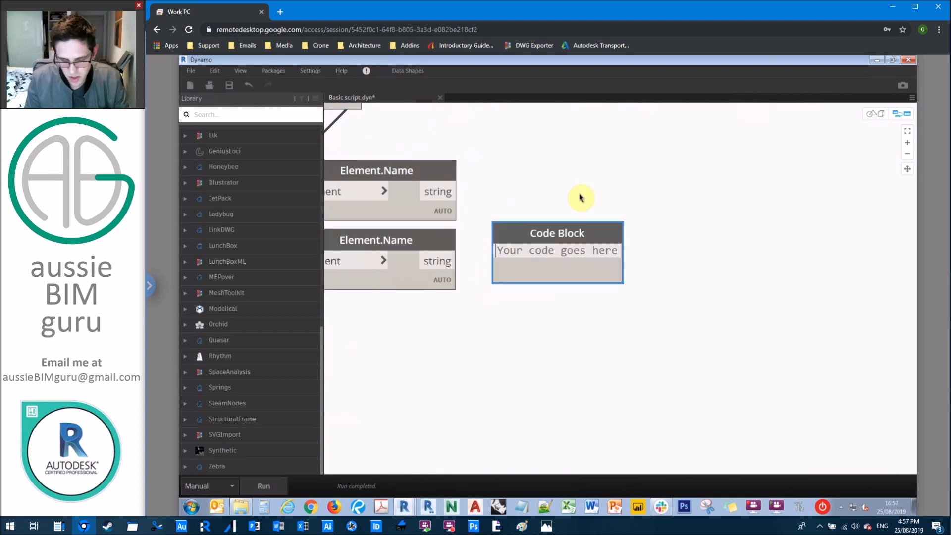
type("v_name")
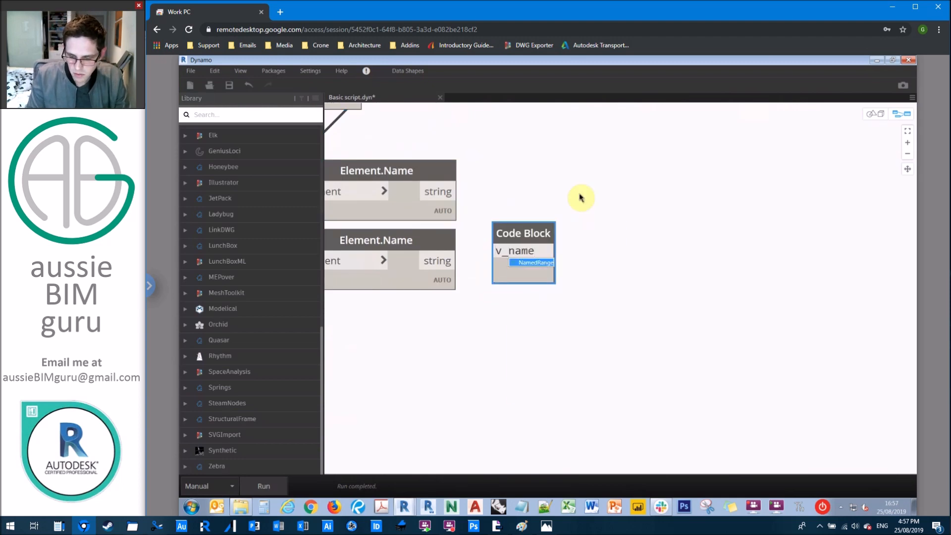
type("+\" - \"+z")
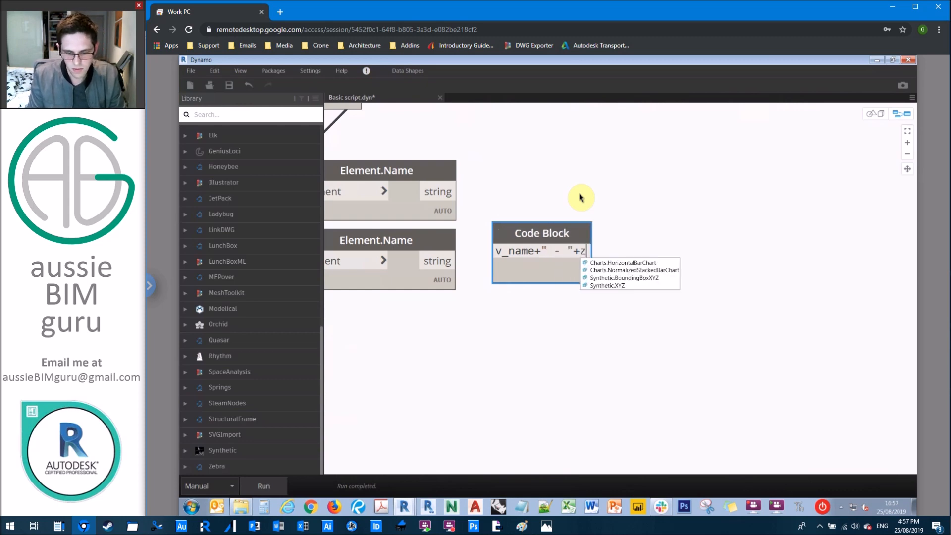
type("s_name;")
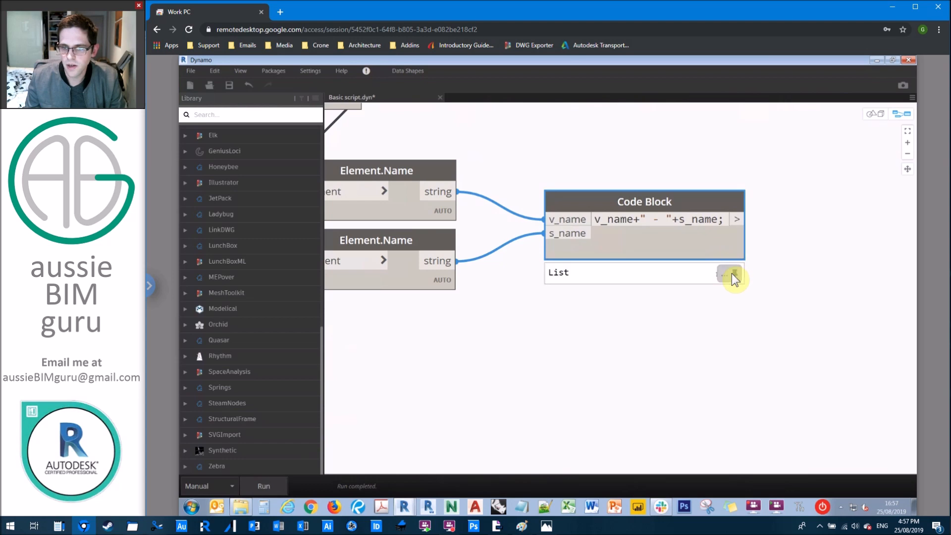
left_click(730, 275)
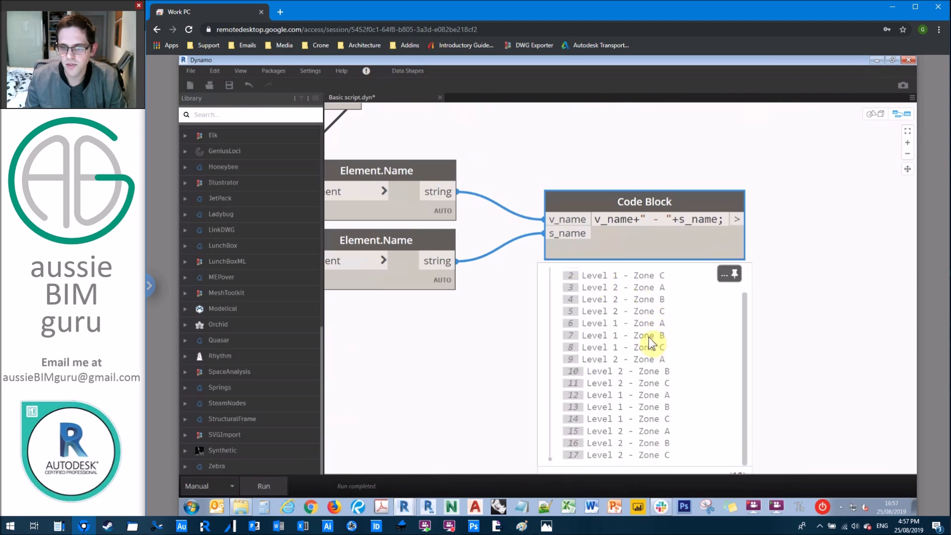
scroll("up", 3)
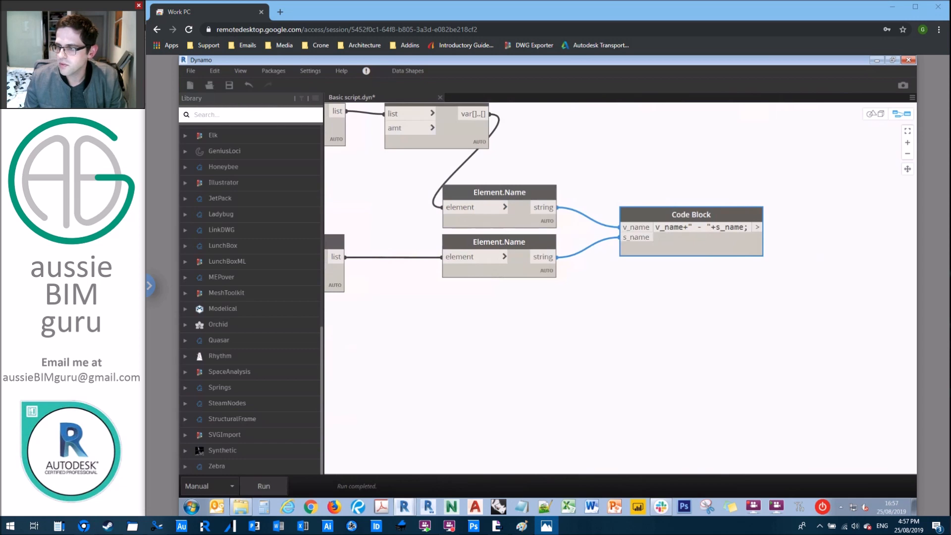
Add Views.Duplicate with Longest lacing and a Duplicate Options node set to AsDependent
right_click(721, 202)
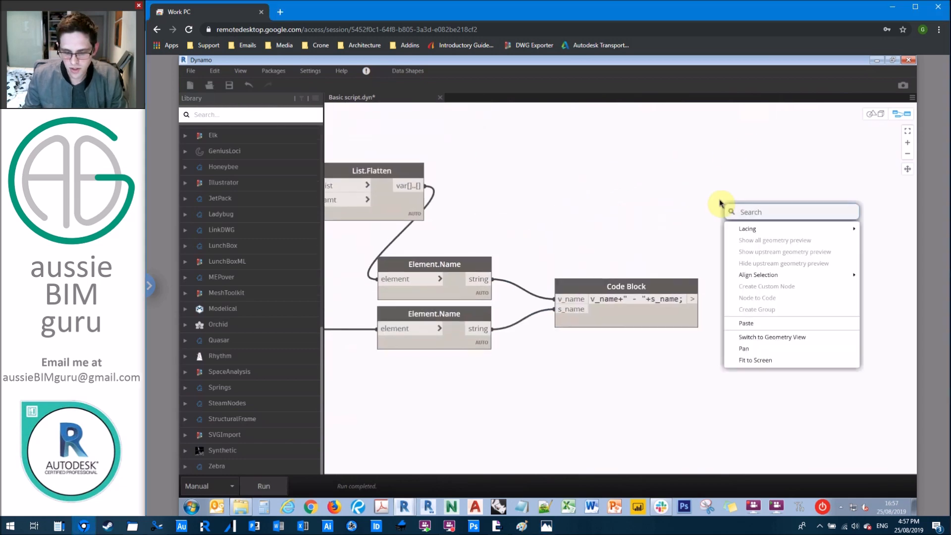
type("view dup")
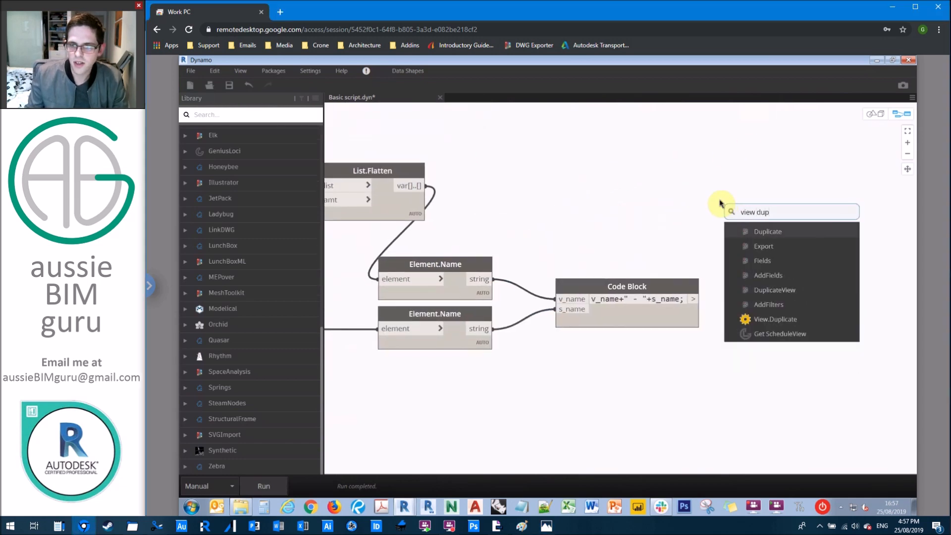
left_click(775, 319)
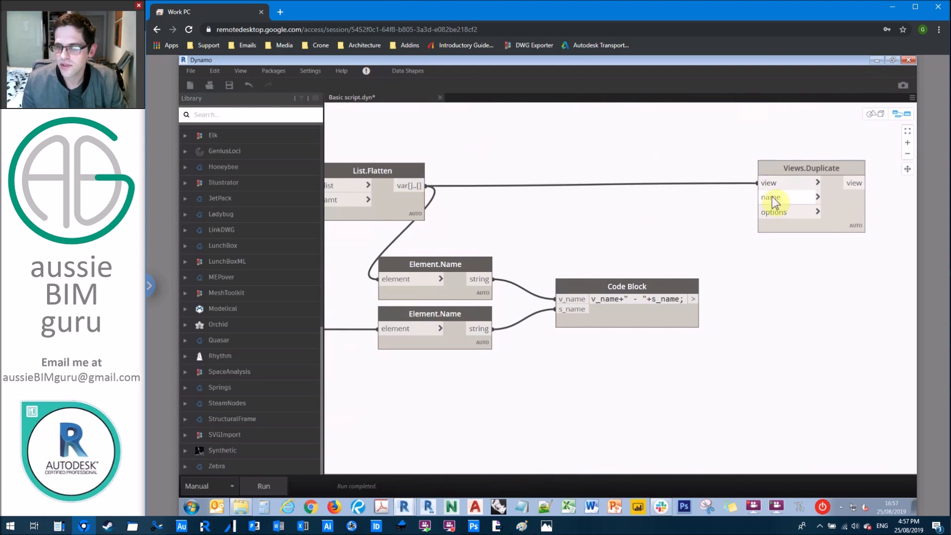
right_click(644, 193)
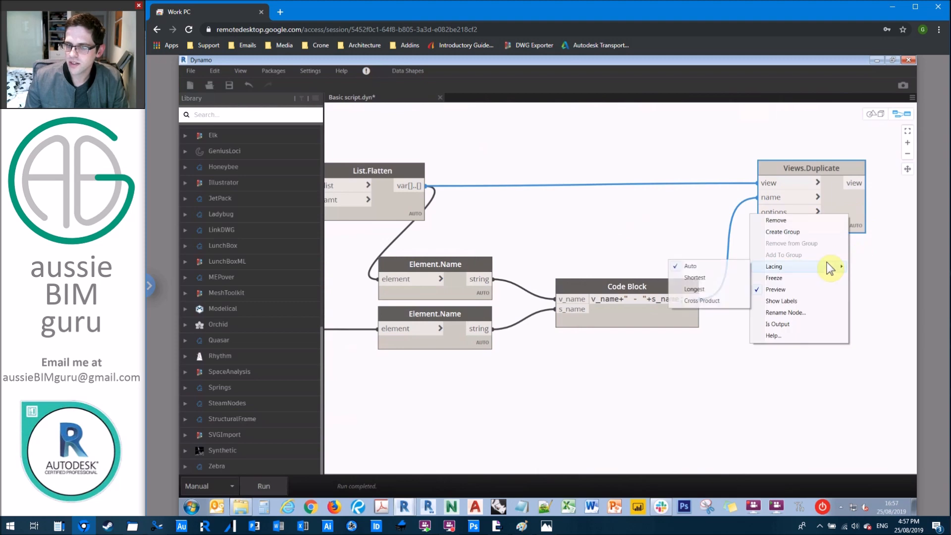
left_click(621, 241)
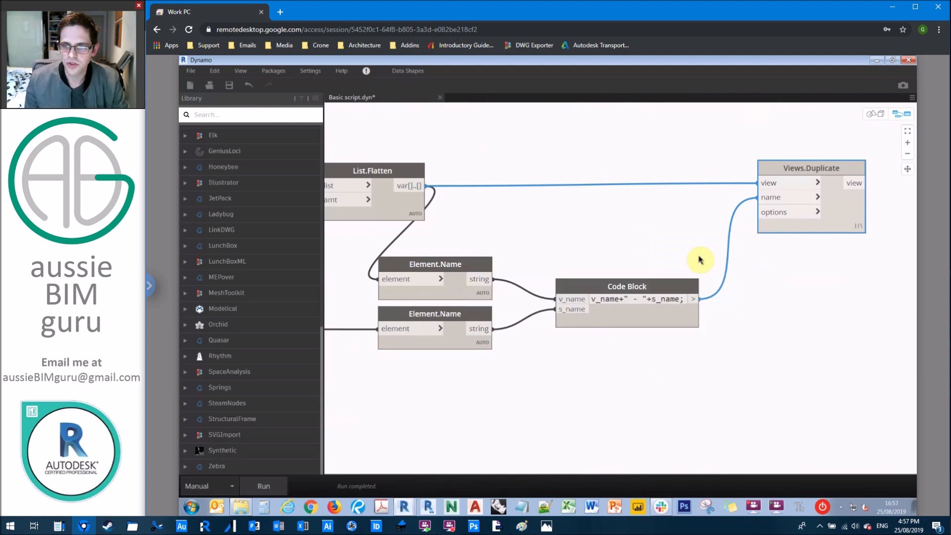
left_click(628, 219)
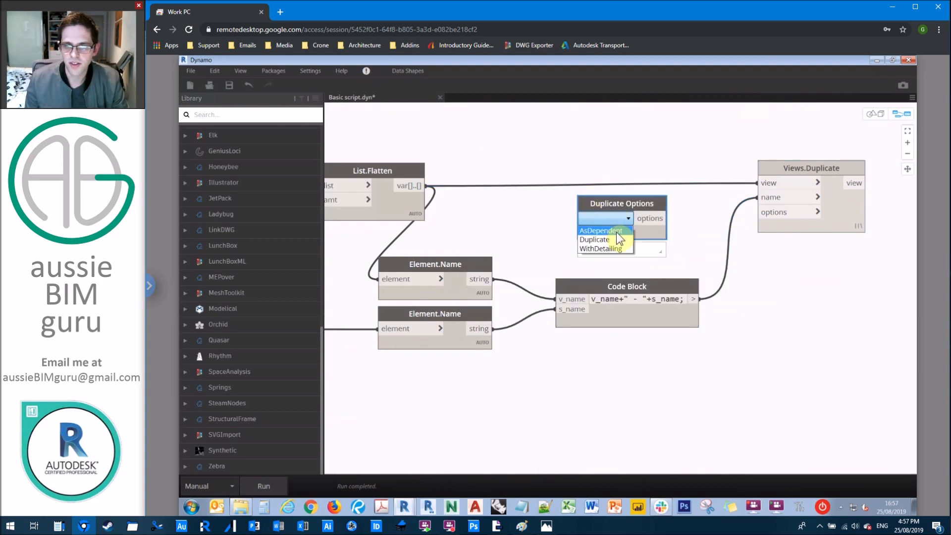
mouse_move(606, 249)
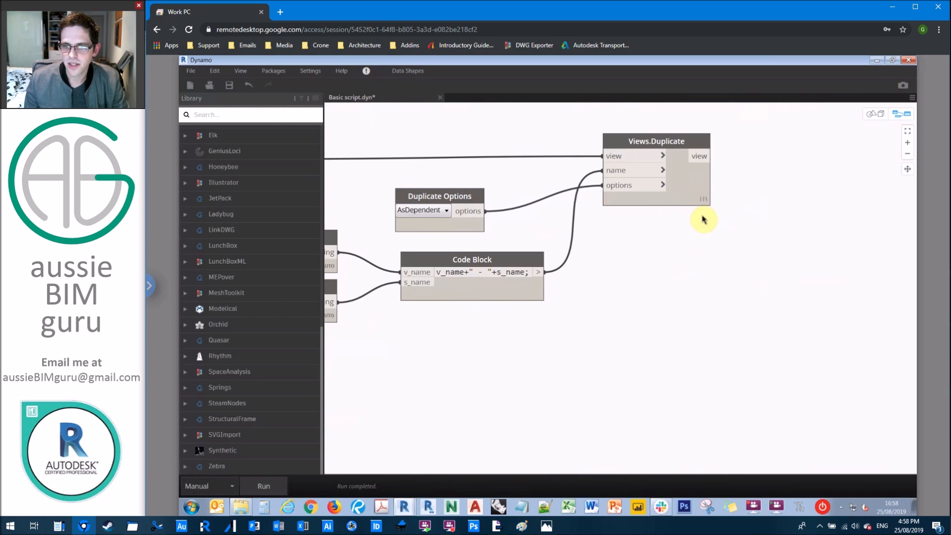
mouse_move(734, 276)
type("set")
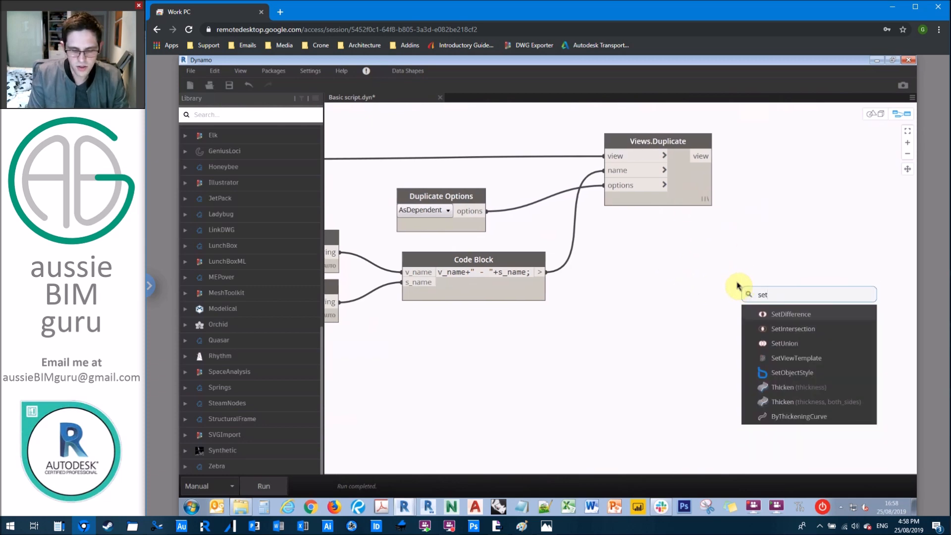
Add Element.SetParameterByName and a String node for the 'Scope Box' parameter
type("paramete")
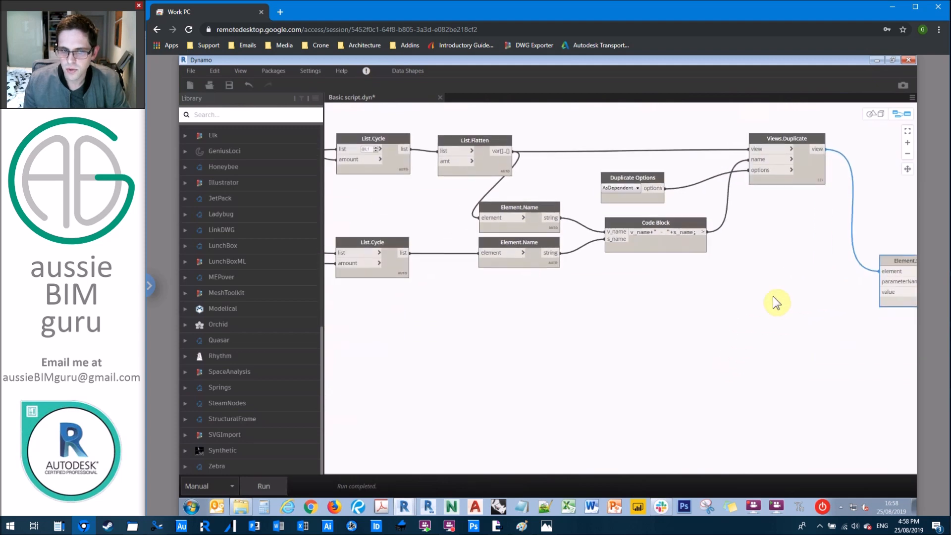
right_click(776, 300)
type("string")
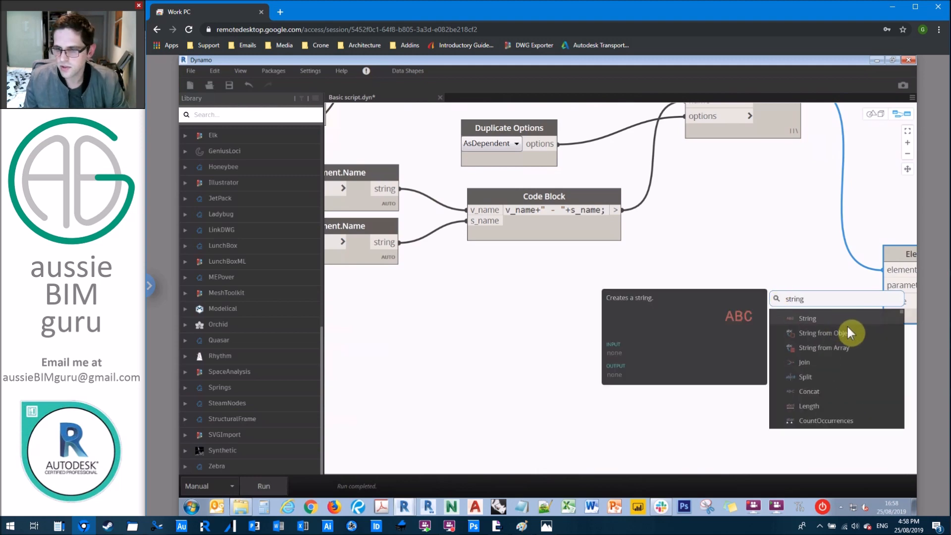
left_click(808, 318)
type("Scope Box")
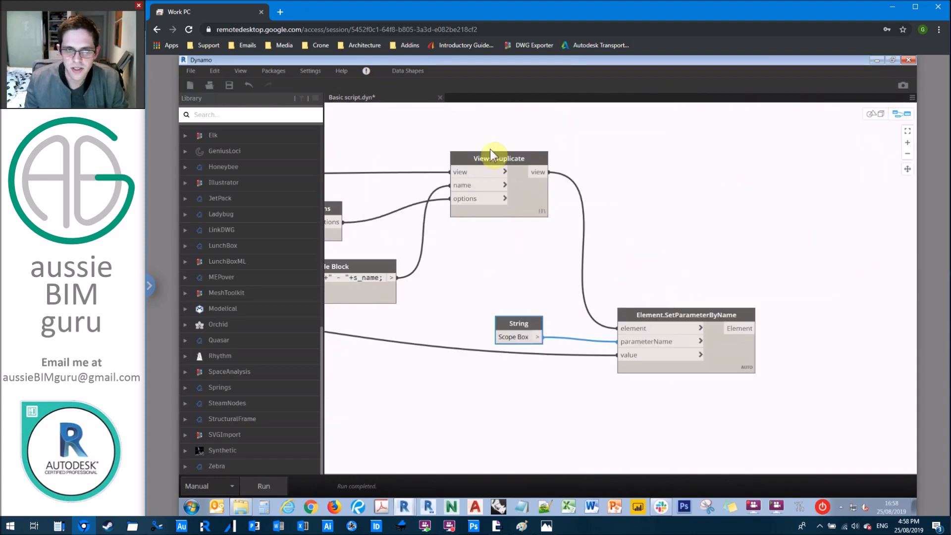
mouse_move(649, 253)
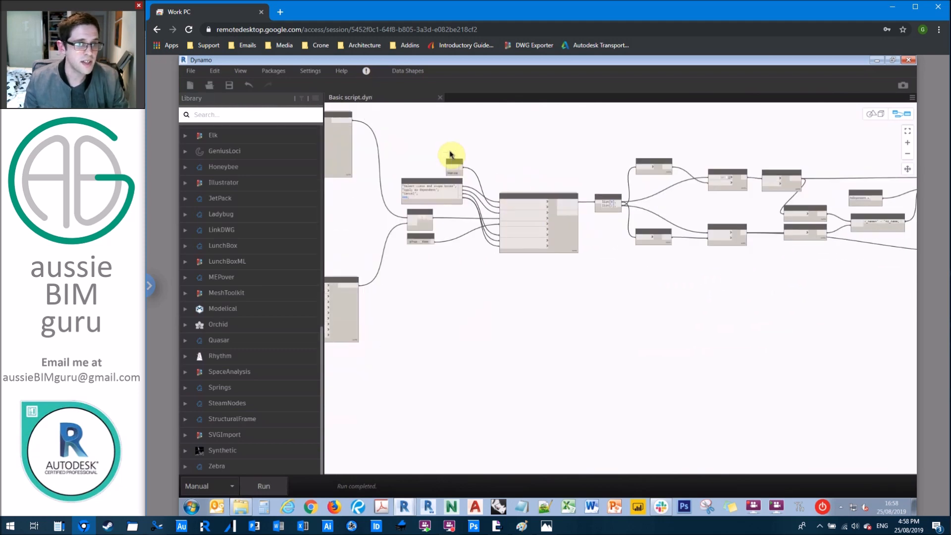
mouse_move(452, 120)
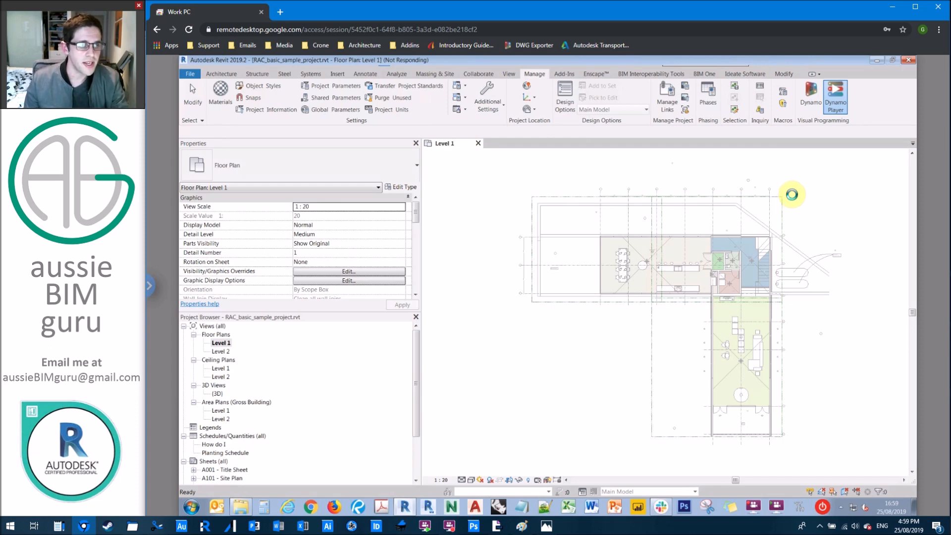
Point Dynamo Player at the script folder and run Basic script
left_click(835, 97)
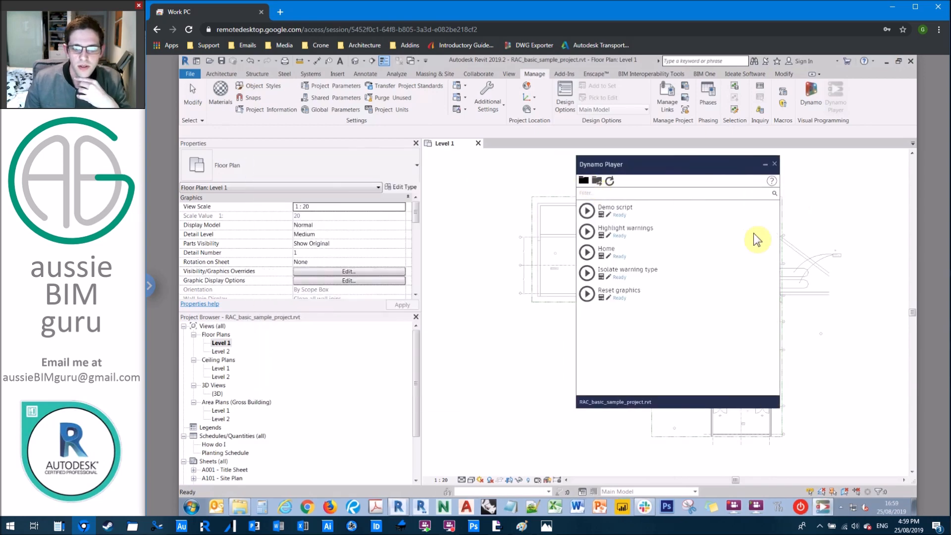
left_click(583, 181)
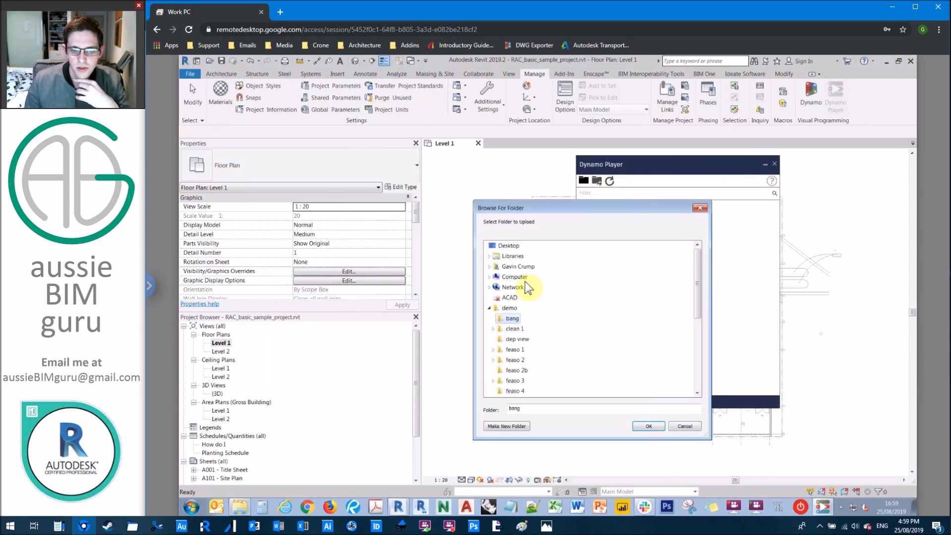
left_click(648, 425)
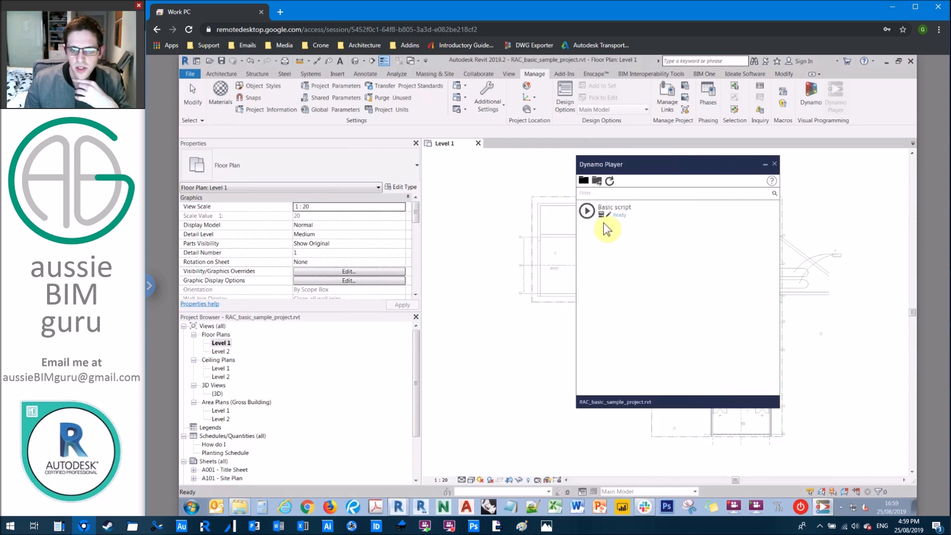
left_click(586, 210)
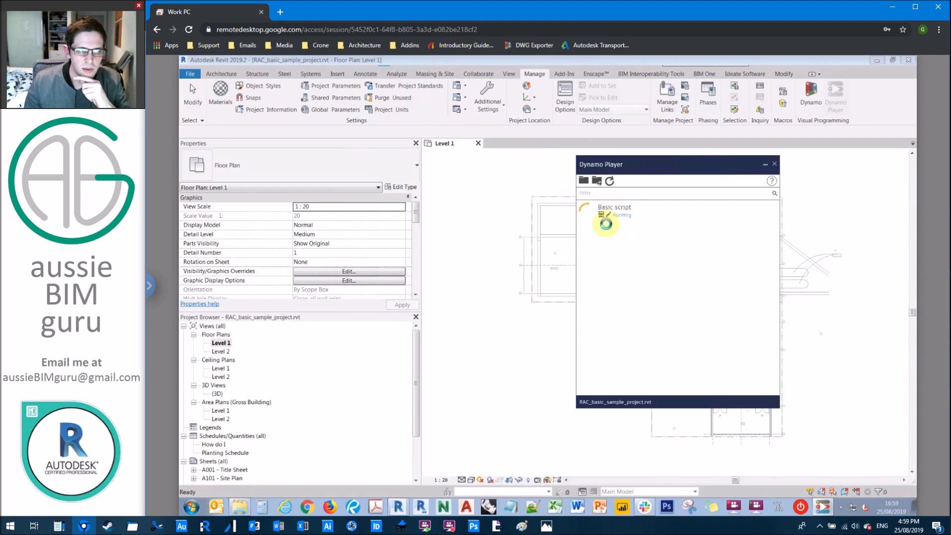
mouse_move(606, 218)
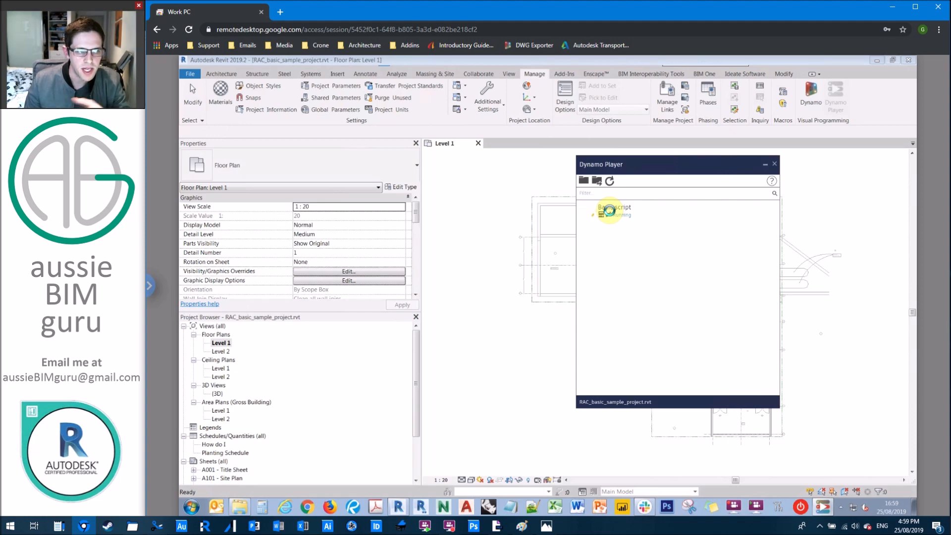
Create Zone A, B and C dependent views of the selected Level 1 plans
left_click(610, 208)
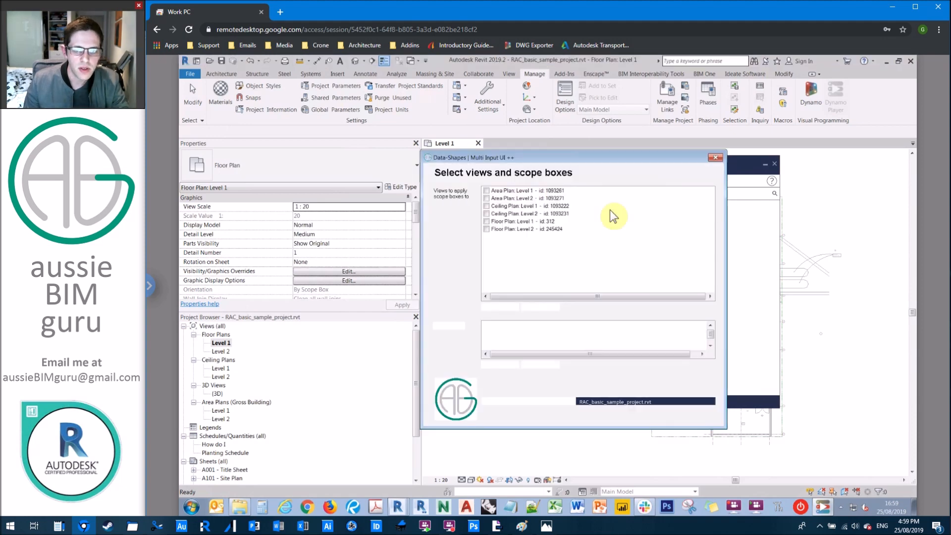
left_click(487, 191)
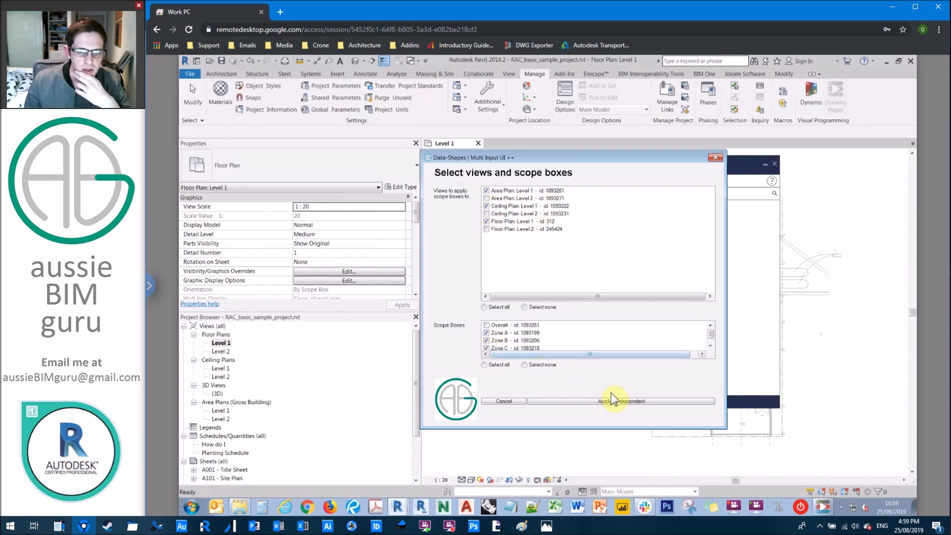
left_click(619, 400)
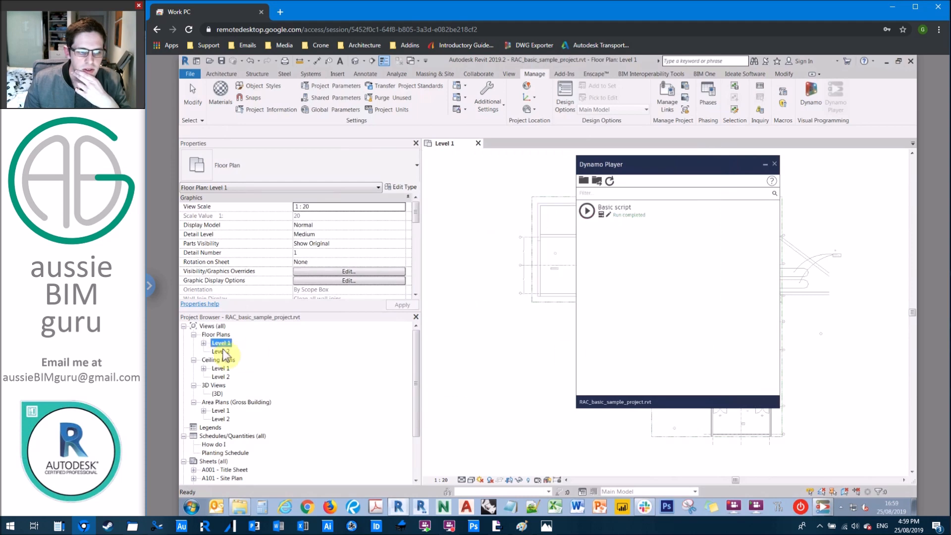
Expand Level 1 in the Project Browser and open the Zone A and other zone views to check them
left_click(221, 342)
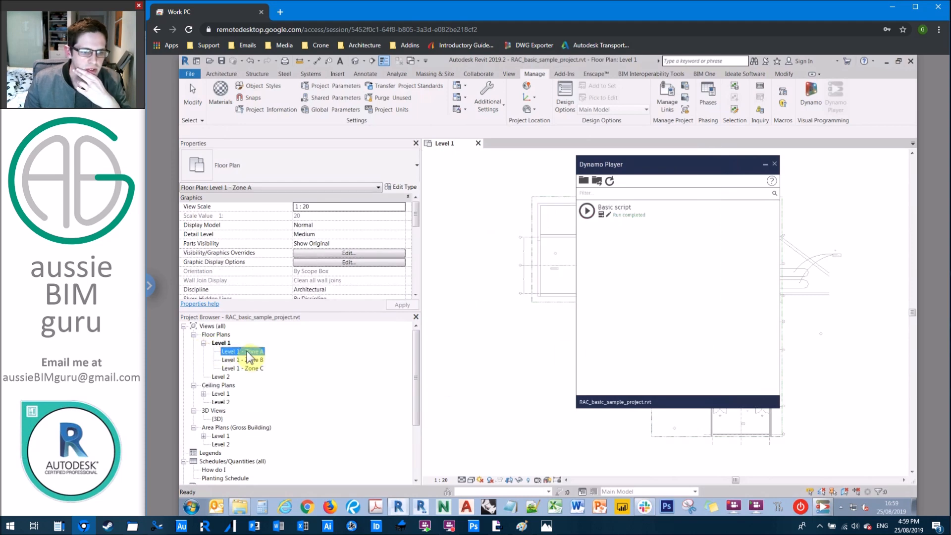
double_click(242, 351)
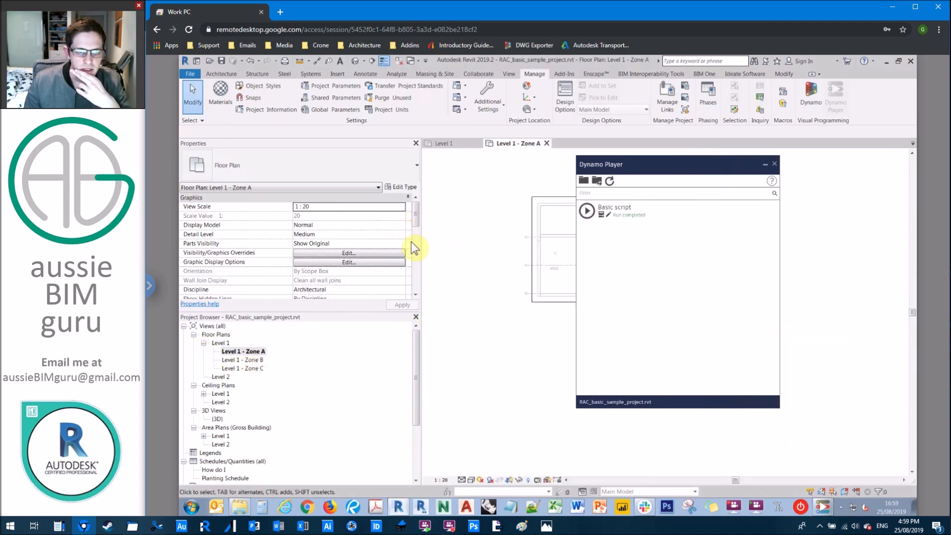
double_click(243, 360)
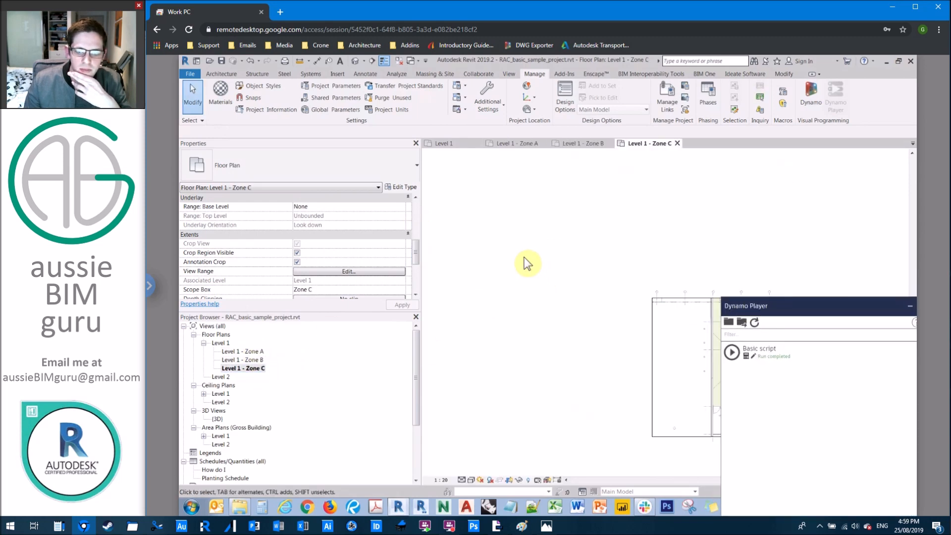
scroll("down", 3)
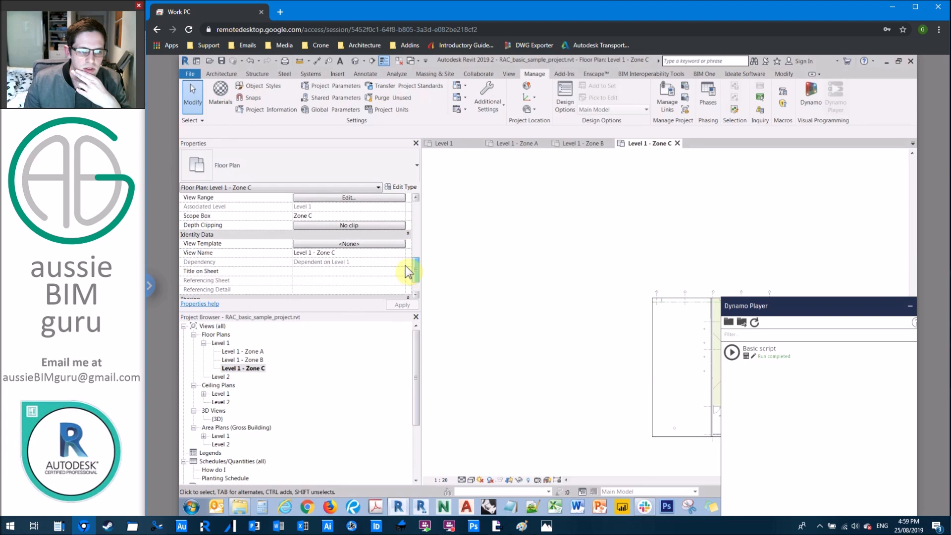
left_click(204, 393)
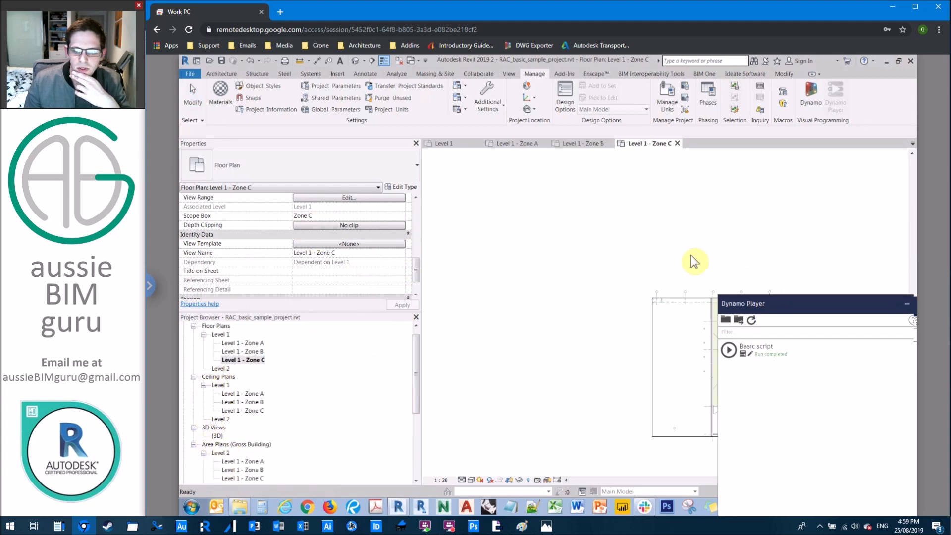
left_click(729, 351)
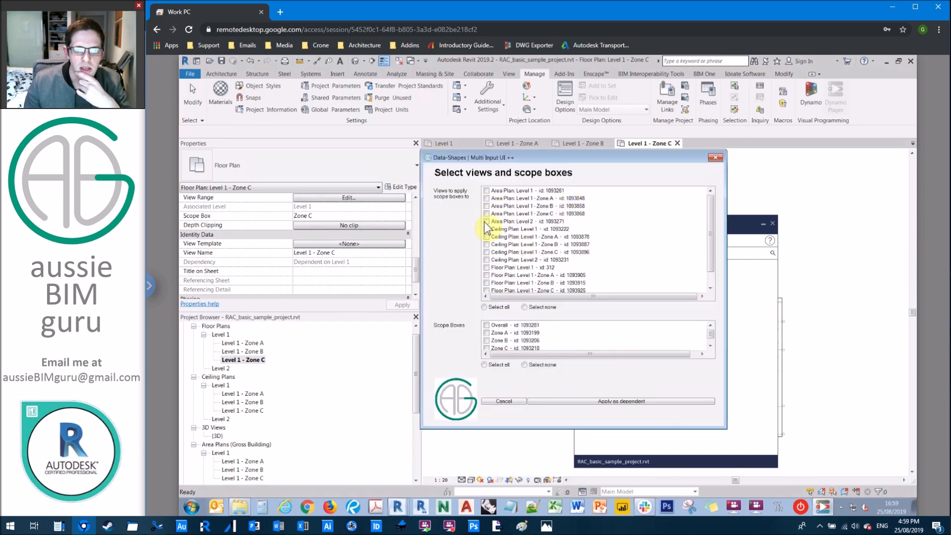
Create Zone A–C dependent views of the Level 2 floor, ceiling and area plans, then show final slide 12
left_click(486, 221)
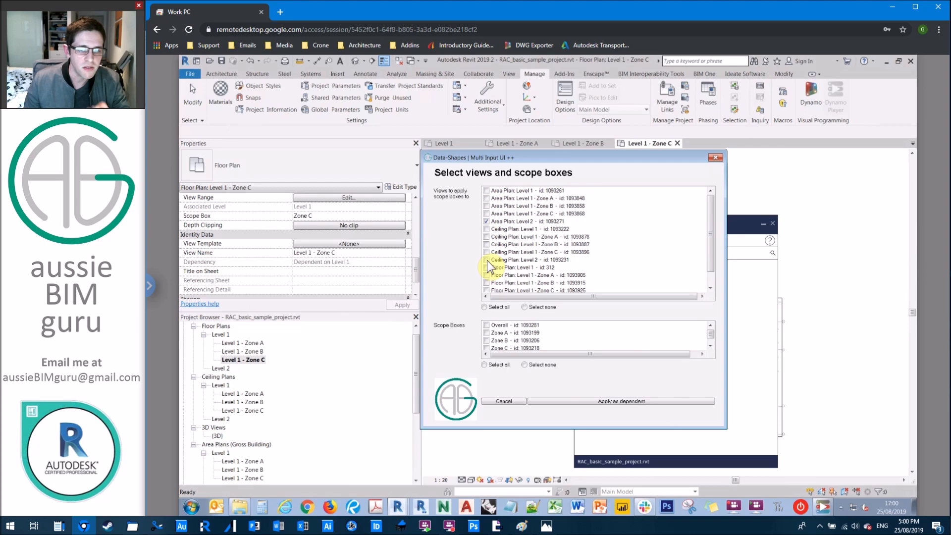
scroll("down", 3)
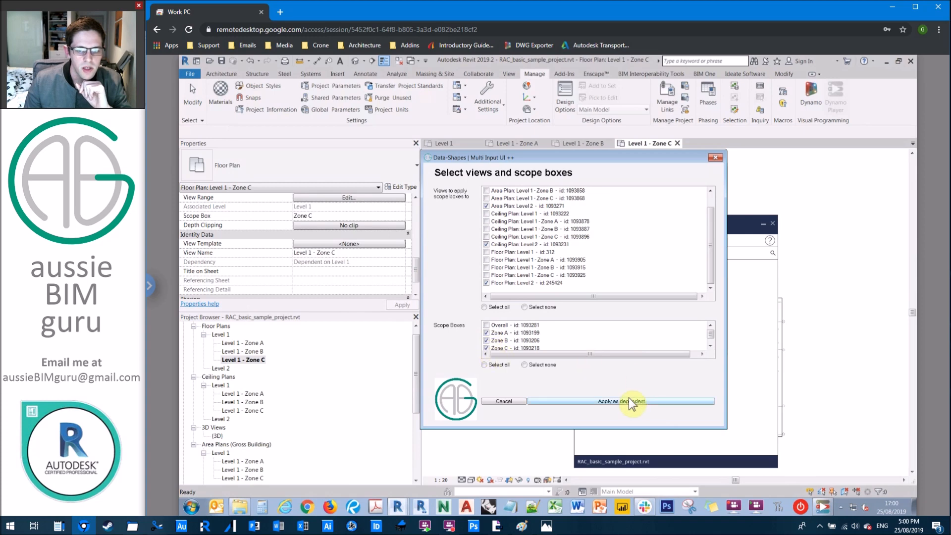
left_click(619, 401)
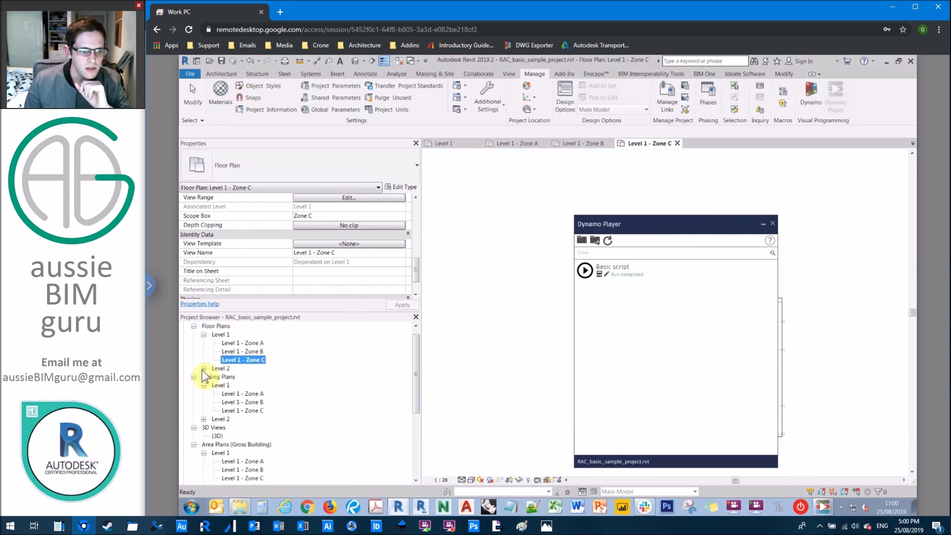
scroll("down", 3)
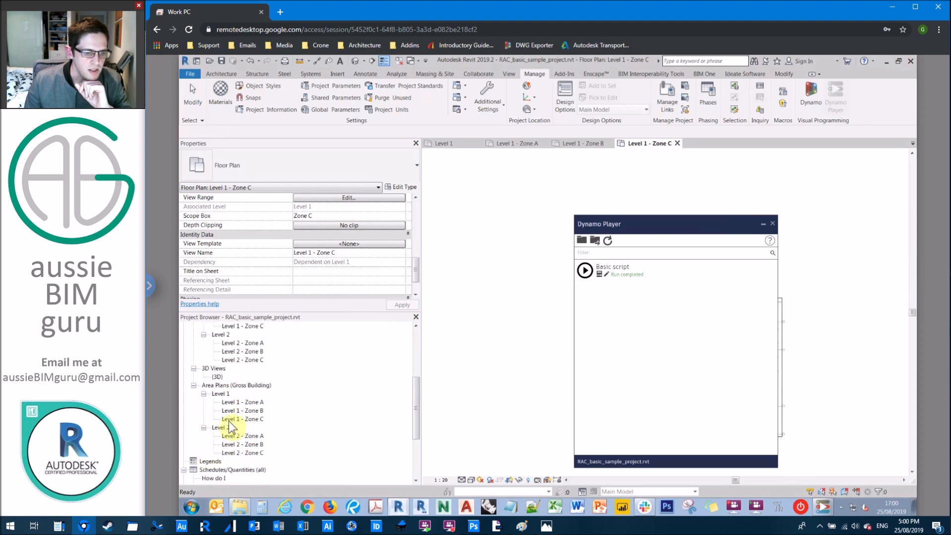
mouse_move(493, 366)
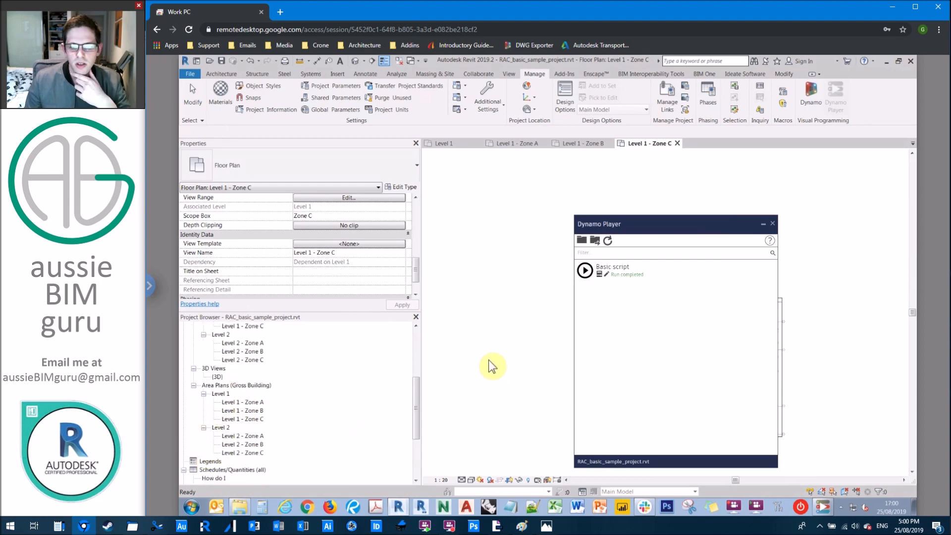
mouse_move(509, 478)
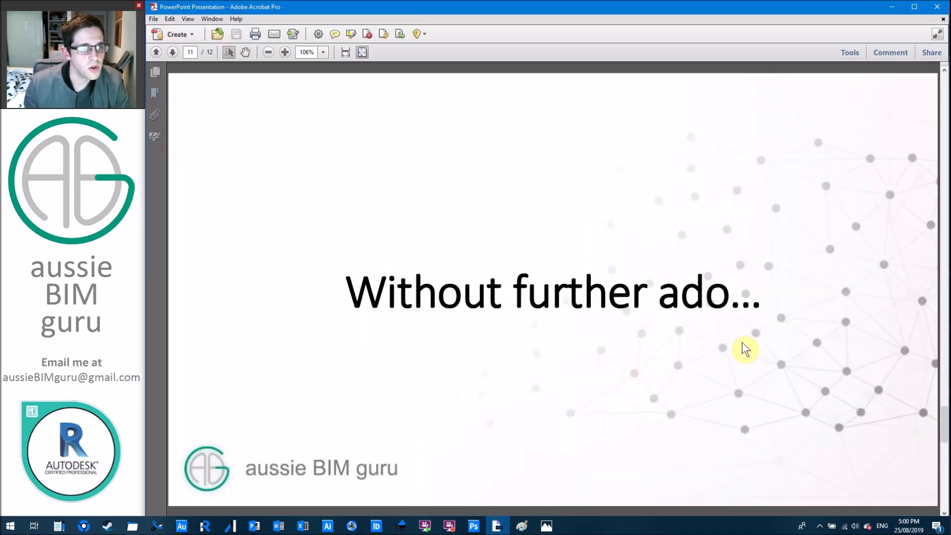
left_click(172, 52)
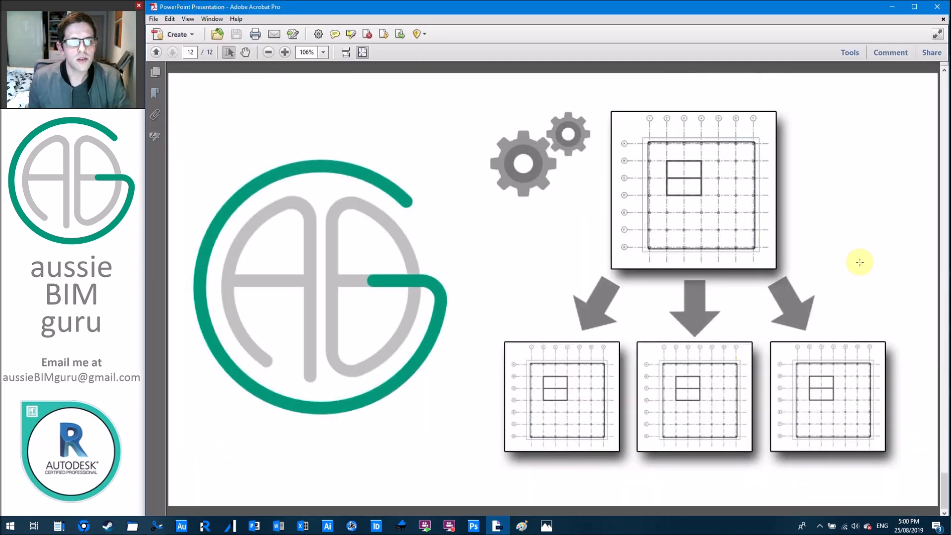